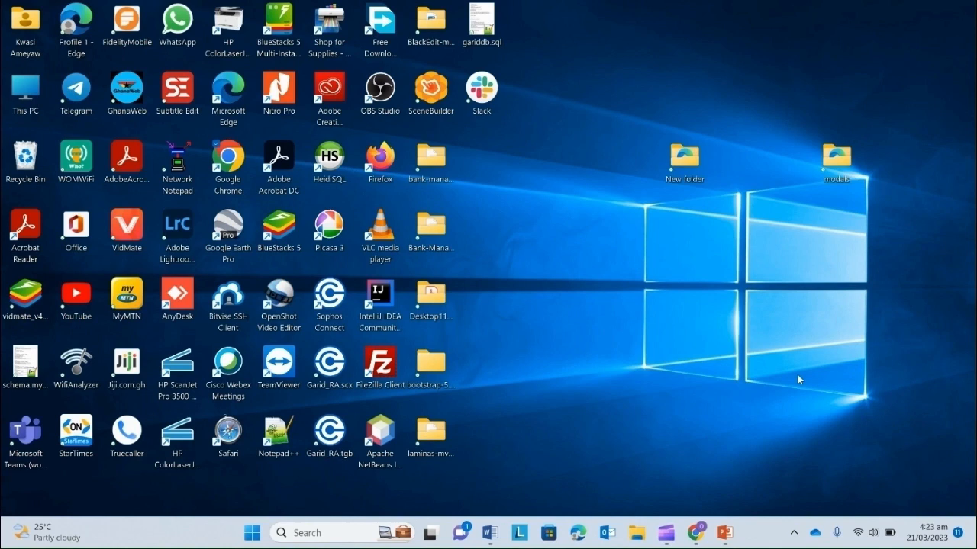
Search for xampp in Chrome and reach the Apache Friends download page.
click(696, 531)
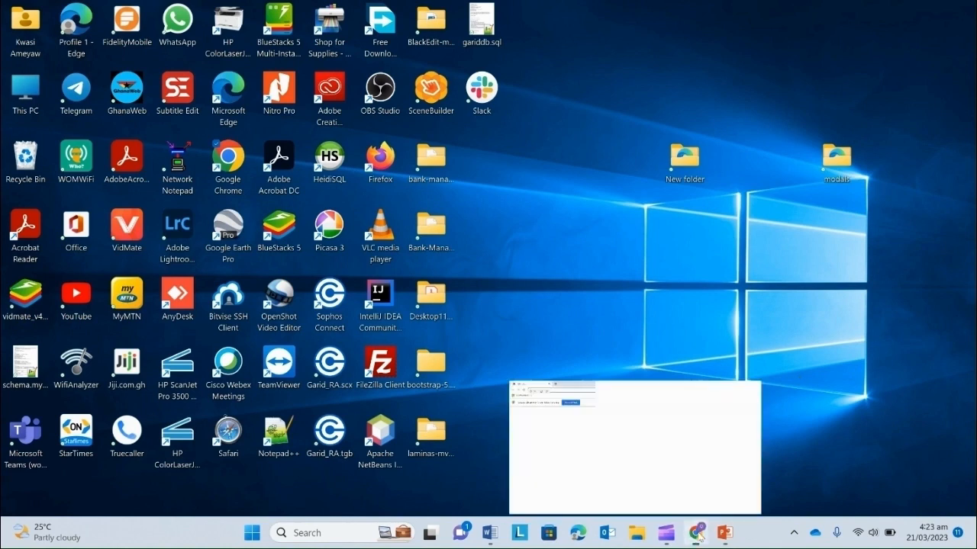
click(696, 531)
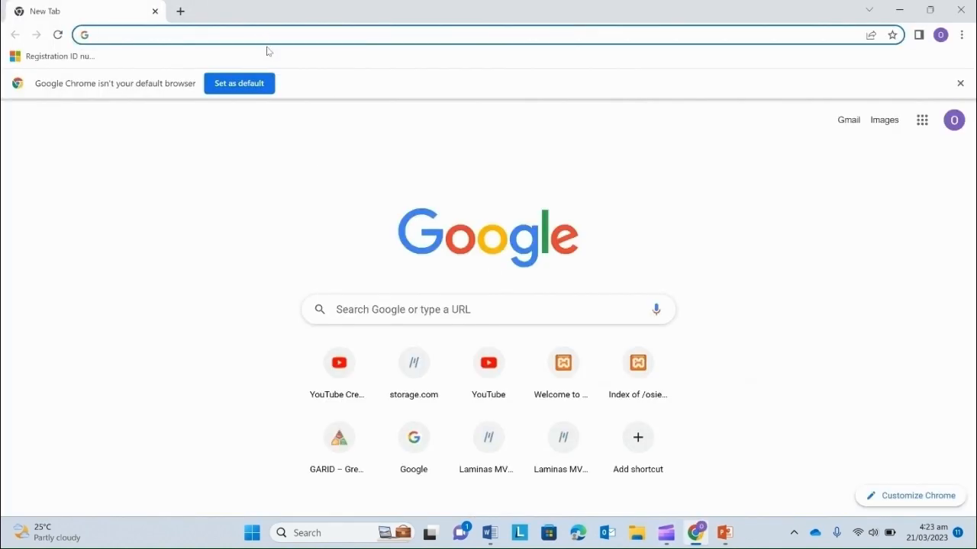
text(xam)
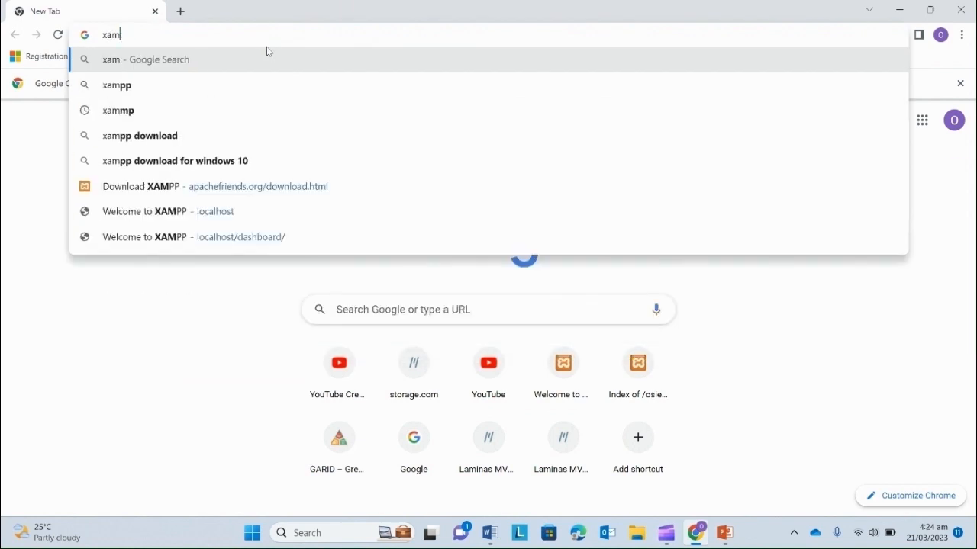
text(pp)
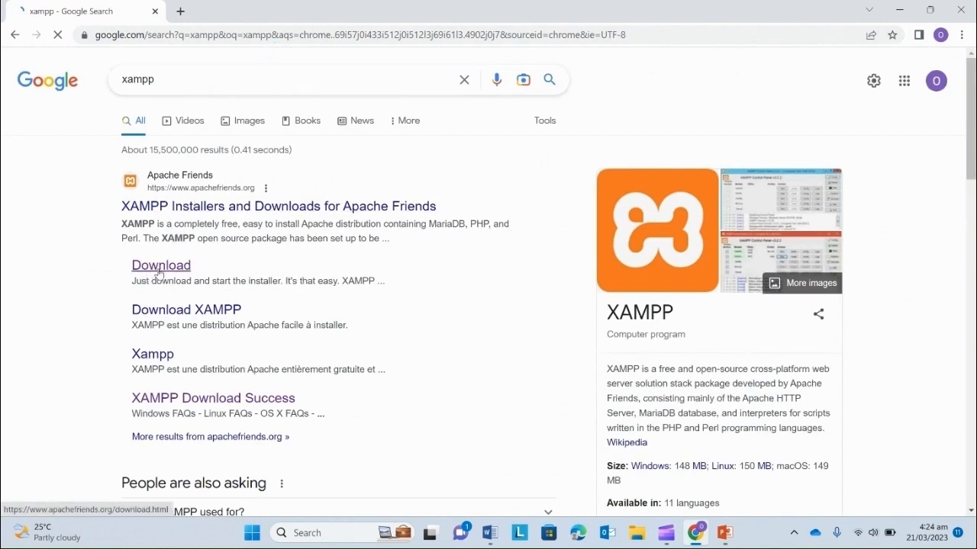
click(160, 266)
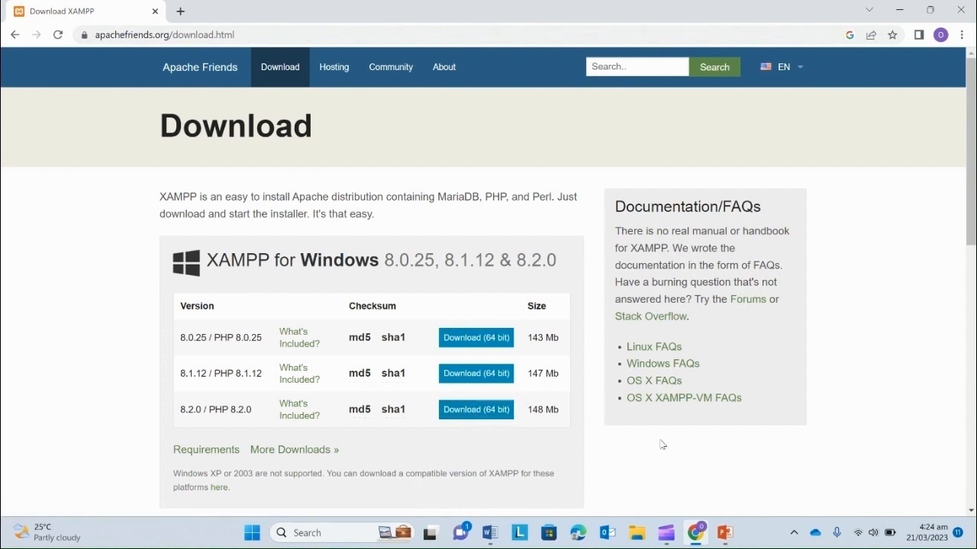
mouse_move(604, 464)
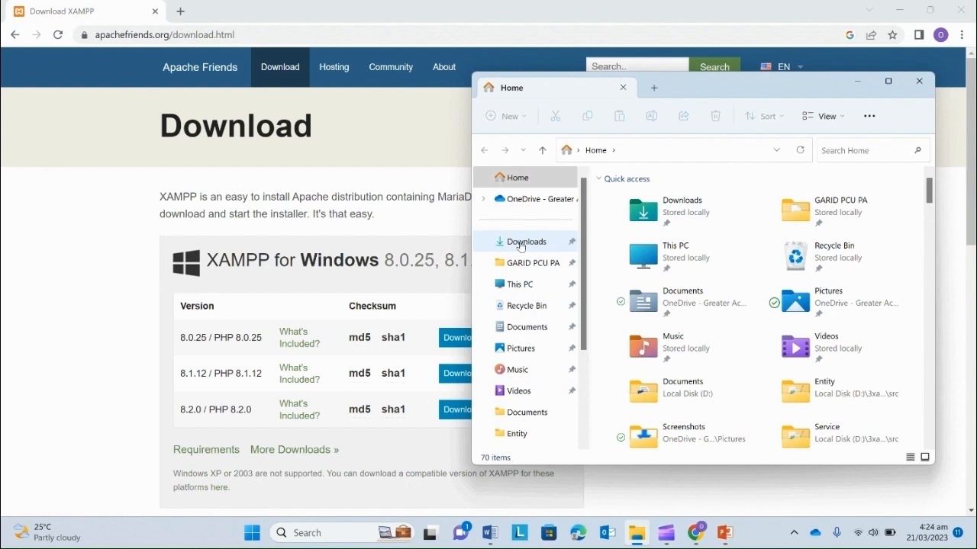
Go to the Downloads folder holding the xampp-windows-x64 installer.
click(525, 241)
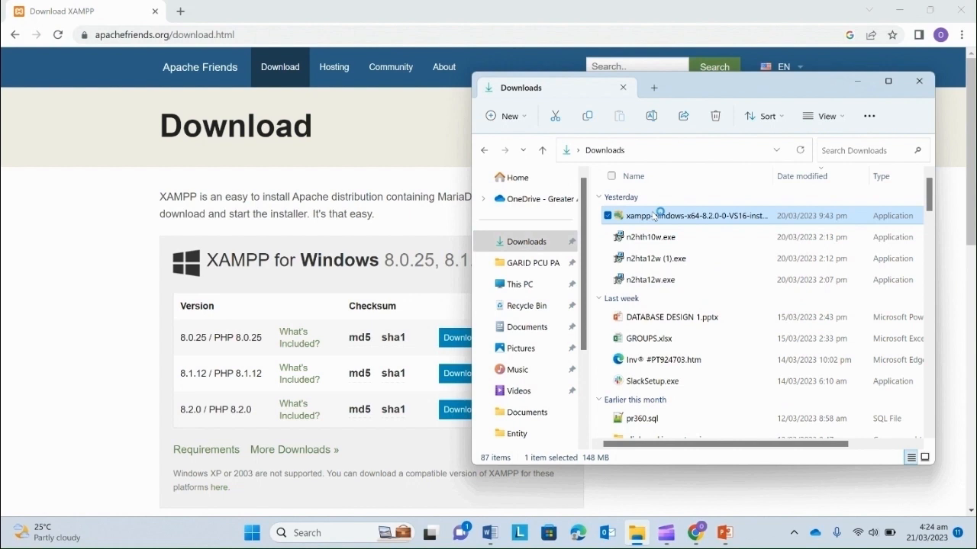
mouse_move(421, 382)
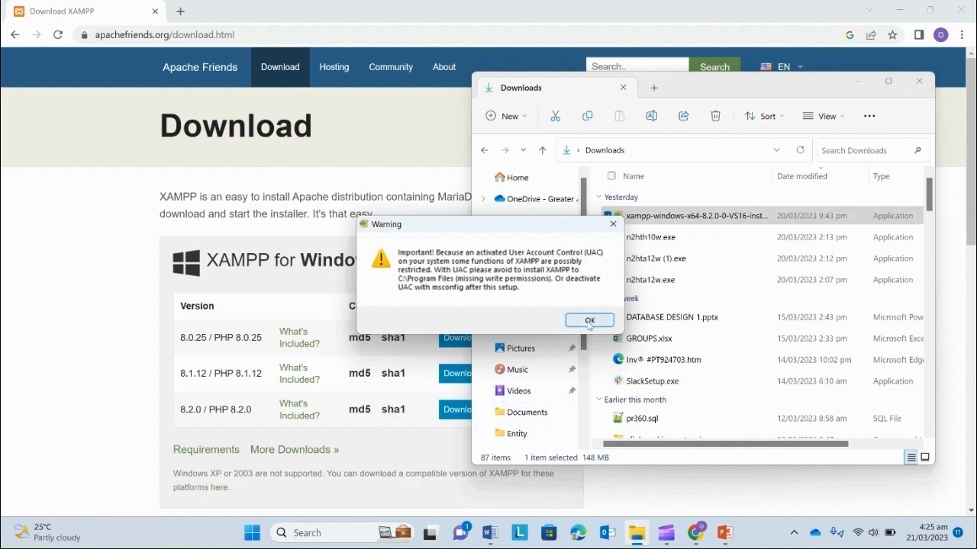
Acknowledge the UAC warning and accept the welcome page and default components.
click(589, 321)
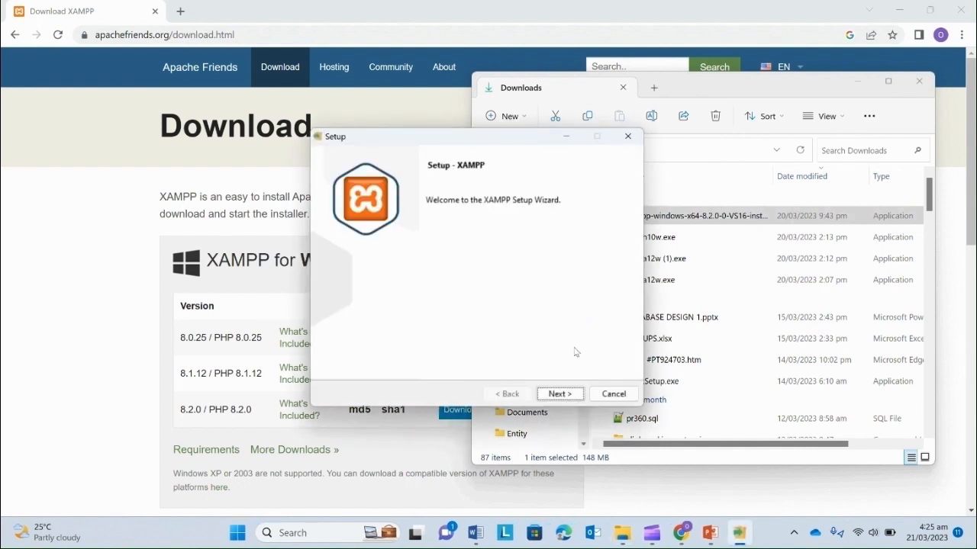
click(558, 394)
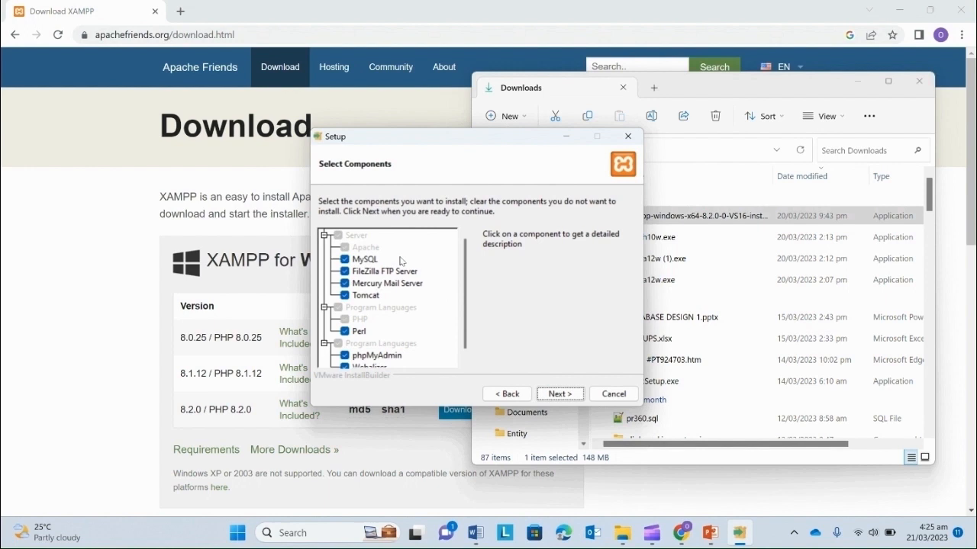
mouse_move(452, 255)
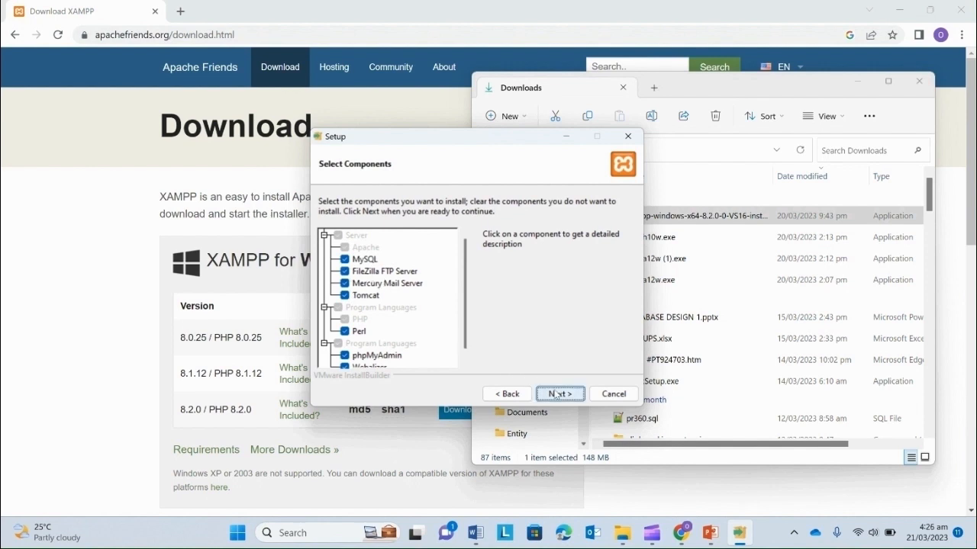
click(559, 394)
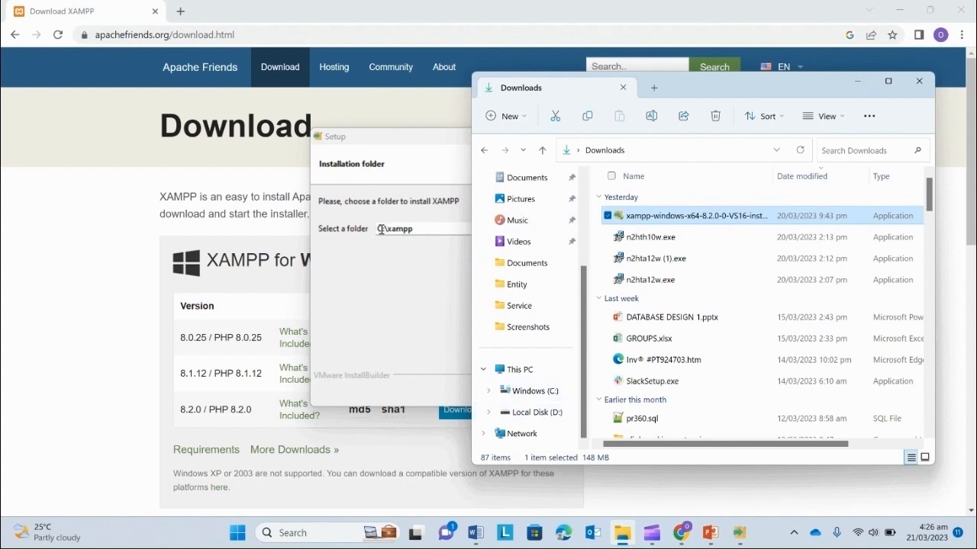
Install XAMPP into D:\xampp with English as the control panel language.
click(351, 136)
text(D)
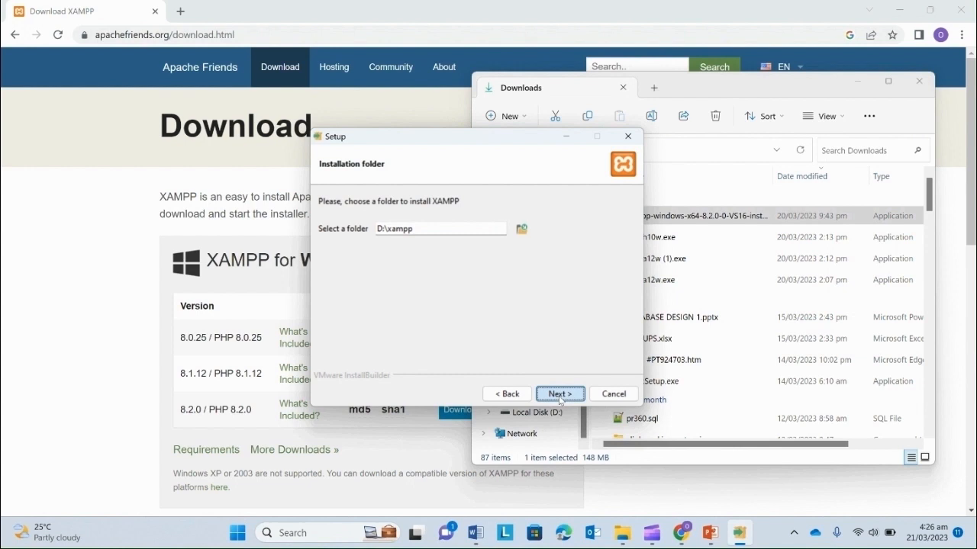
click(559, 394)
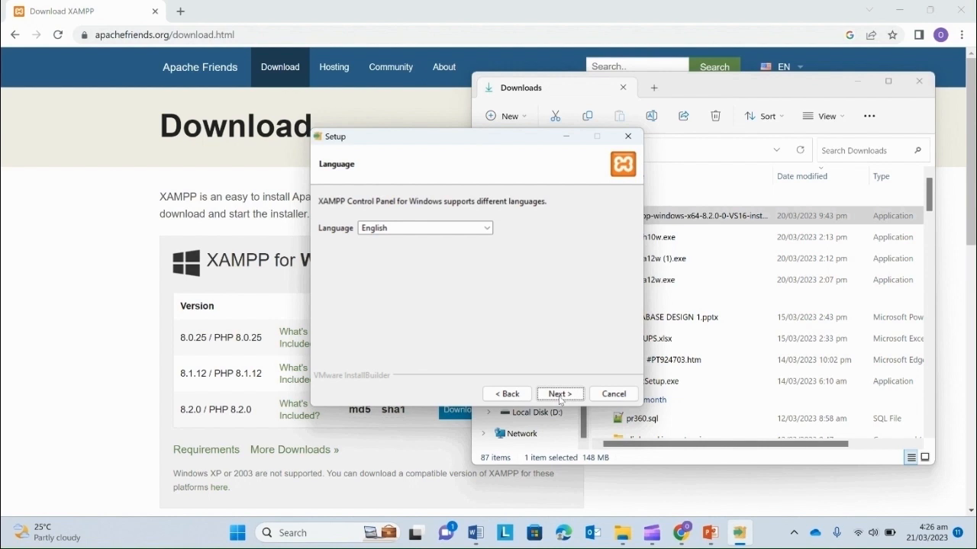
click(558, 394)
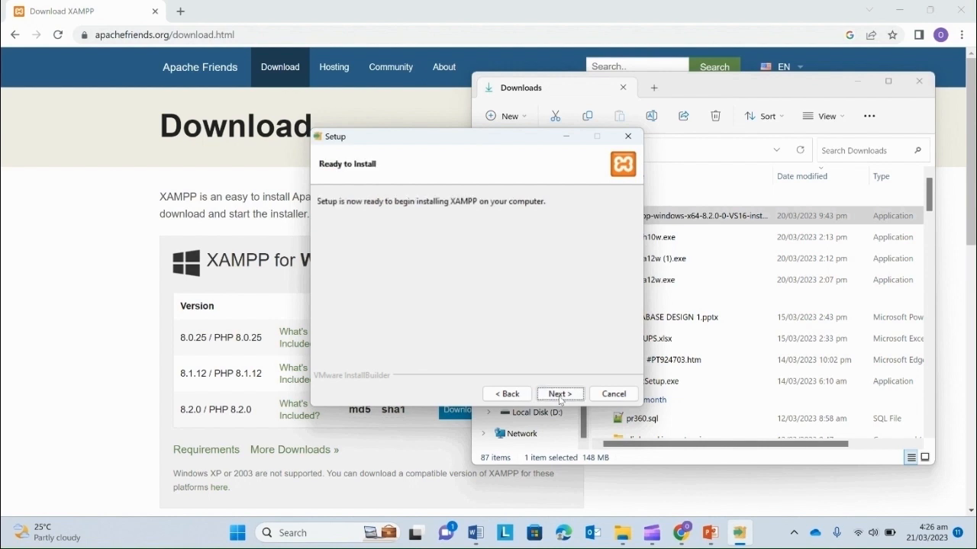
click(559, 394)
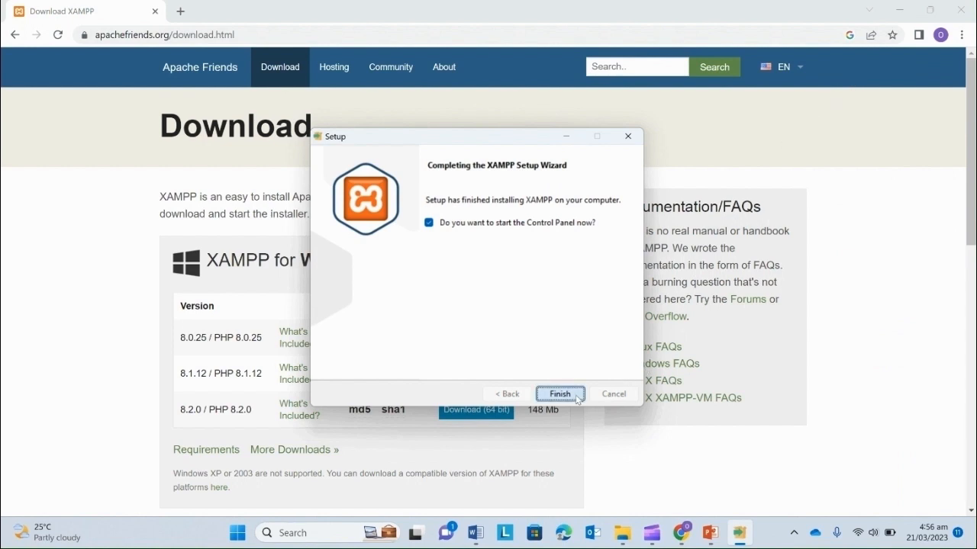
Finish setup with 'start the Control Panel' checked so the control panel launches.
click(559, 394)
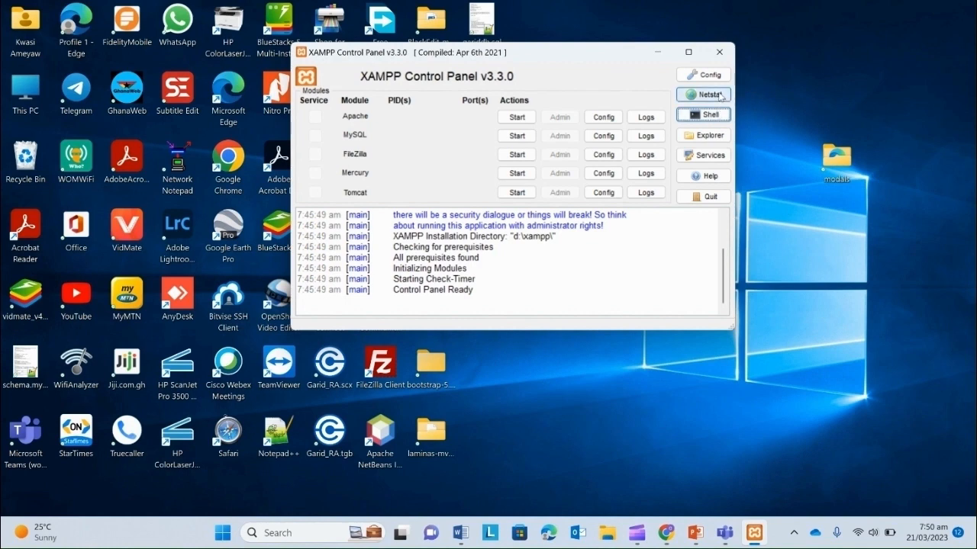
Quit the control panel and search Start for the XAMPP Control Panel.
click(717, 52)
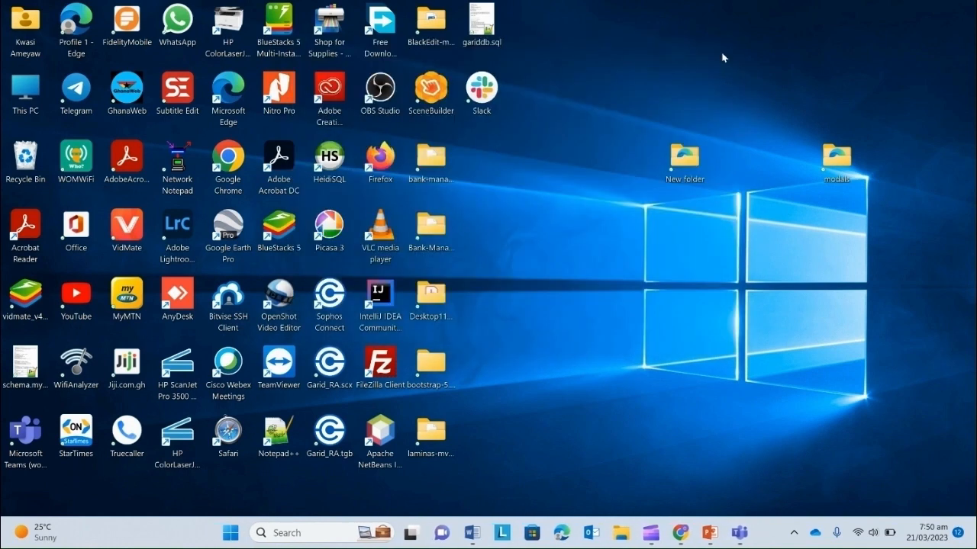
click(235, 531)
text(xa)
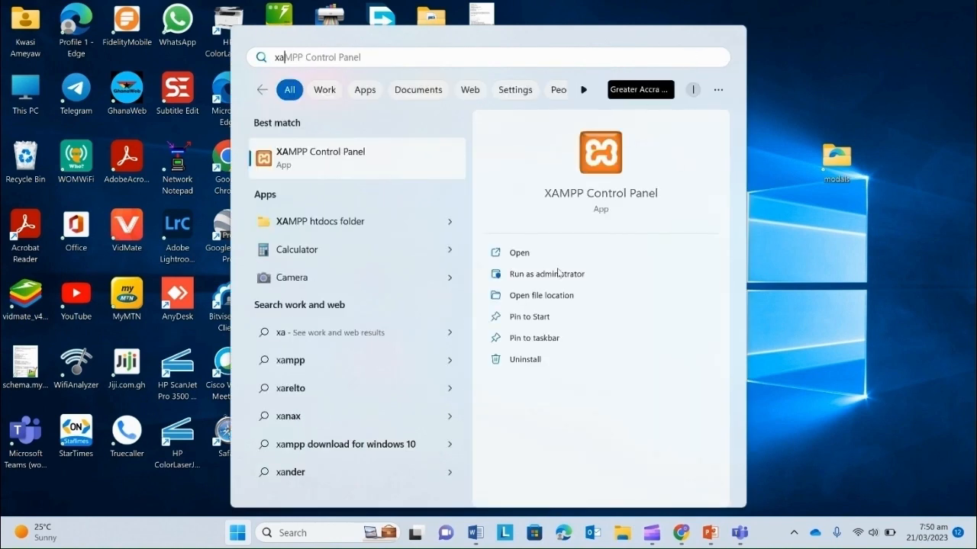
mouse_move(546, 275)
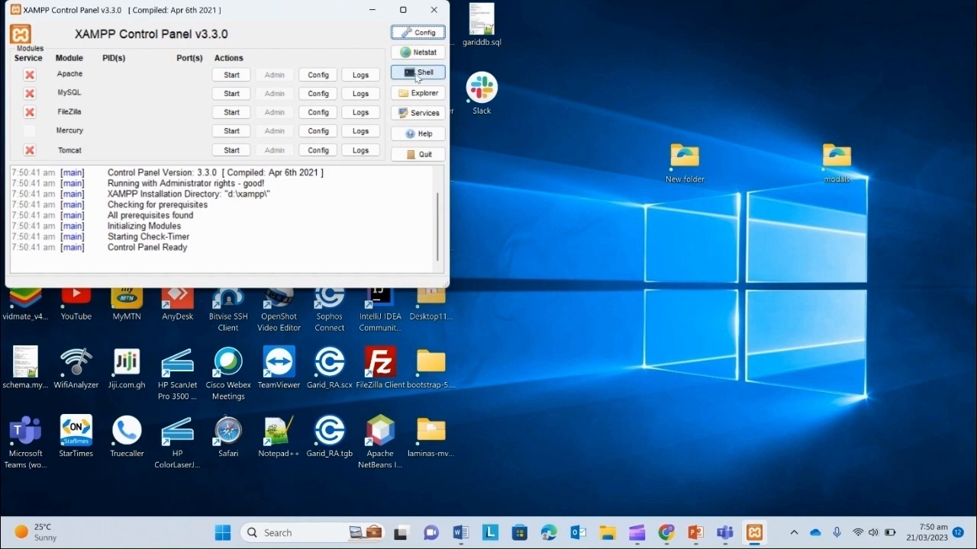
Run php -v in the XAMPP Shell, confirming PHP 8.2.0, then bring up Start search.
click(416, 72)
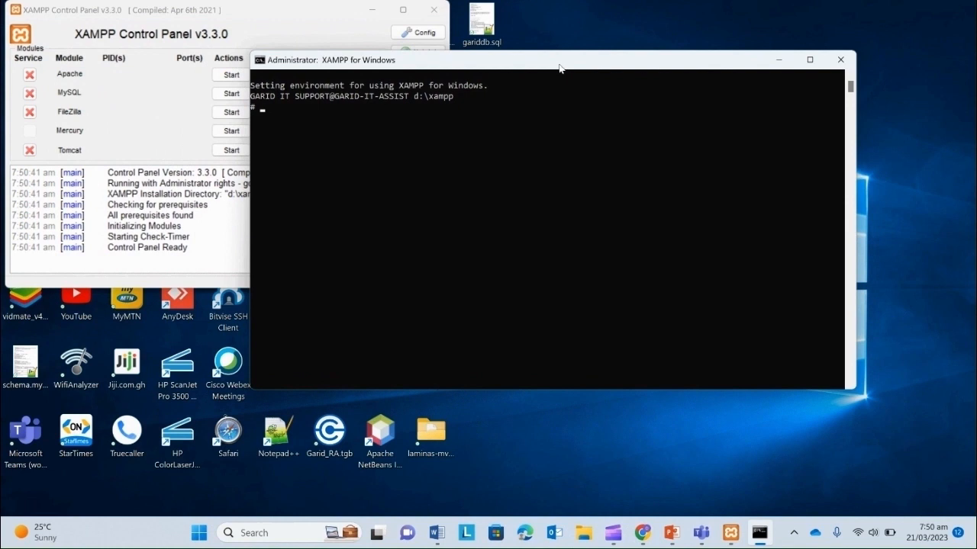
mouse_move(354, 121)
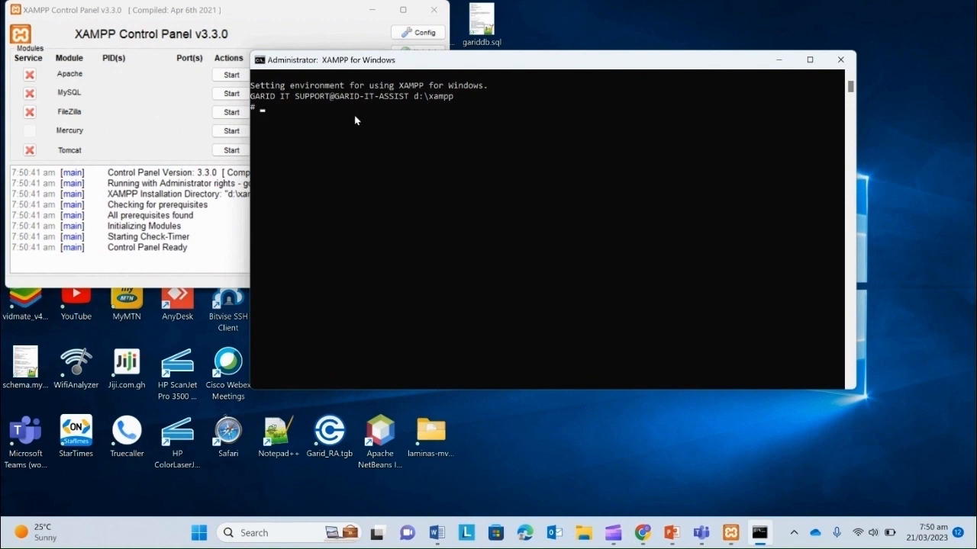
text(php)
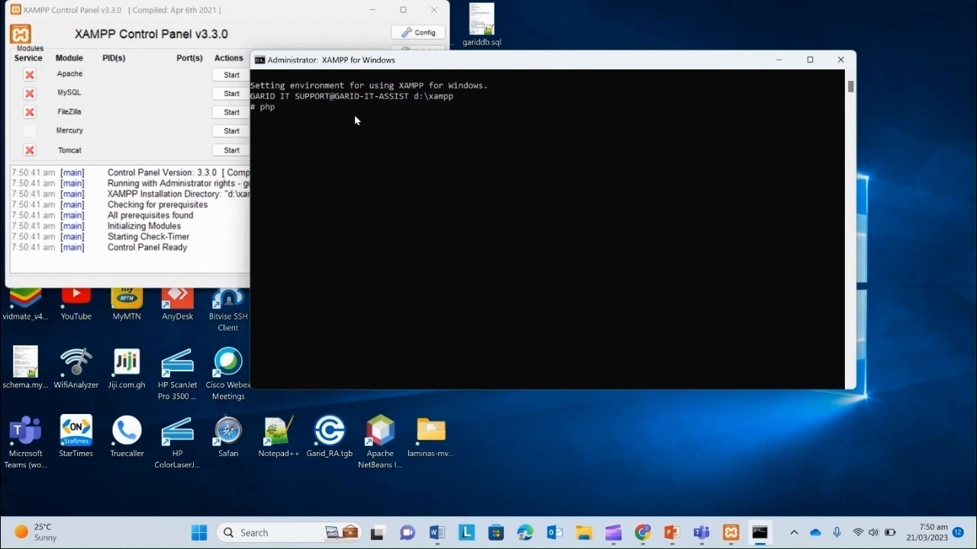
text(-v)
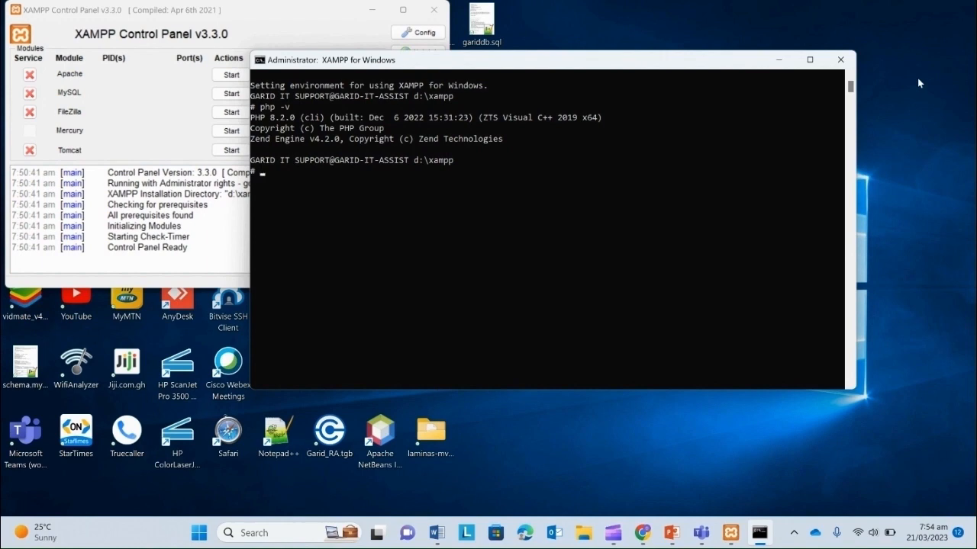
click(199, 531)
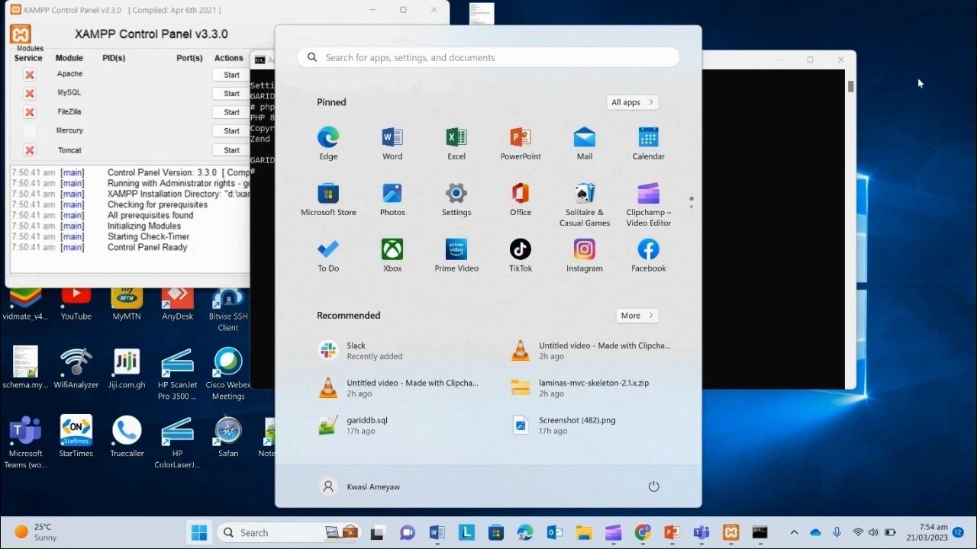
Search for environment variables and bring up the Environment Variables window.
text(envir)
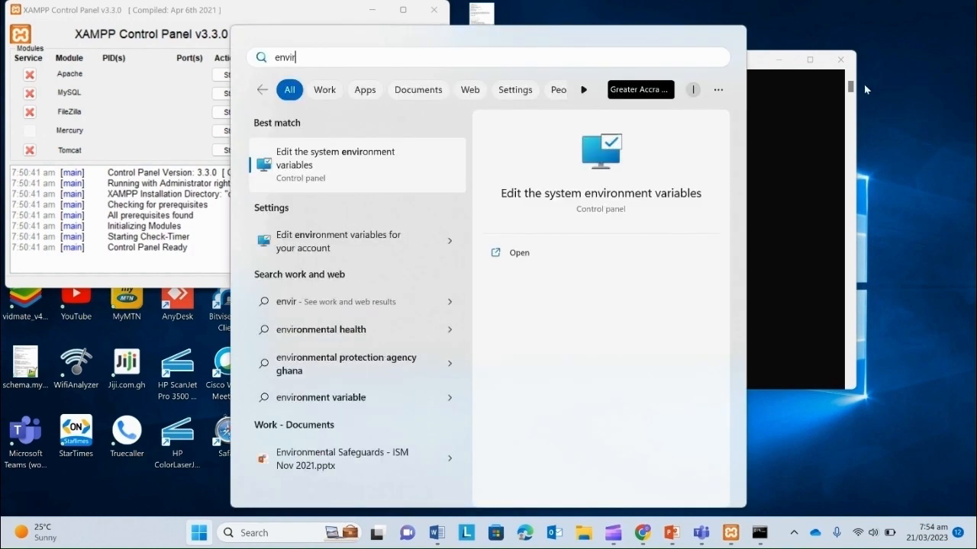
mouse_move(341, 171)
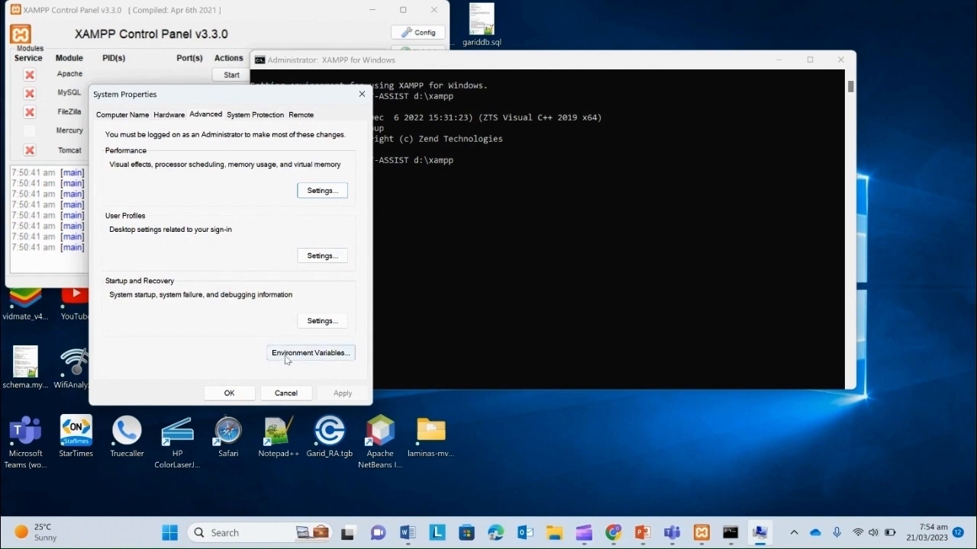
click(311, 352)
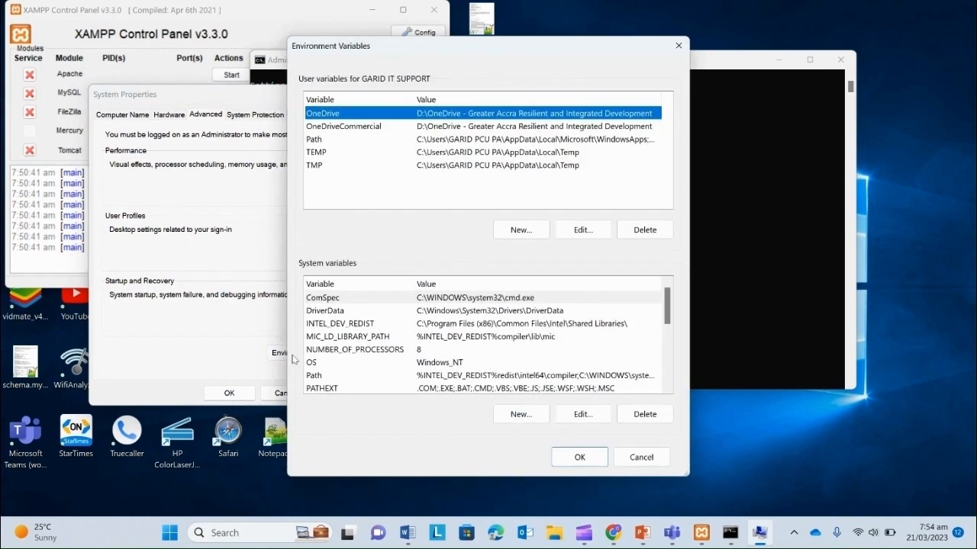
mouse_move(329, 272)
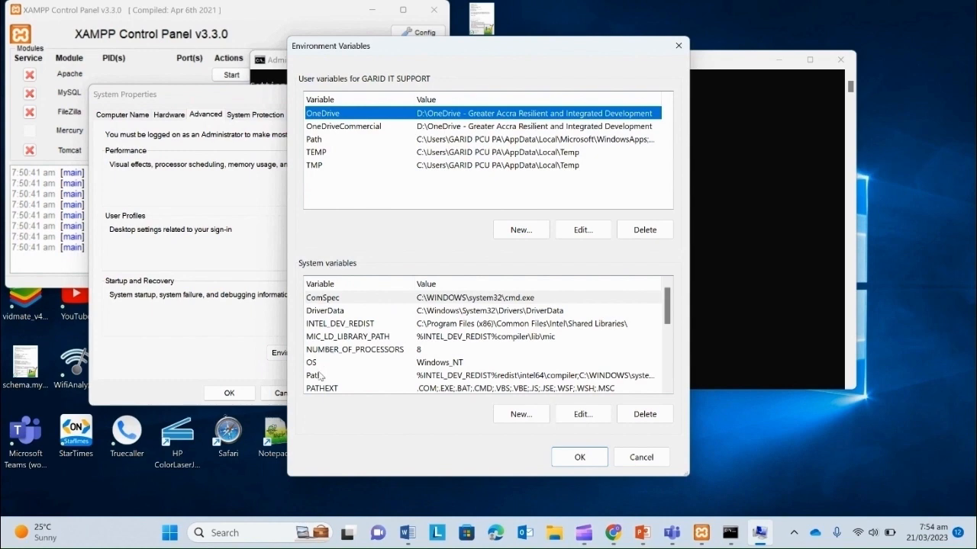
Edit the system Path variable, whose list includes D:\xampp\php.
click(583, 414)
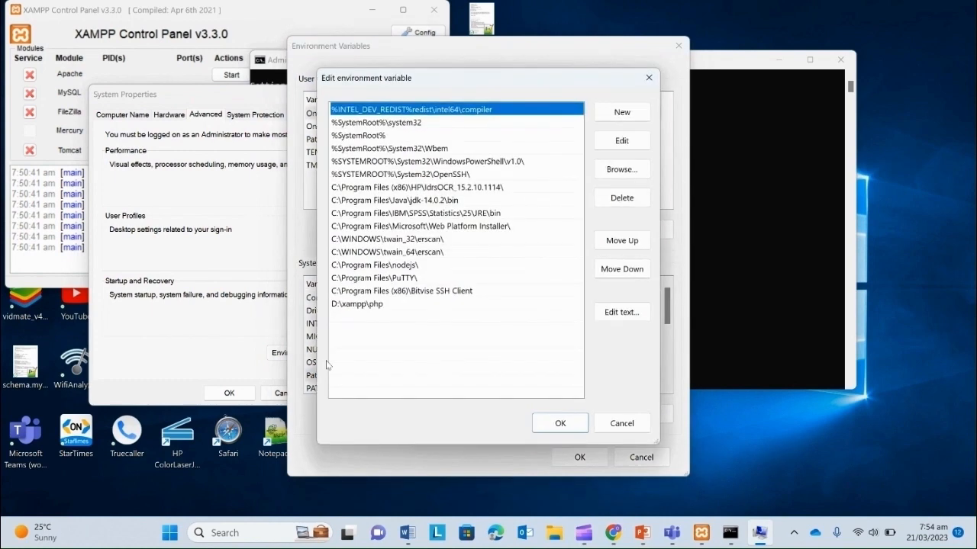
mouse_move(342, 315)
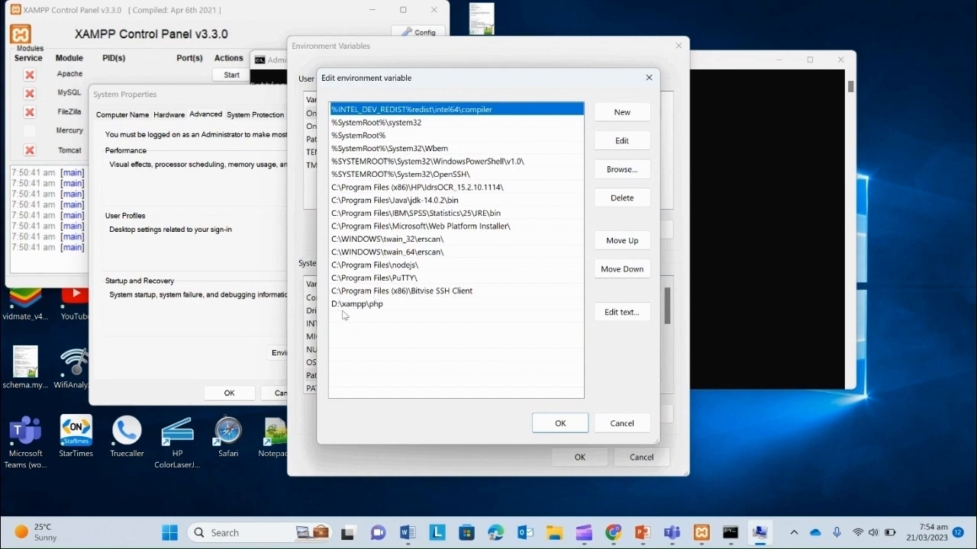
mouse_move(373, 312)
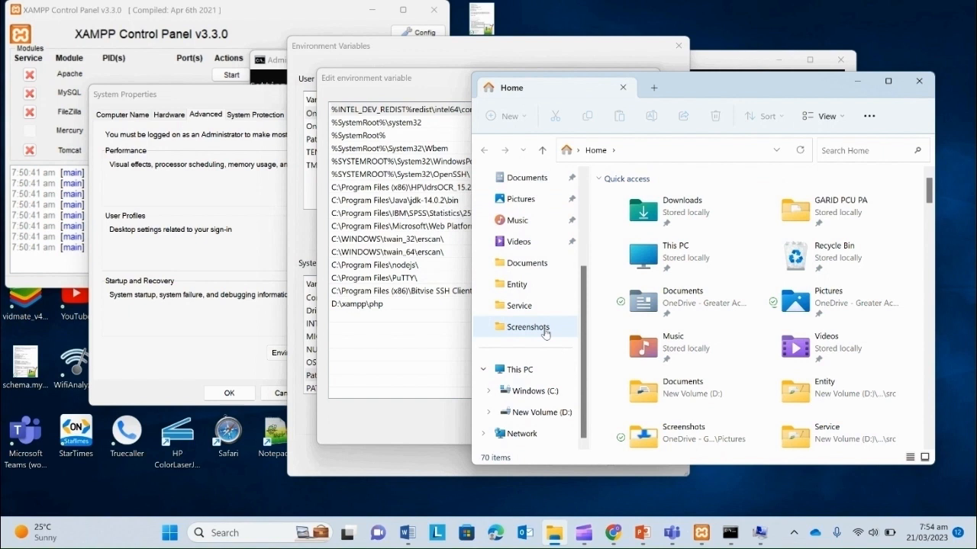
Browse to D:\xampp\php in File Explorer for adding to the Path list.
click(535, 412)
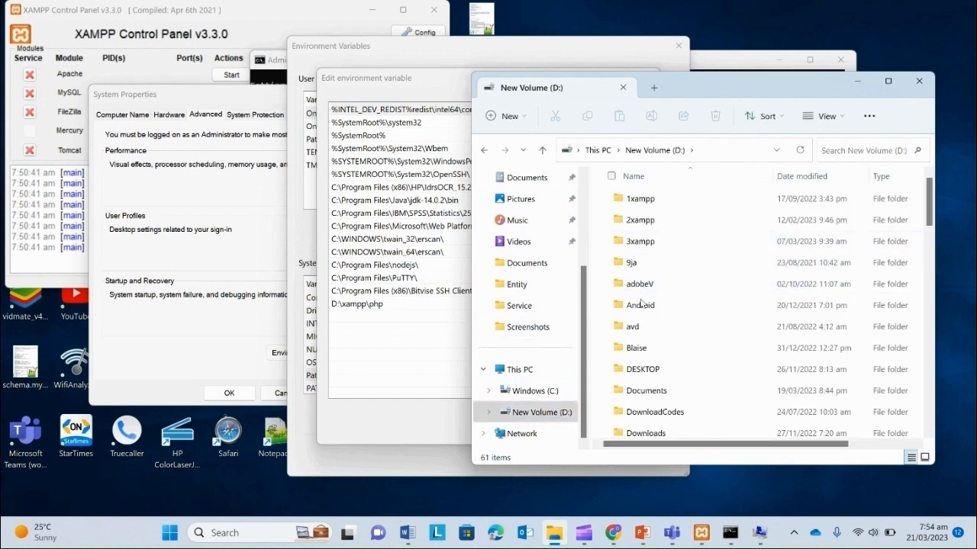
click(647, 298)
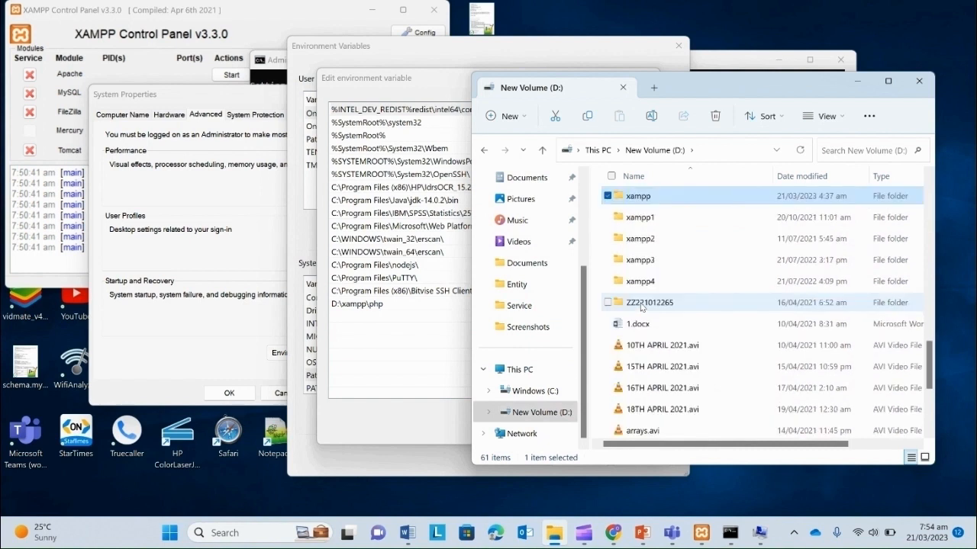
double_click(638, 195)
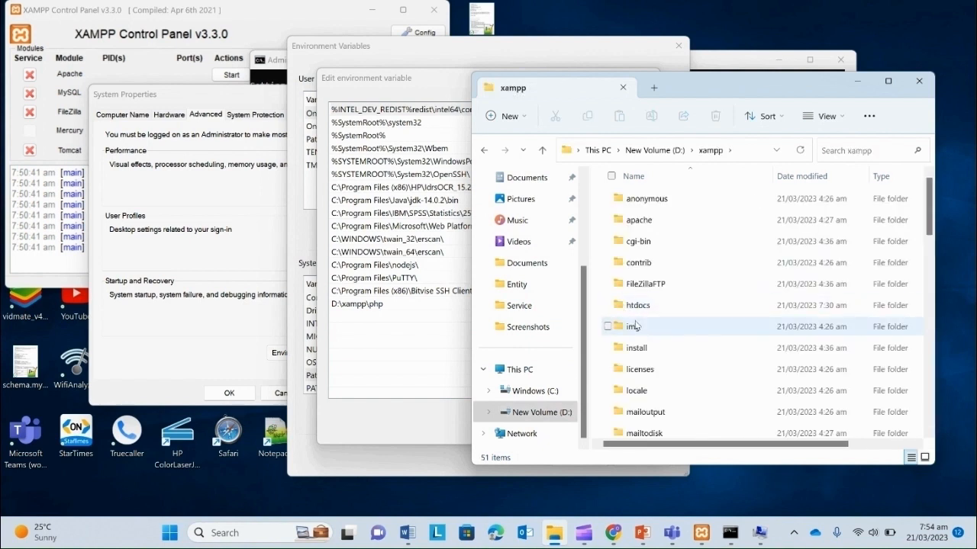
click(635, 348)
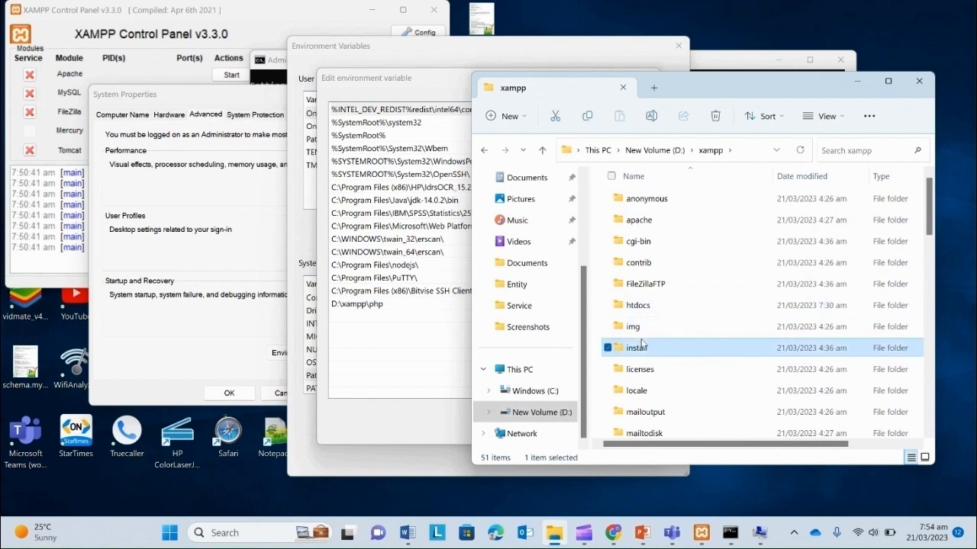
scroll(down, 3)
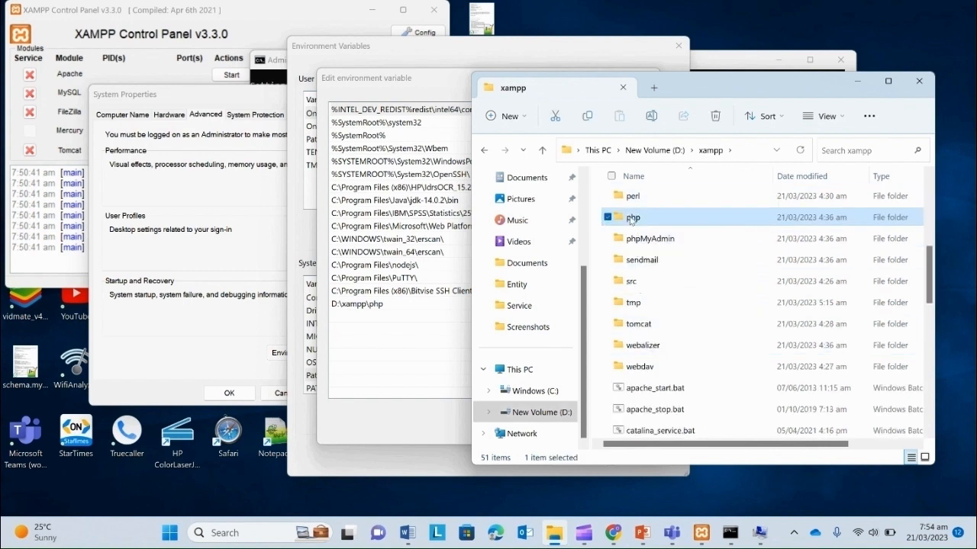
double_click(633, 217)
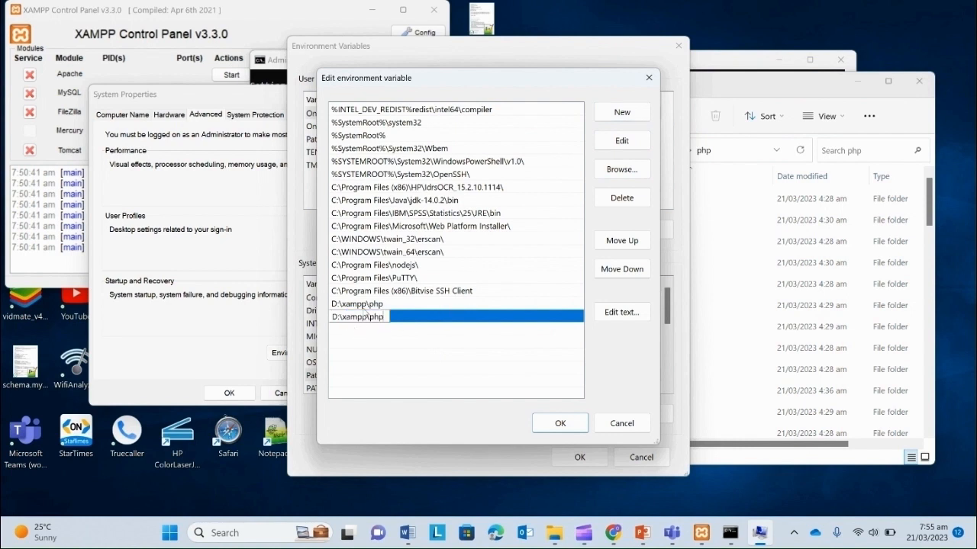
Remove the duplicate D:\xampp\php Path entry, accept the variables, close System Properties and bring up the browser.
key(Backspace)
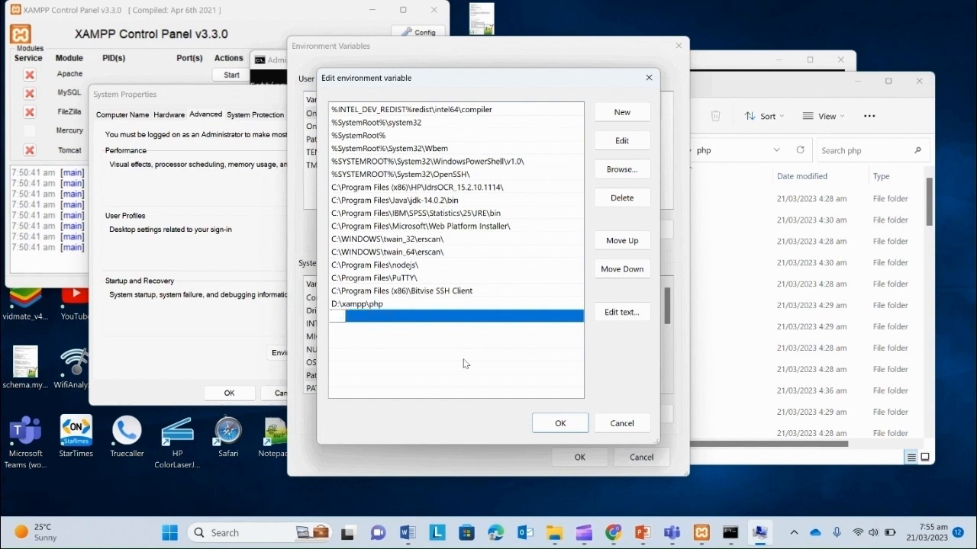
click(412, 110)
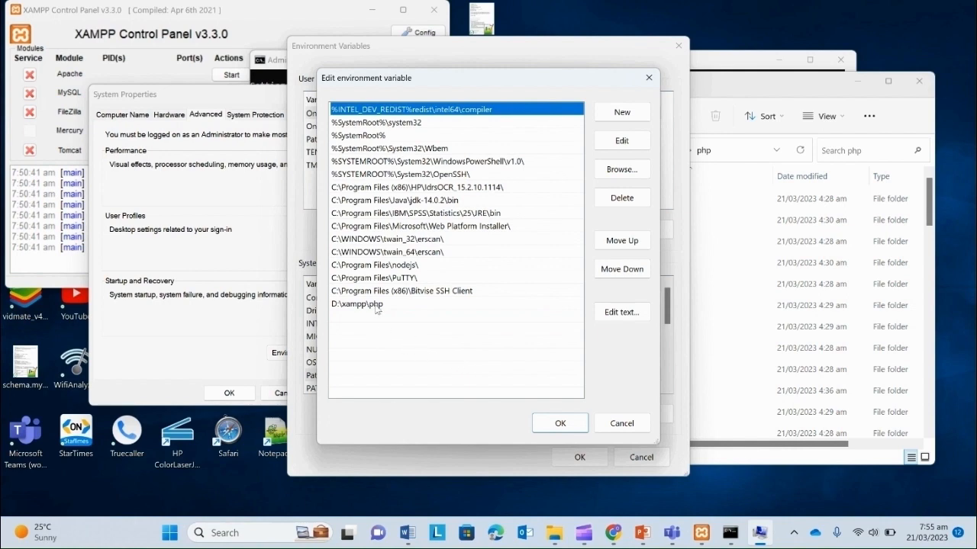
mouse_move(561, 409)
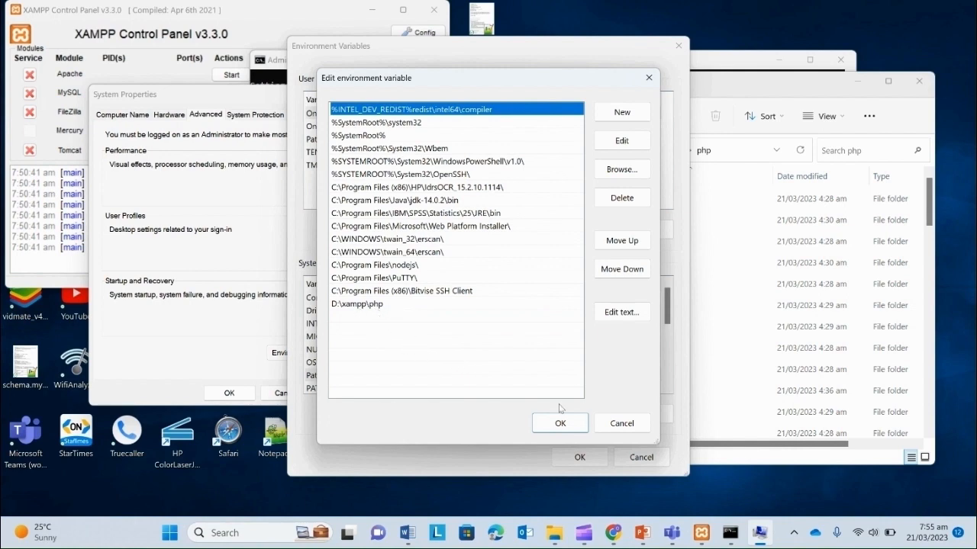
click(558, 422)
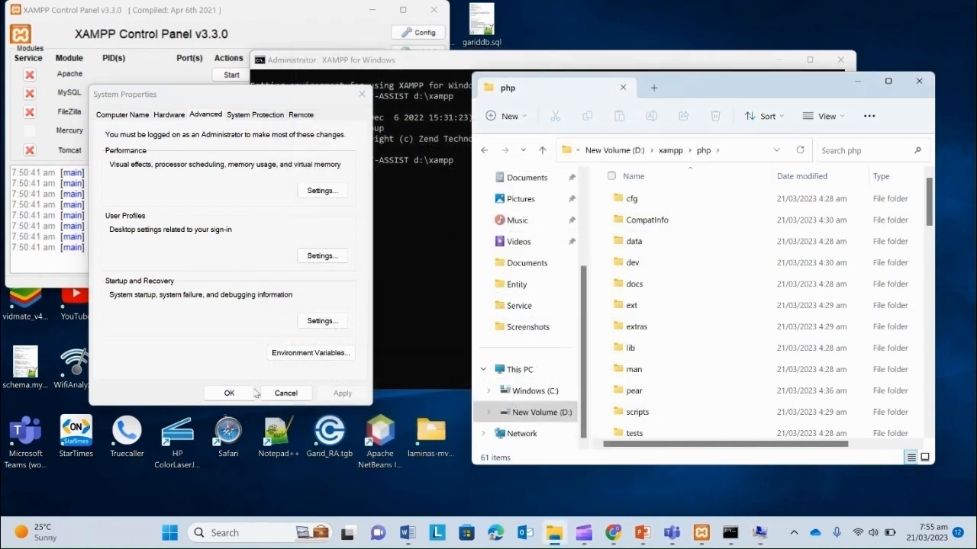
click(228, 393)
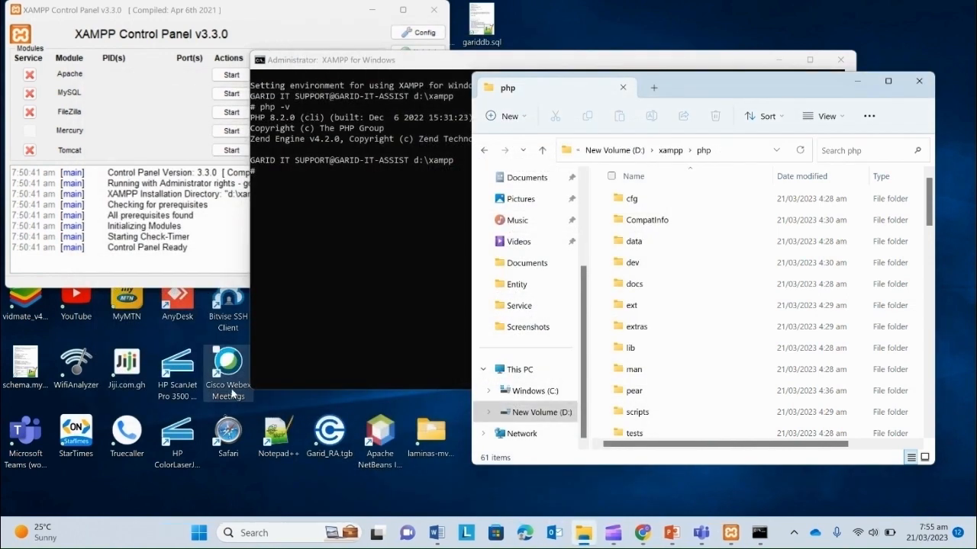
mouse_move(330, 223)
text(php -v)
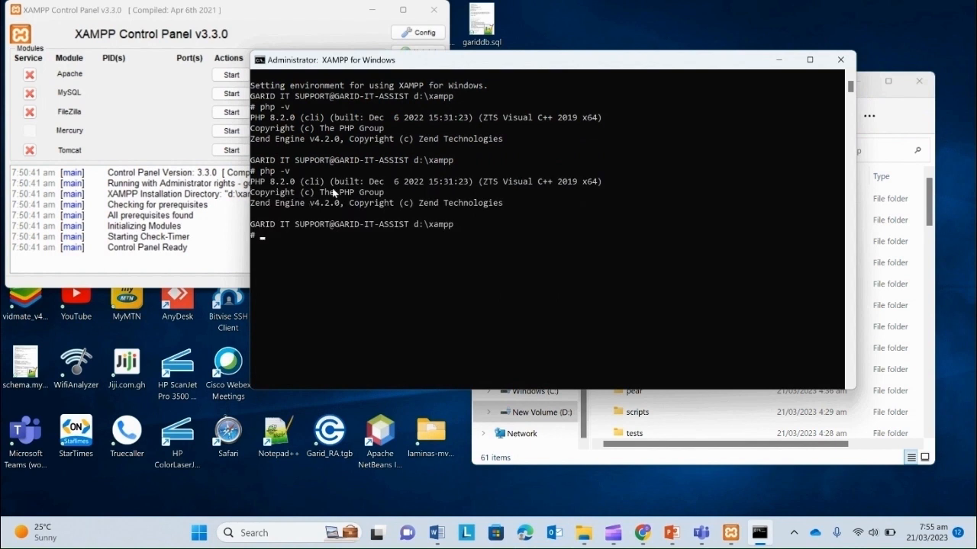
mouse_move(378, 207)
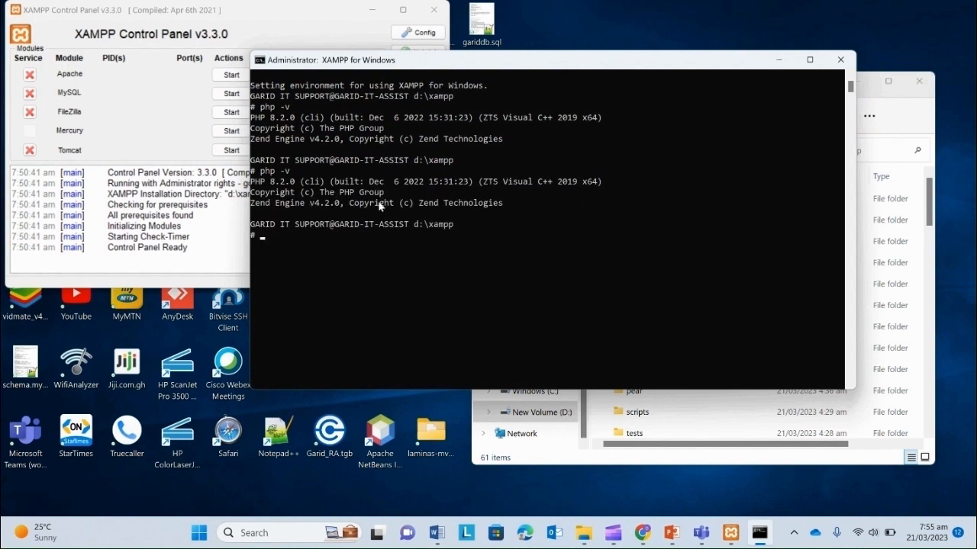
mouse_move(403, 244)
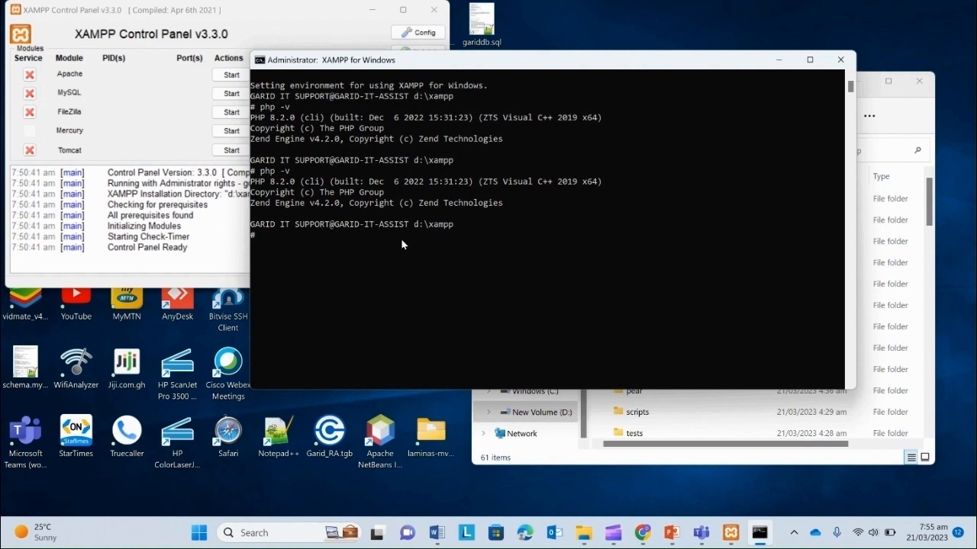
mouse_move(553, 323)
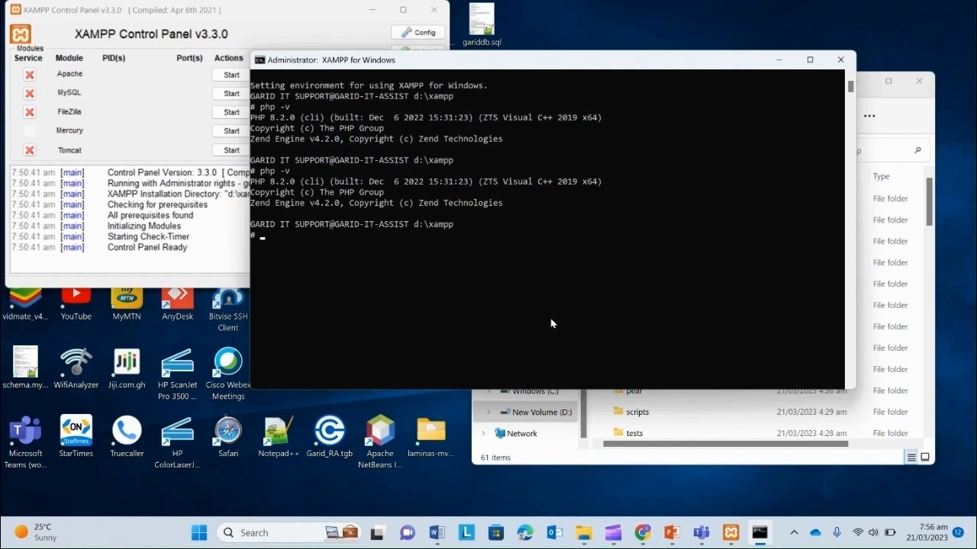
mouse_move(537, 348)
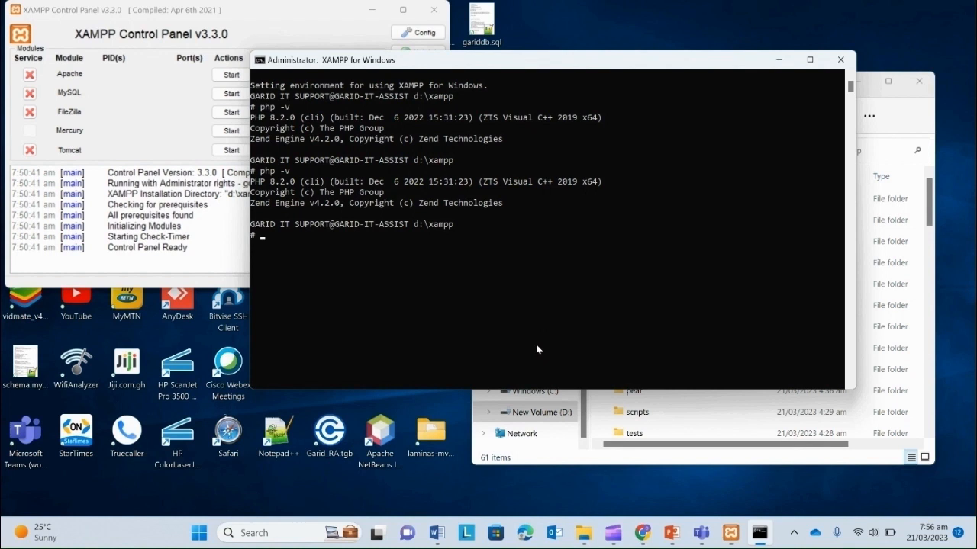
click(644, 531)
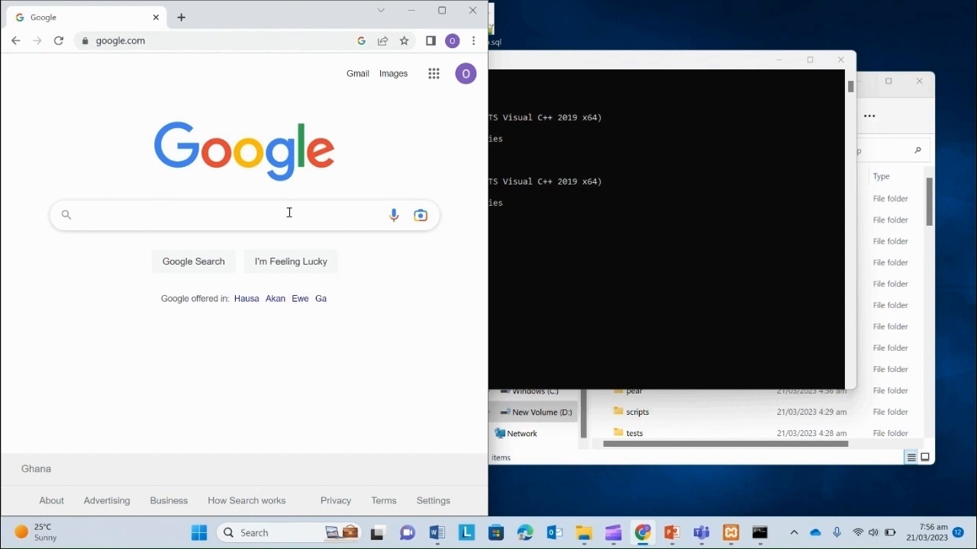
Search 'download git', reach gitforwindows.org and download Git-2.40.0-64-bit.exe.
text(download git)
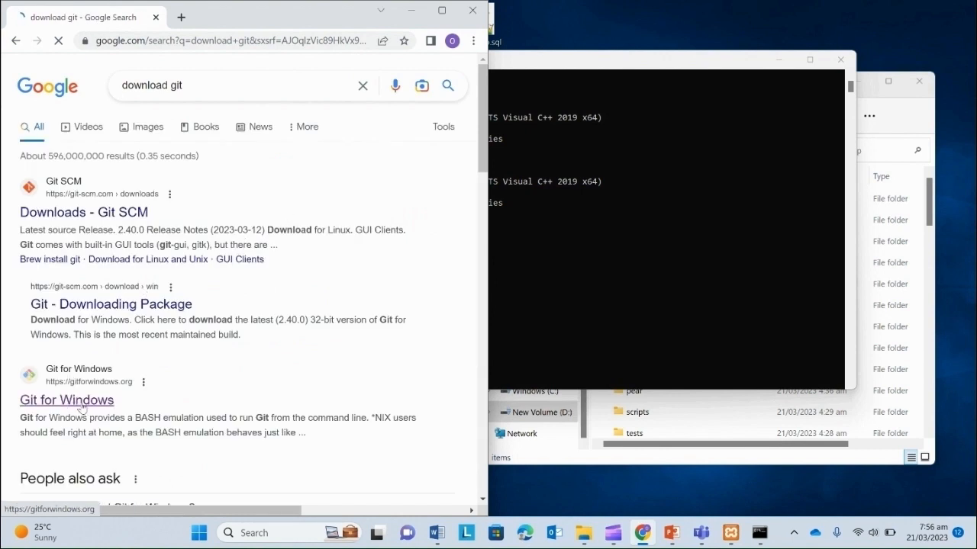
click(67, 399)
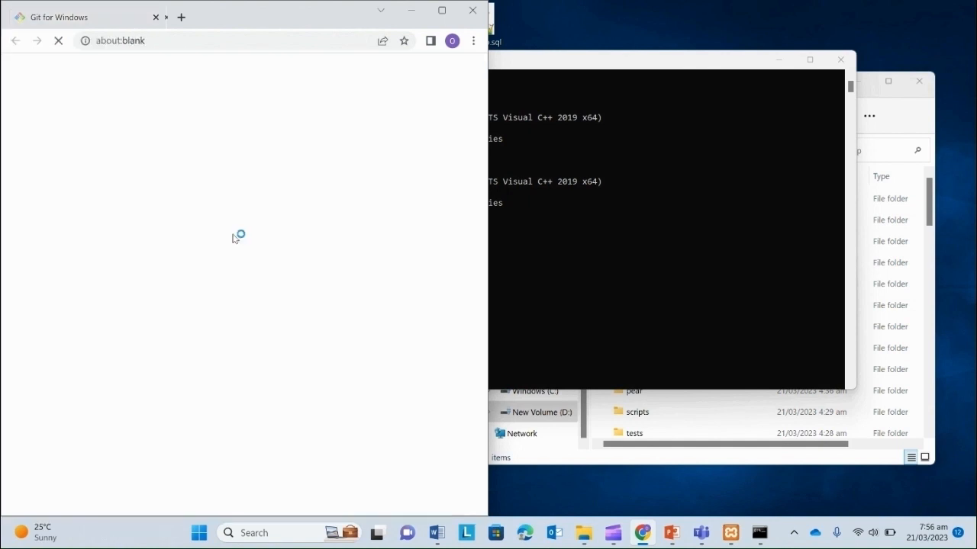
click(180, 17)
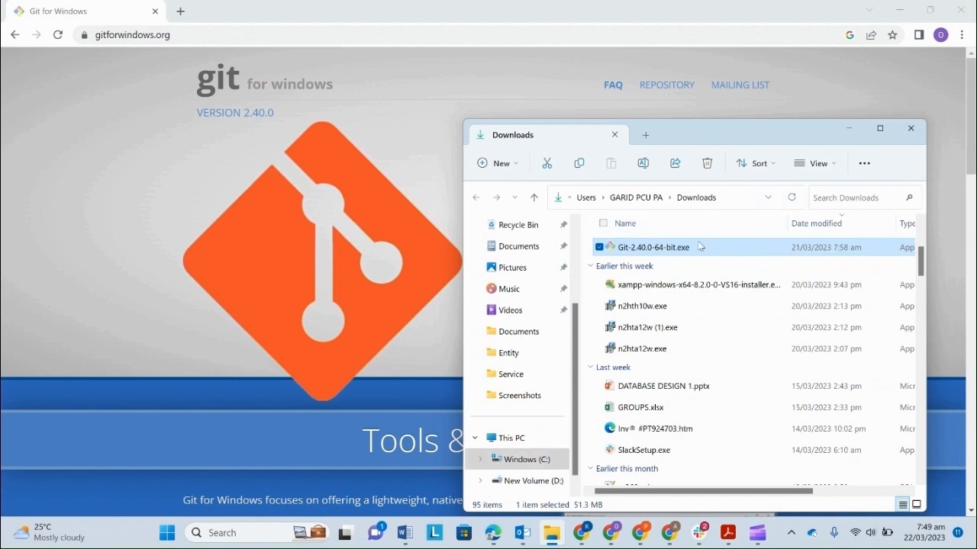
mouse_move(632, 260)
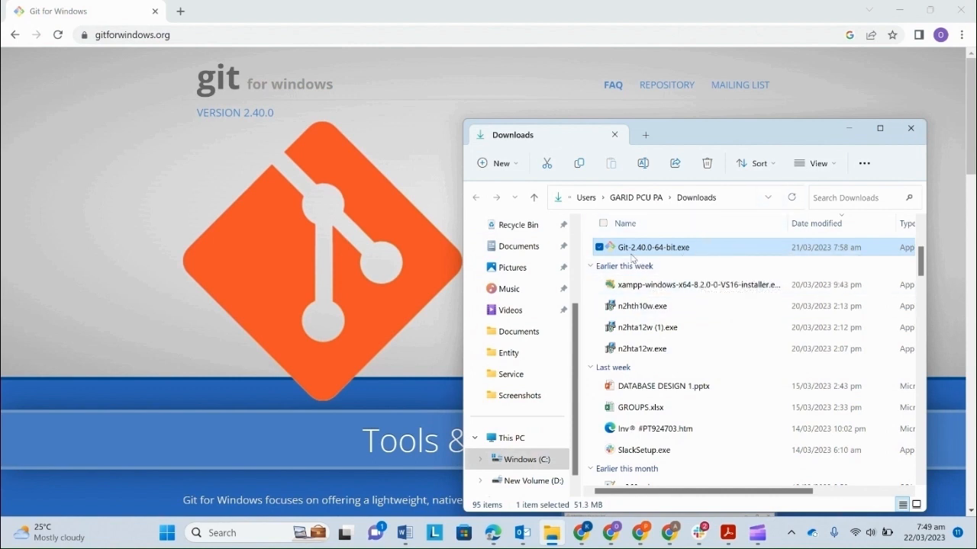
mouse_move(644, 252)
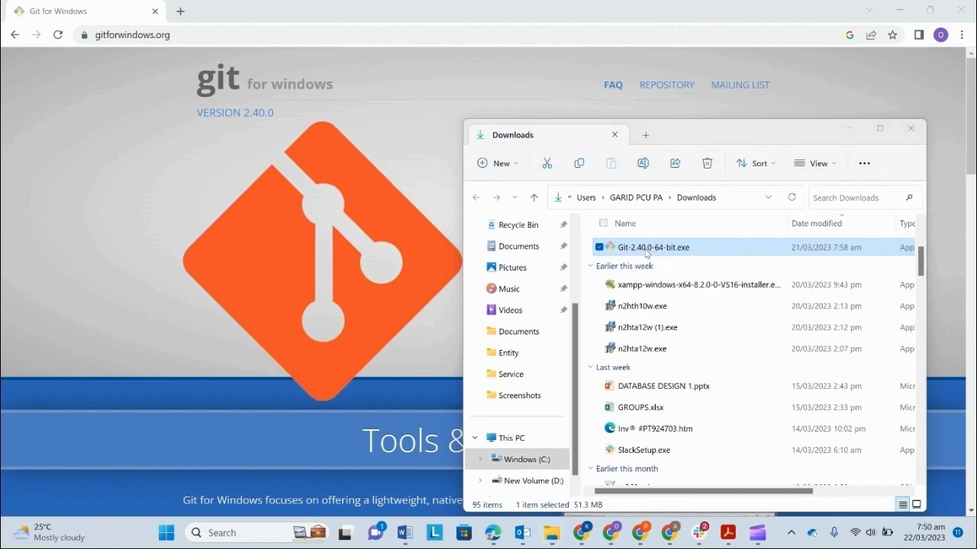
Run the Git installer keeping defaults: licence, folder, Start Menu, Vim, branch name, PATH, OpenSSH, OpenSSL.
double_click(654, 248)
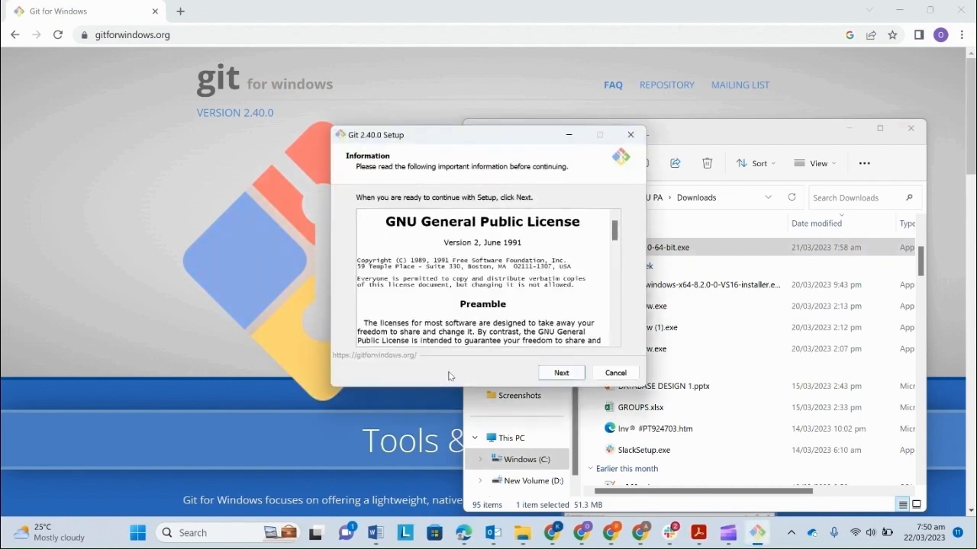
click(560, 372)
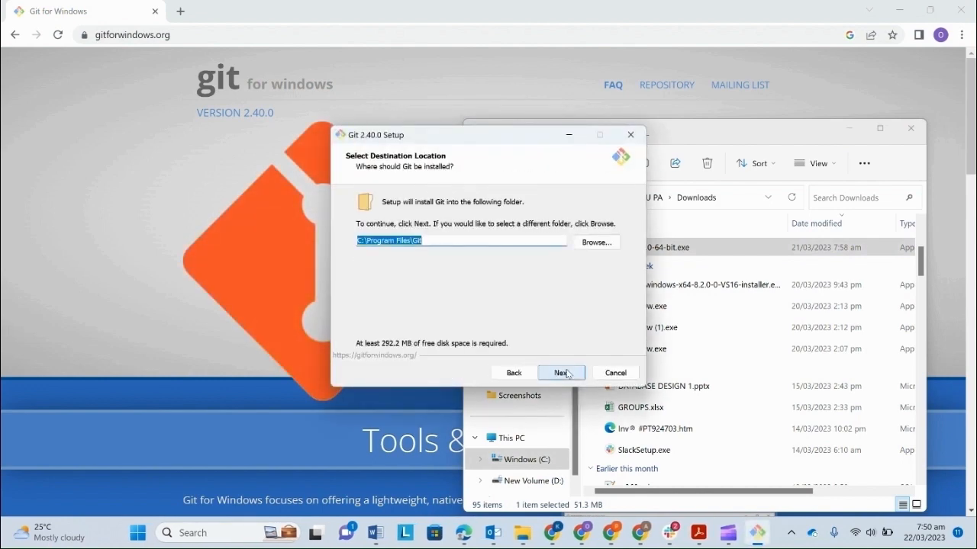
click(560, 373)
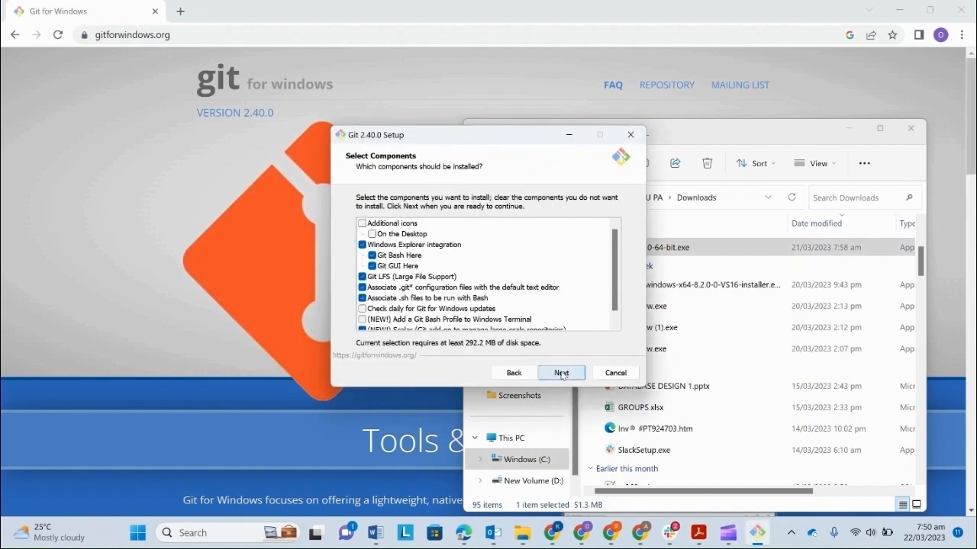
click(562, 373)
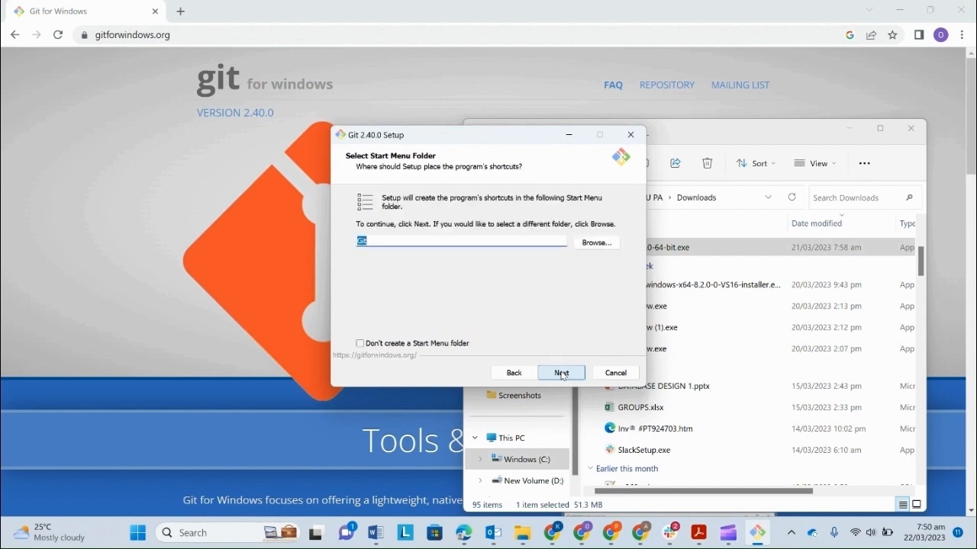
click(561, 372)
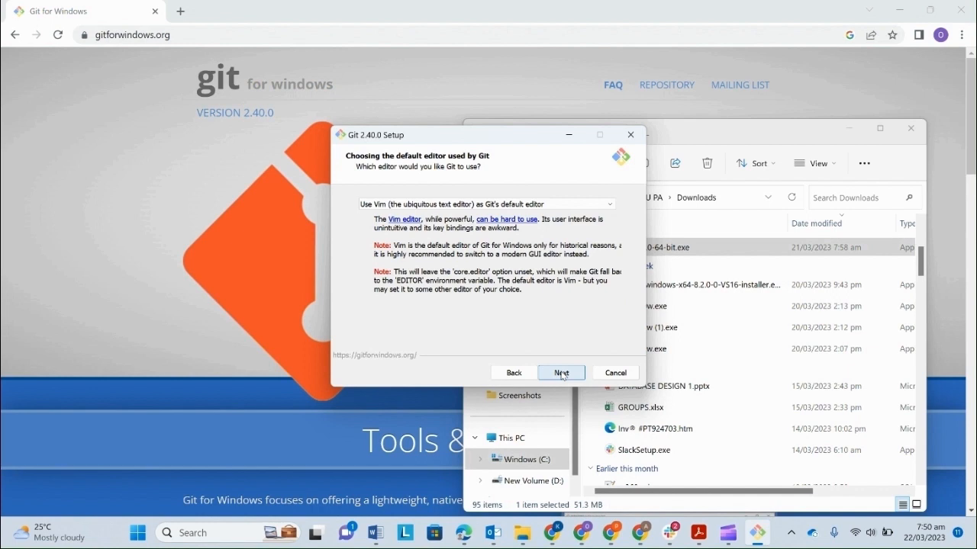
click(562, 373)
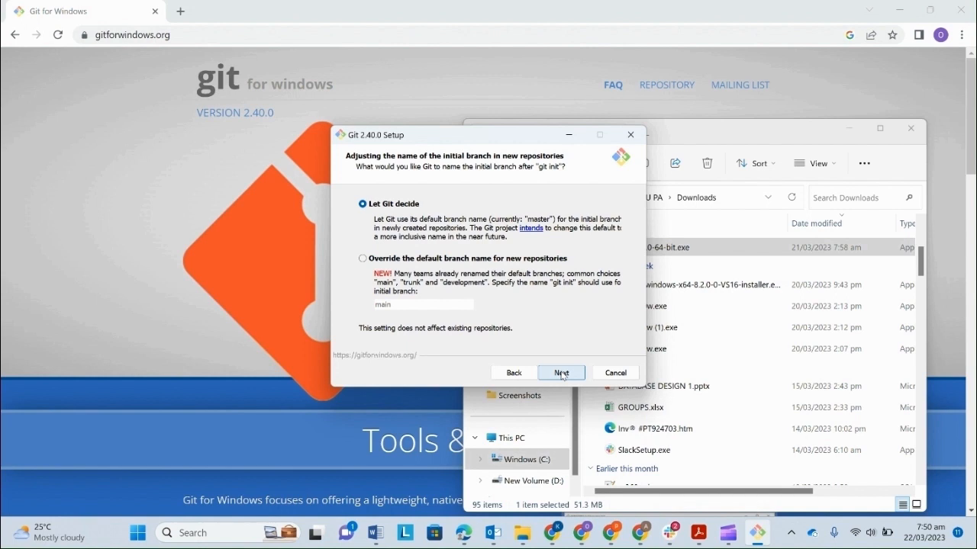
click(561, 372)
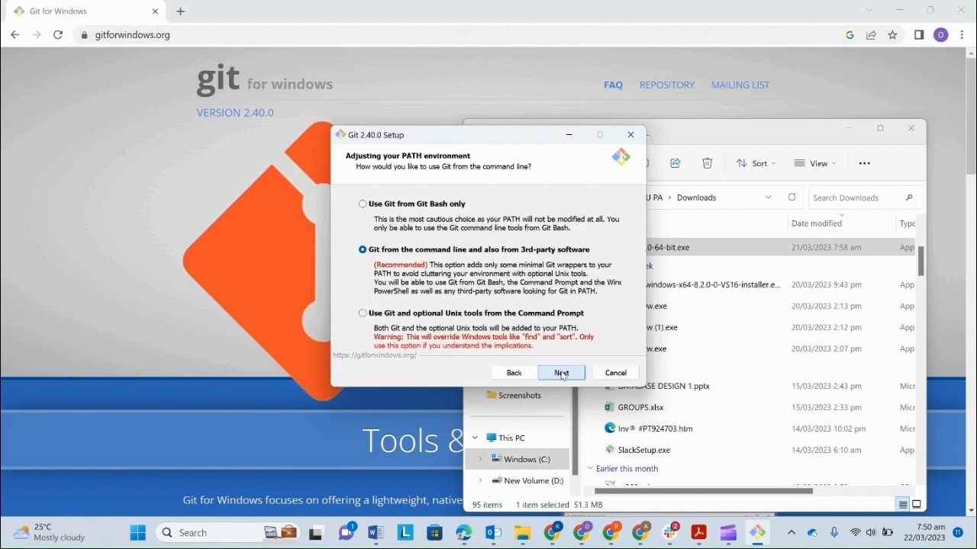
click(560, 372)
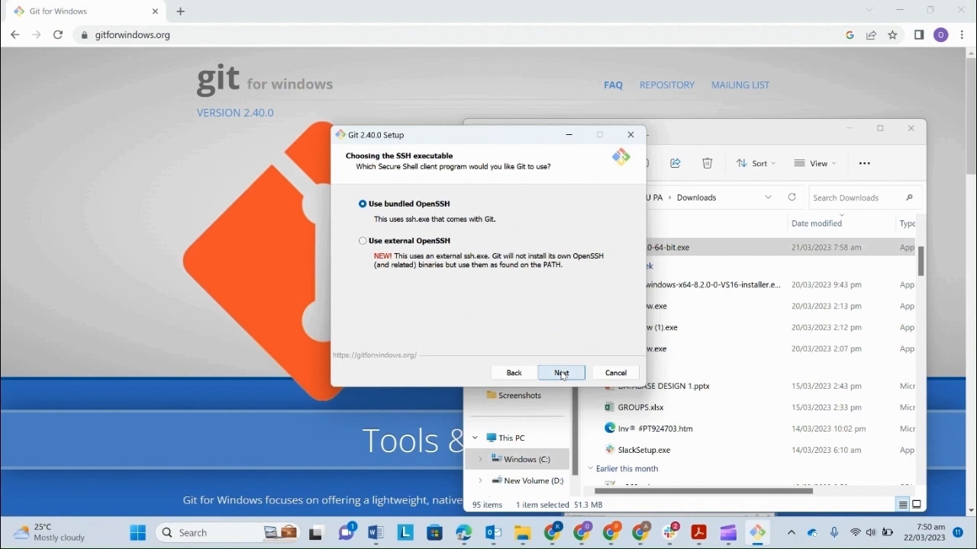
click(562, 372)
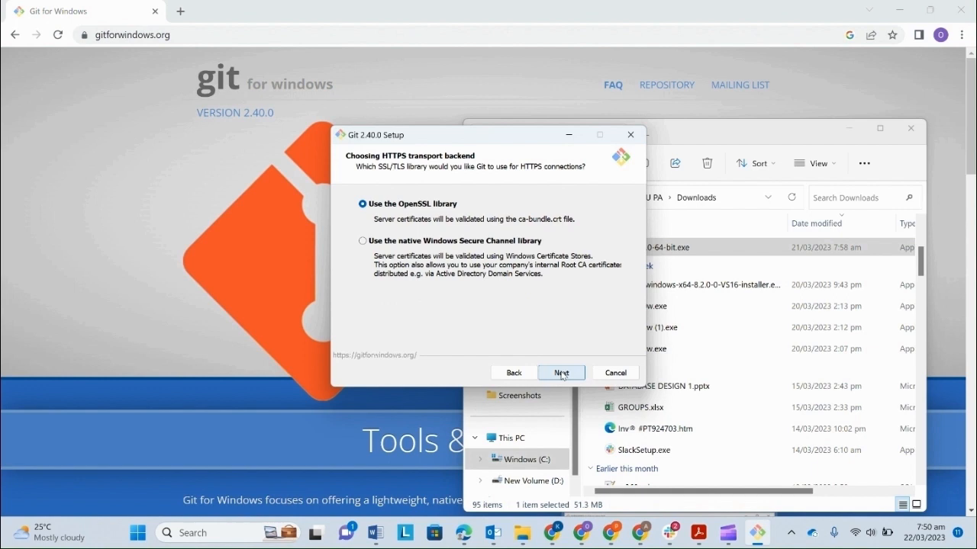
click(561, 373)
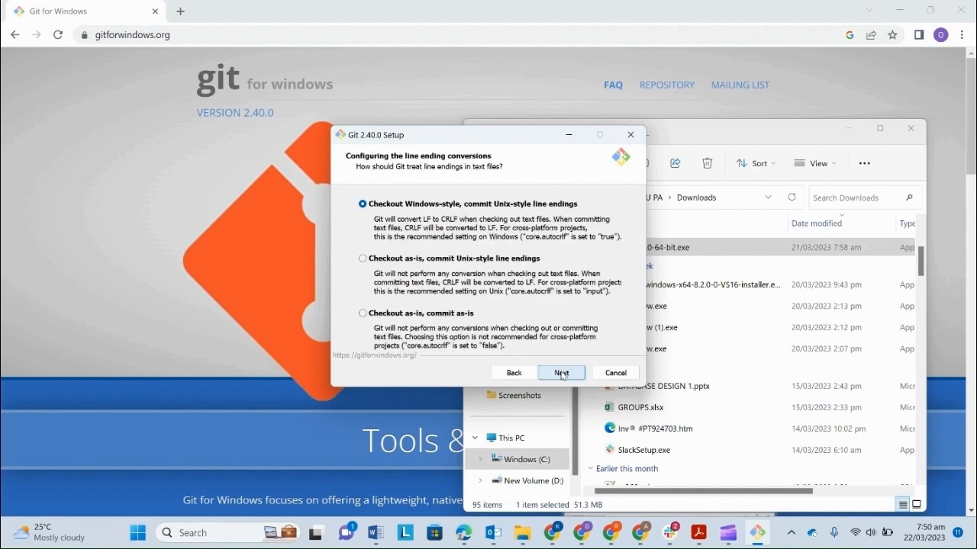
Keep default line endings, MinTTY, git pull, Credential Manager and caching, then start installing Git.
click(562, 372)
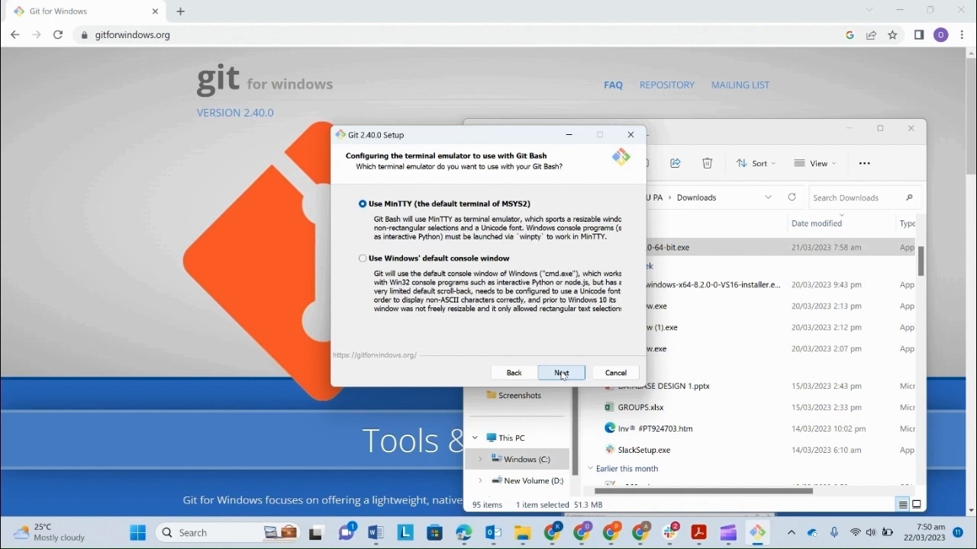
click(562, 373)
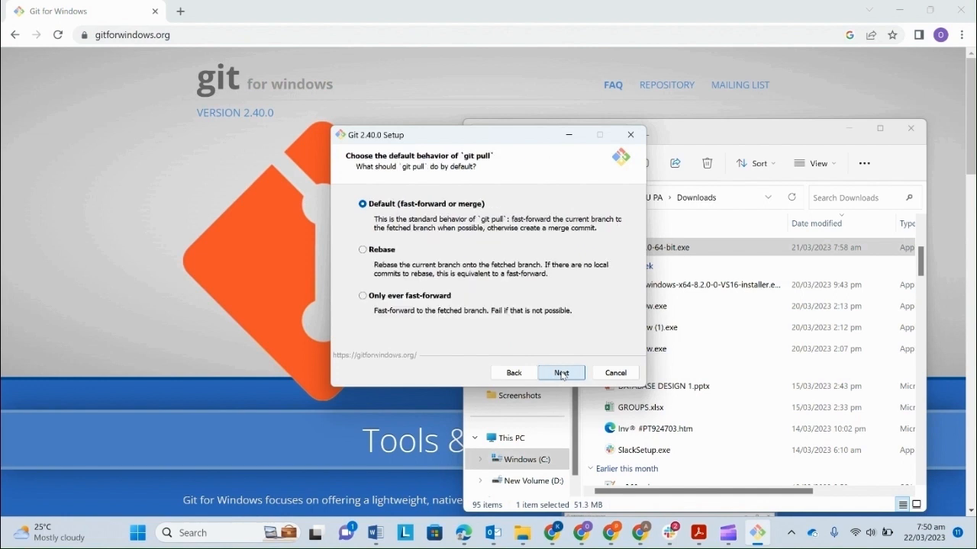
click(561, 372)
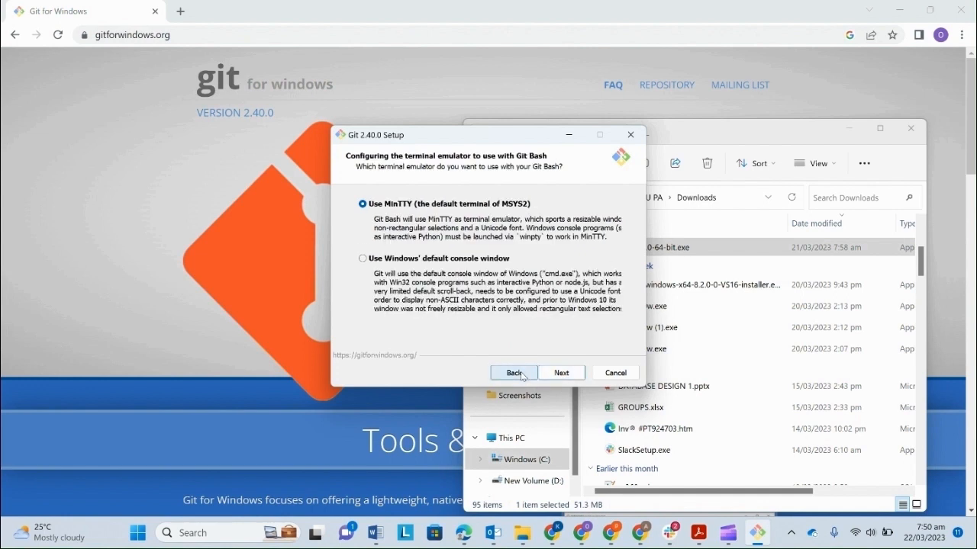
click(561, 372)
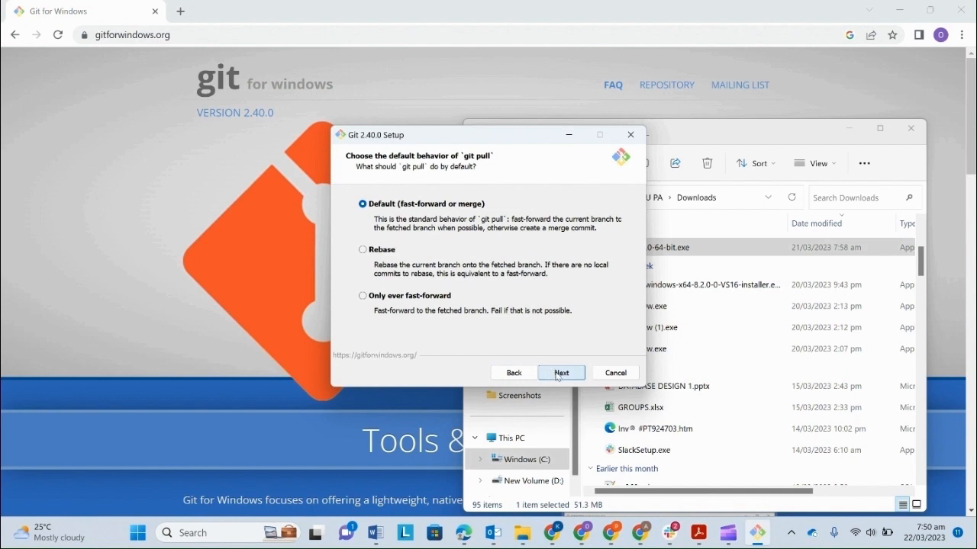
click(561, 373)
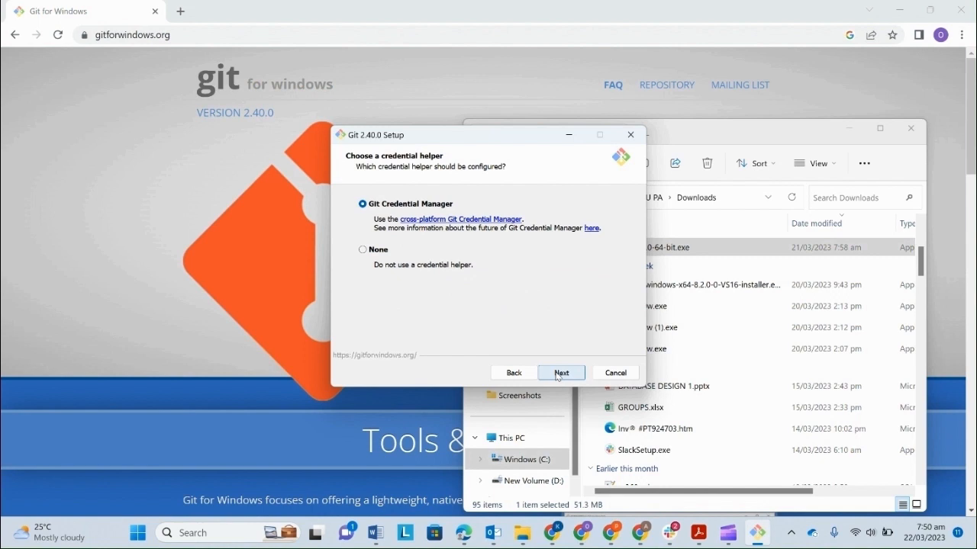
mouse_move(574, 372)
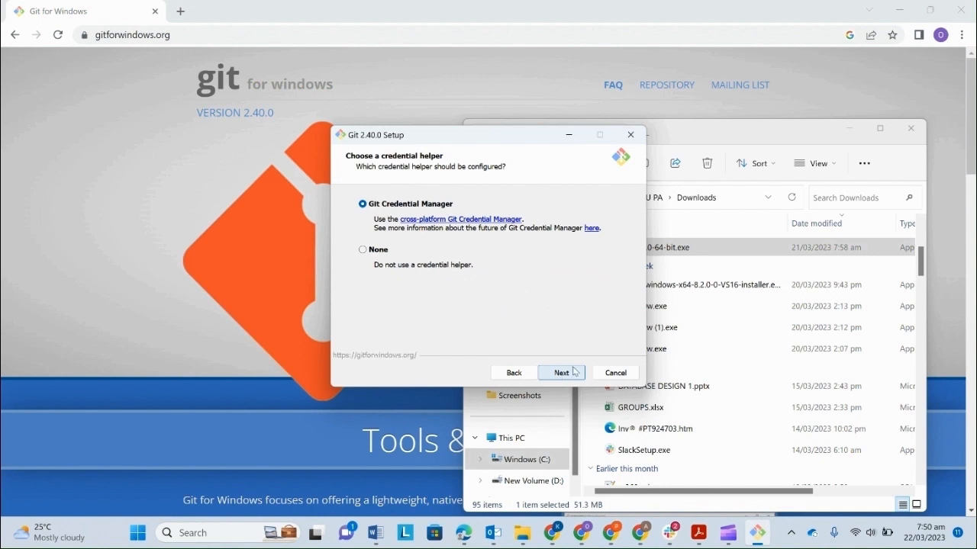
click(560, 372)
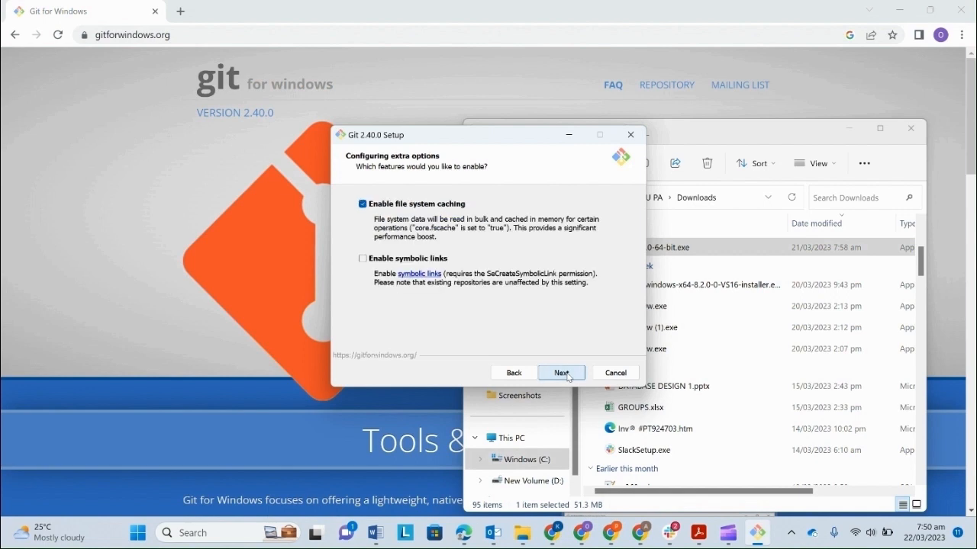
click(561, 372)
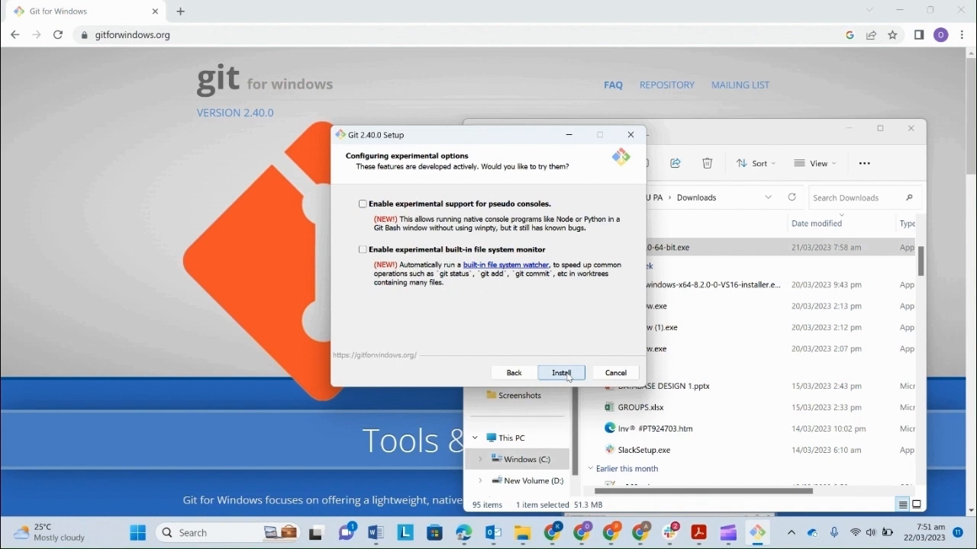
click(561, 372)
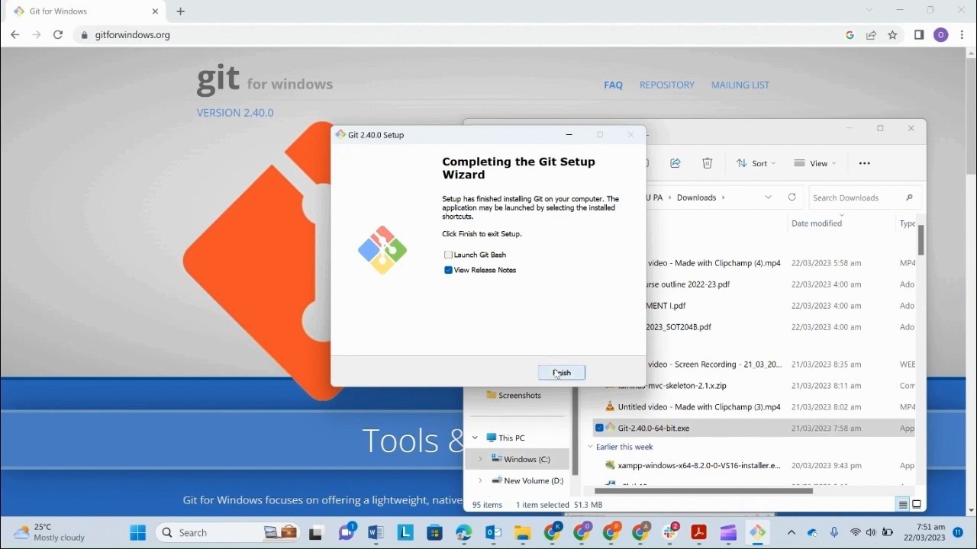
Finish the Git 2.40.0 setup wizard and return to the browser.
click(562, 372)
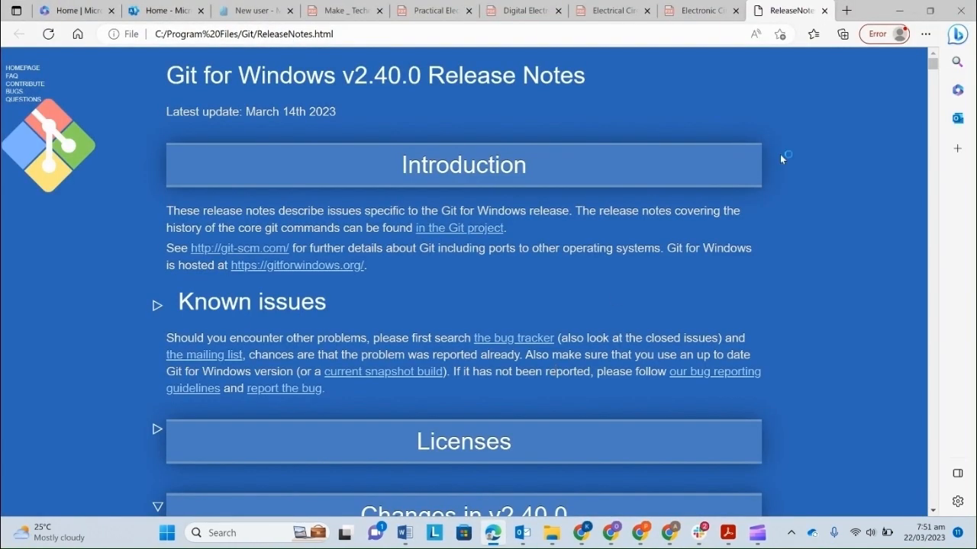
mouse_move(851, 67)
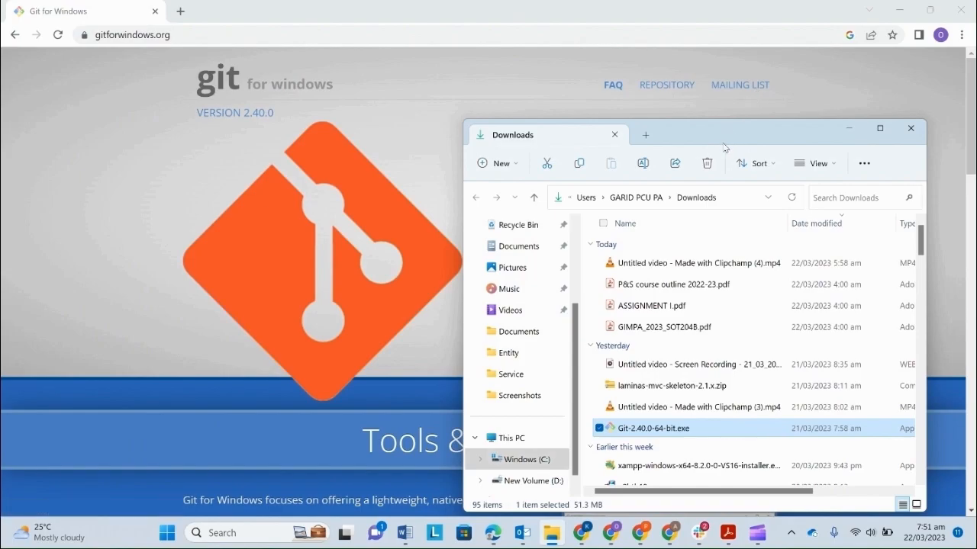
click(694, 262)
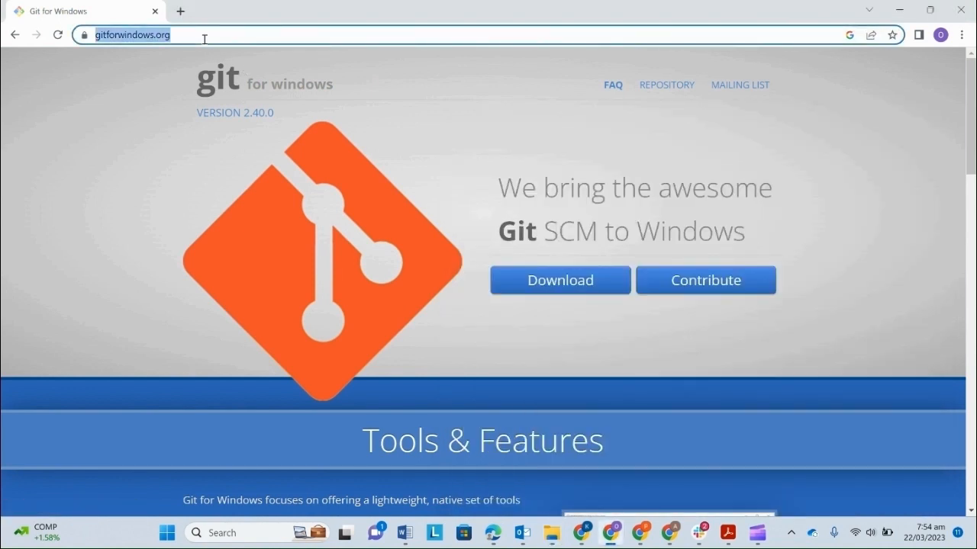
Search Google and reach the laminas-mvc-skeleton repository page on GitHub.
text(download composer)
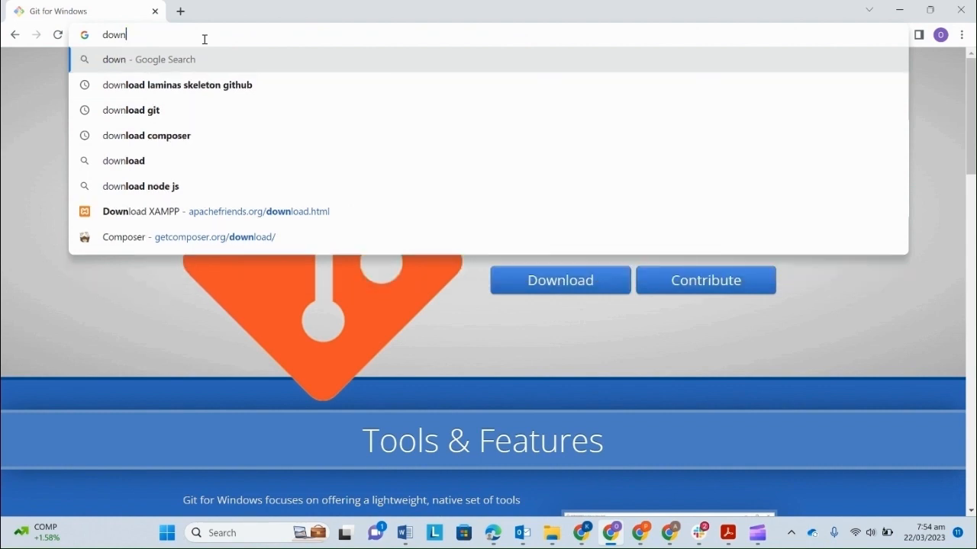
click(177, 85)
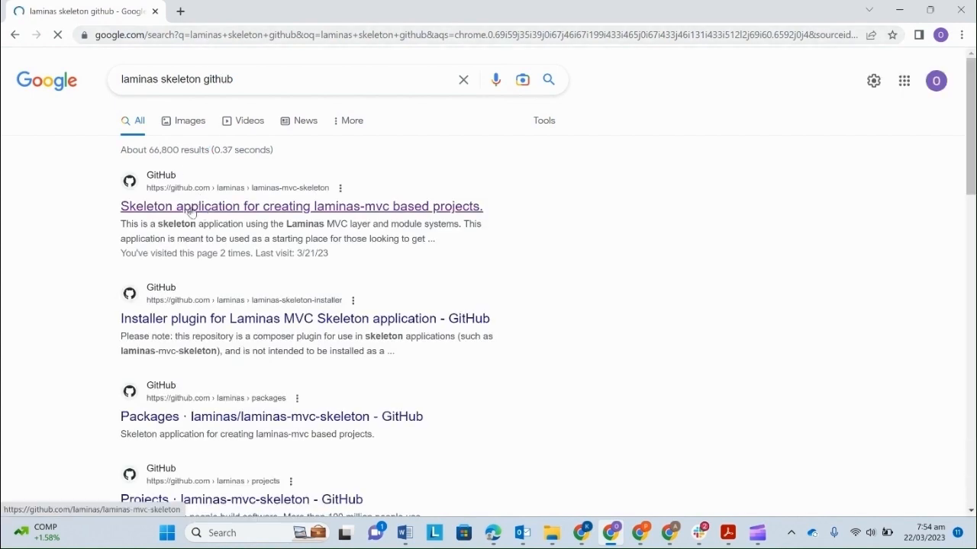
click(301, 206)
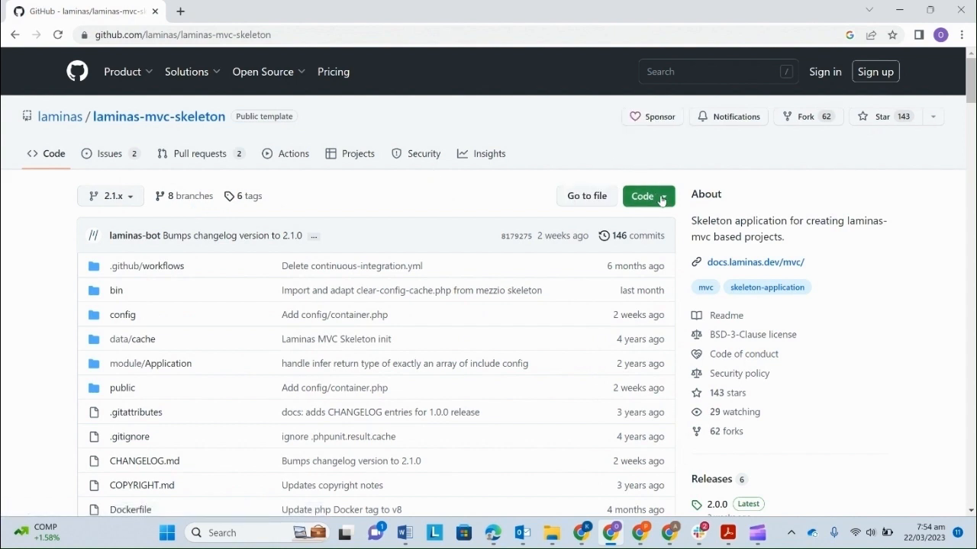
Download the repository as a ZIP via Code > Download ZIP and open the archive.
click(643, 195)
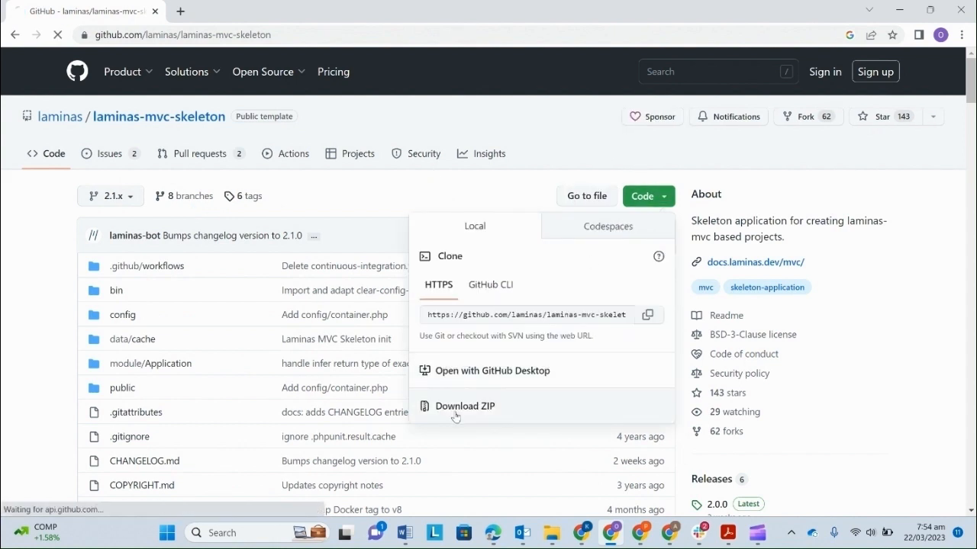
click(463, 406)
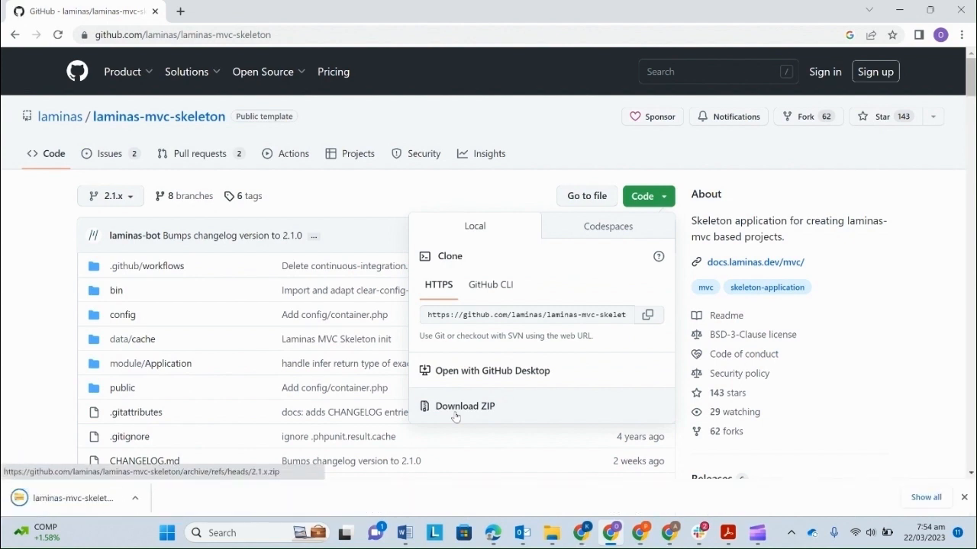
click(457, 406)
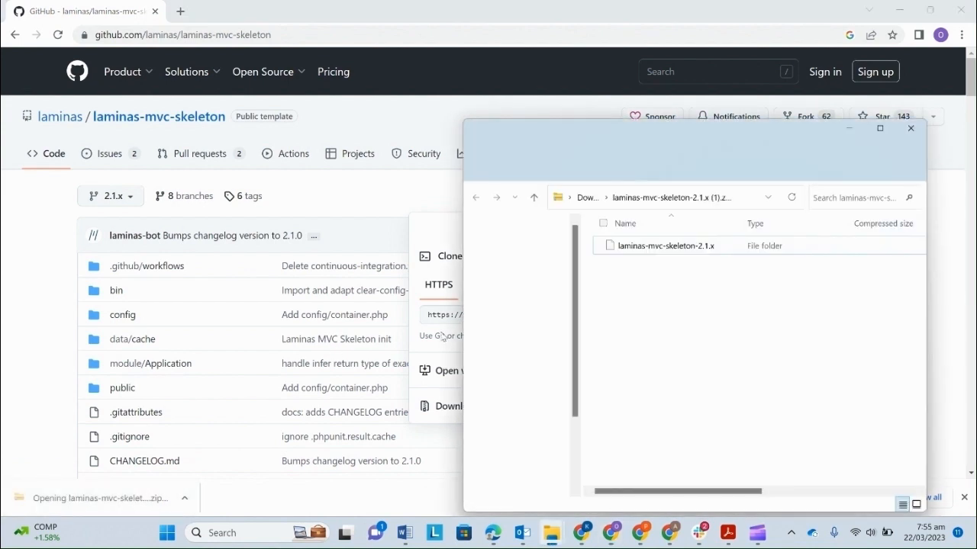
Select the laminas-mvc-skeleton-2.1.x folder, then browse to D:\xampp via New Volume (D:).
click(664, 245)
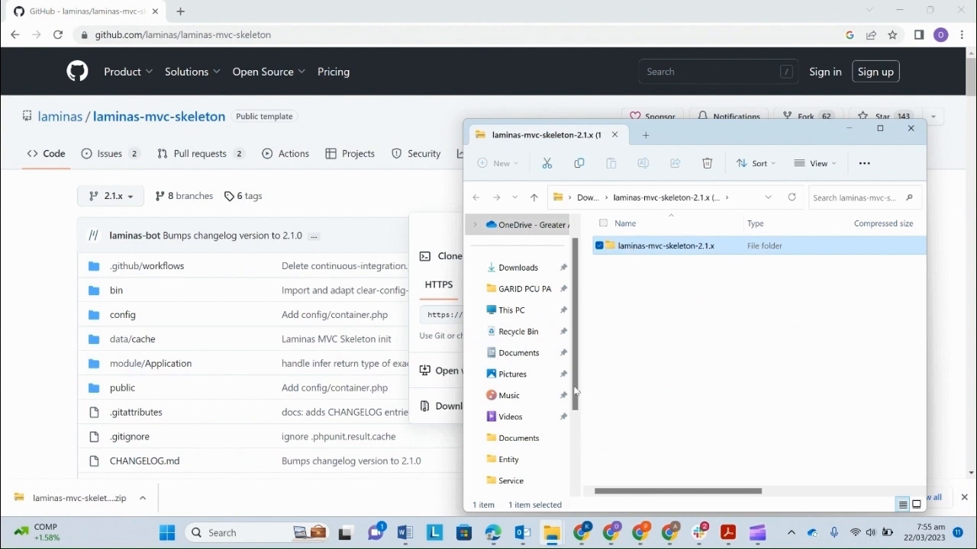
scroll(down, 3)
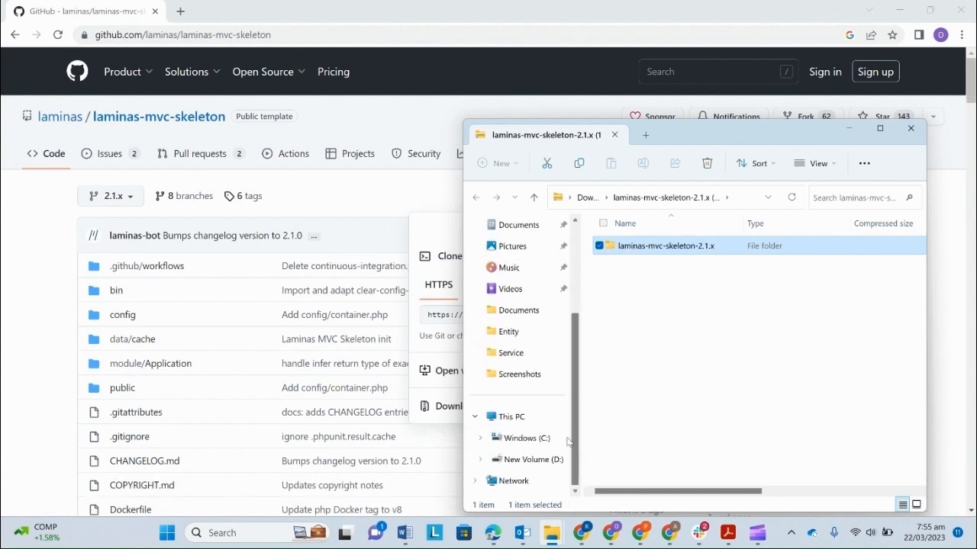
click(538, 458)
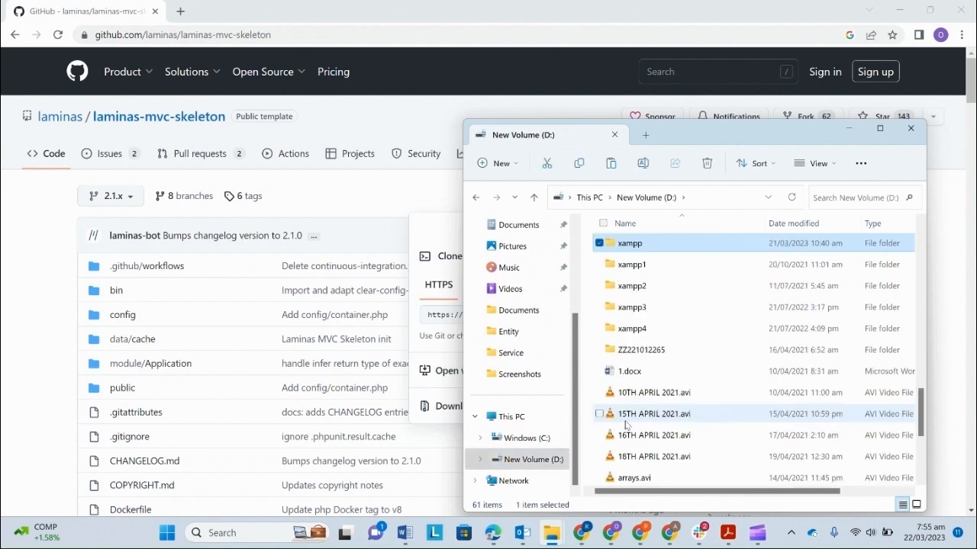
double_click(628, 242)
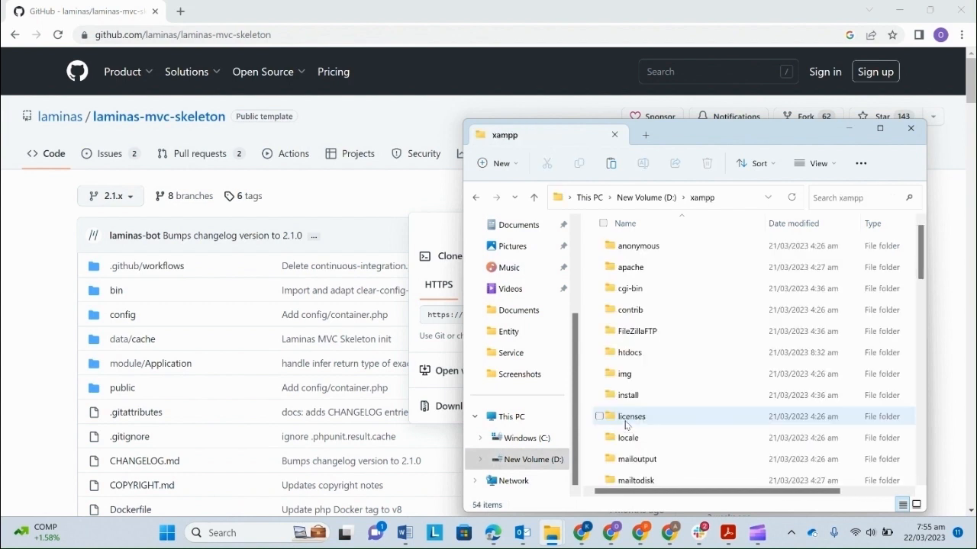
Inside htdocs, rename laminas-mvc-skeleton-2.1.x to osiesiefo and open the project folder.
double_click(629, 351)
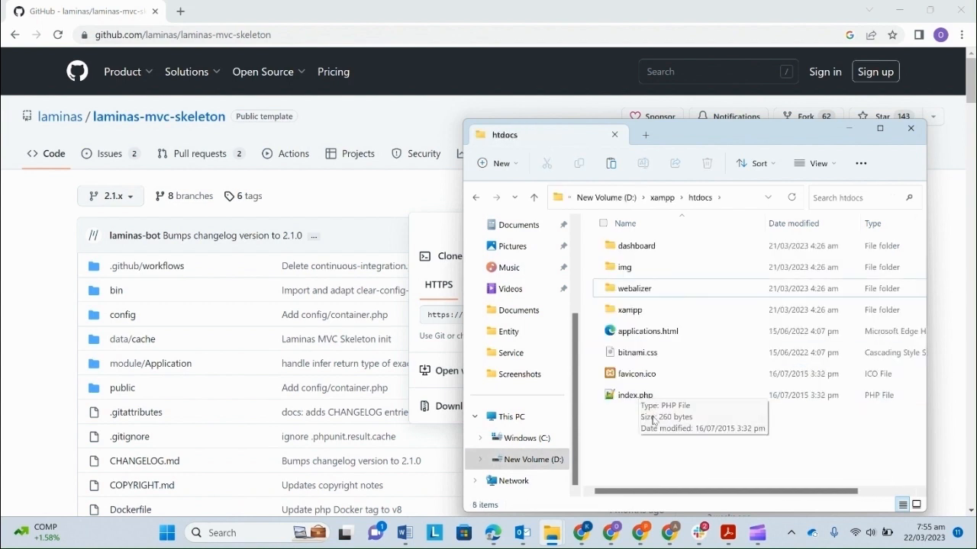
mouse_move(623, 440)
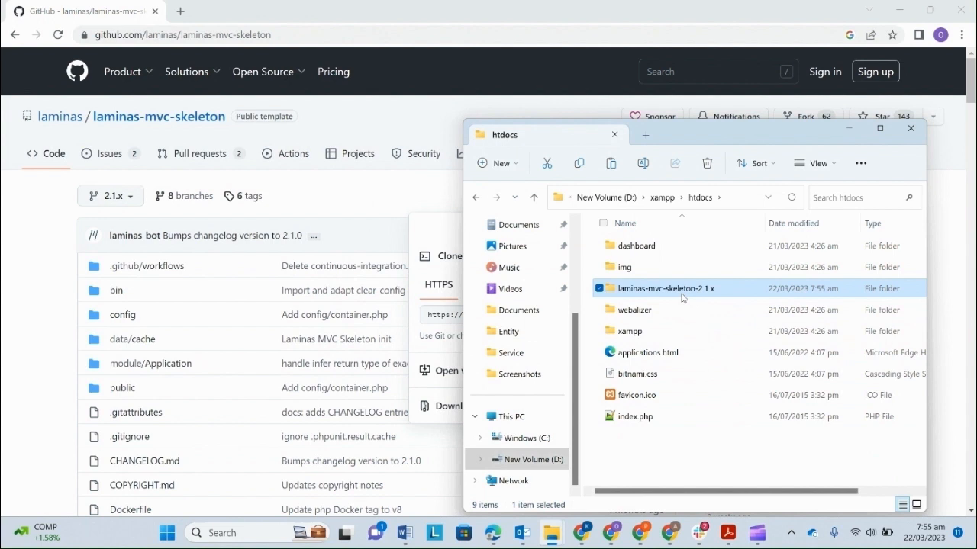
double_click(665, 288)
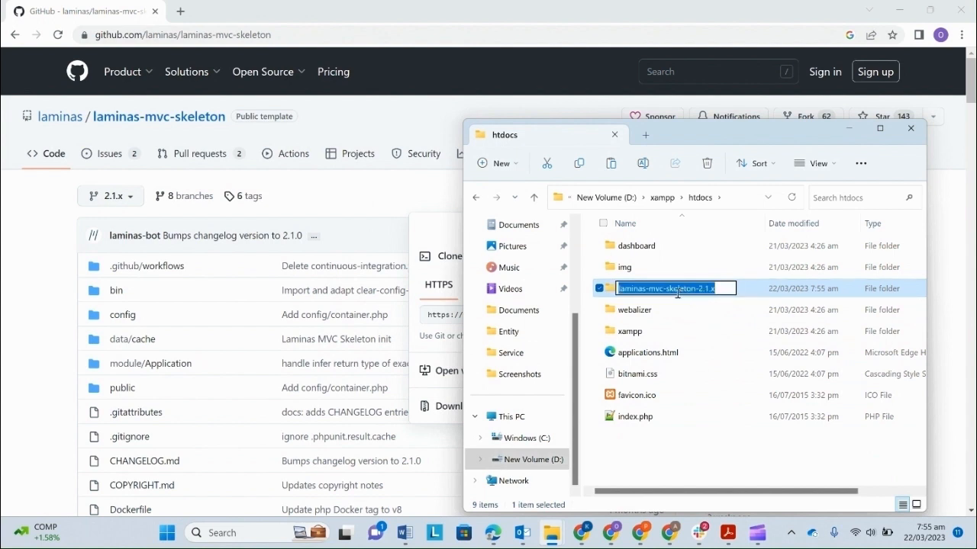
text(osiesiefo)
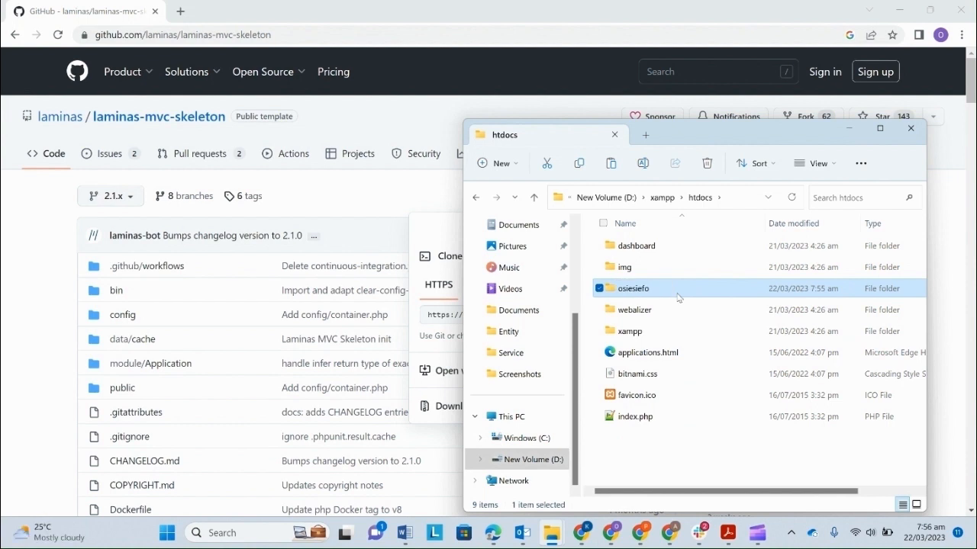
double_click(634, 287)
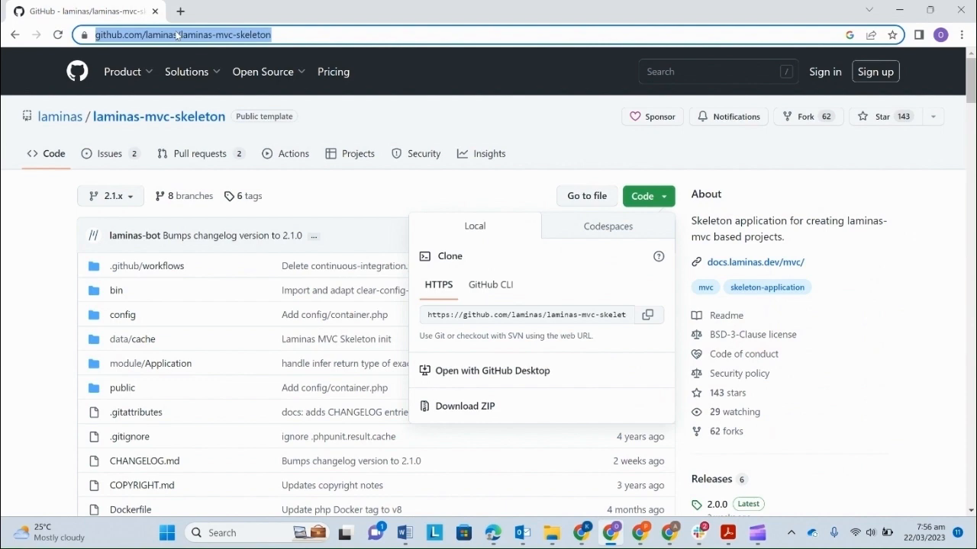
Search 'download composer' and reach getcomposer.org's download page with command-line instructions.
text(apachefriends.org/download.html)
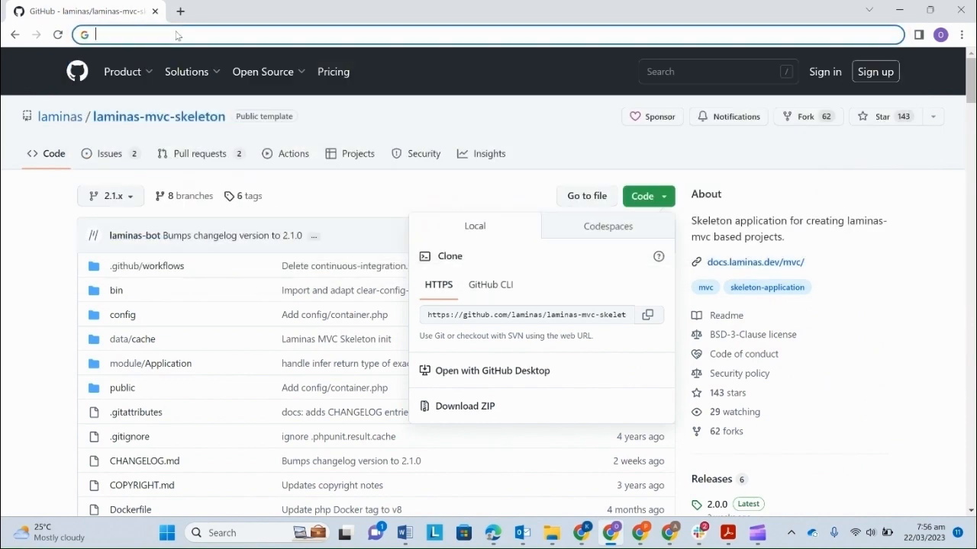
text(download composer)
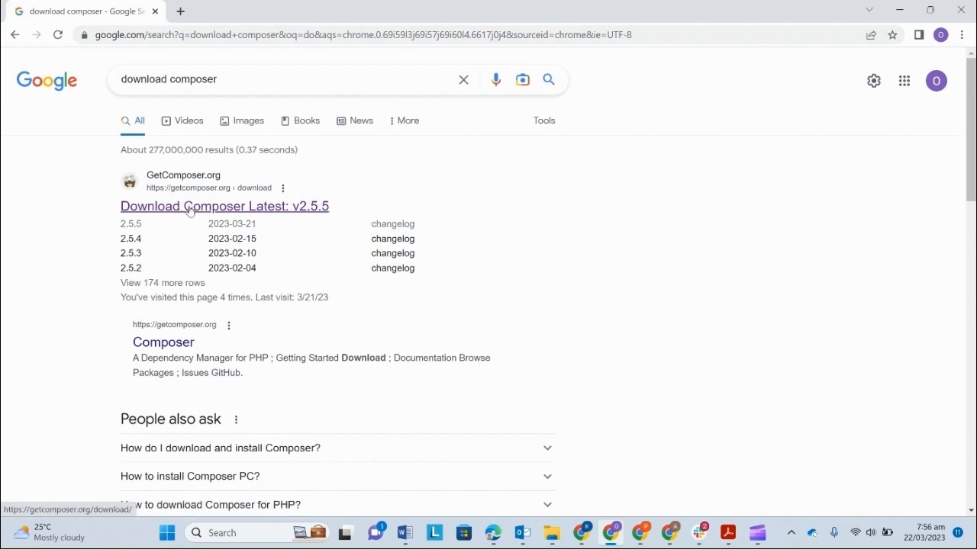
click(222, 206)
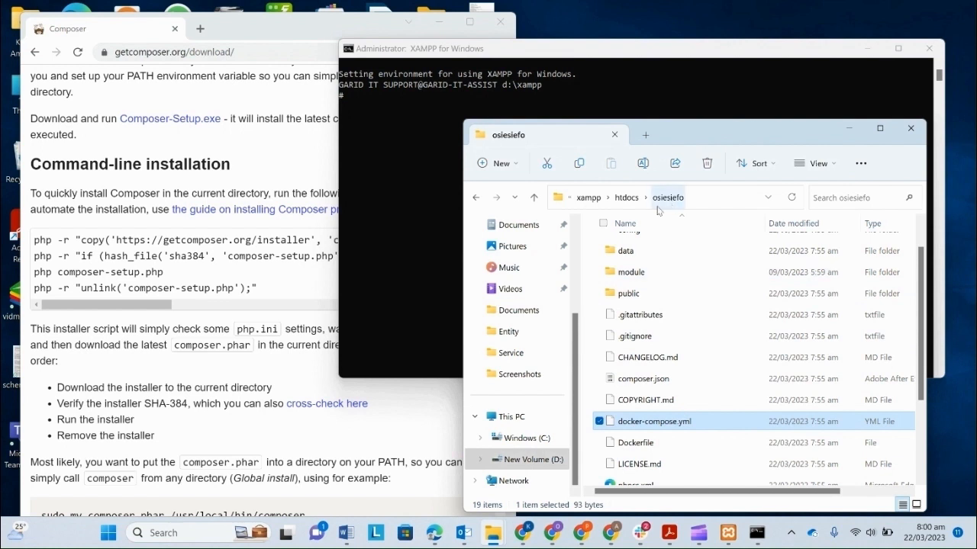
mouse_move(393, 138)
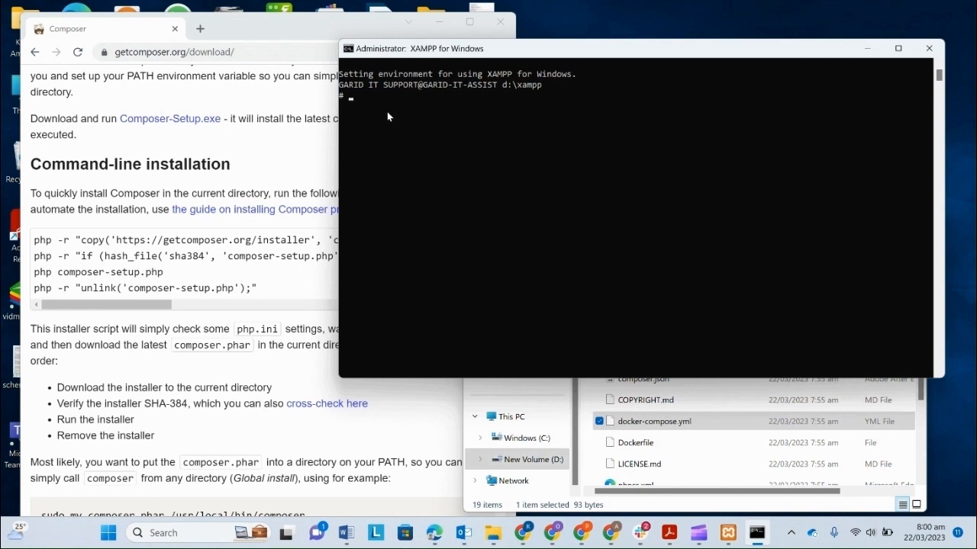
Enter cd htdocs/osiesiefo in the XAMPP Shell to move into the project folder.
text(cd)
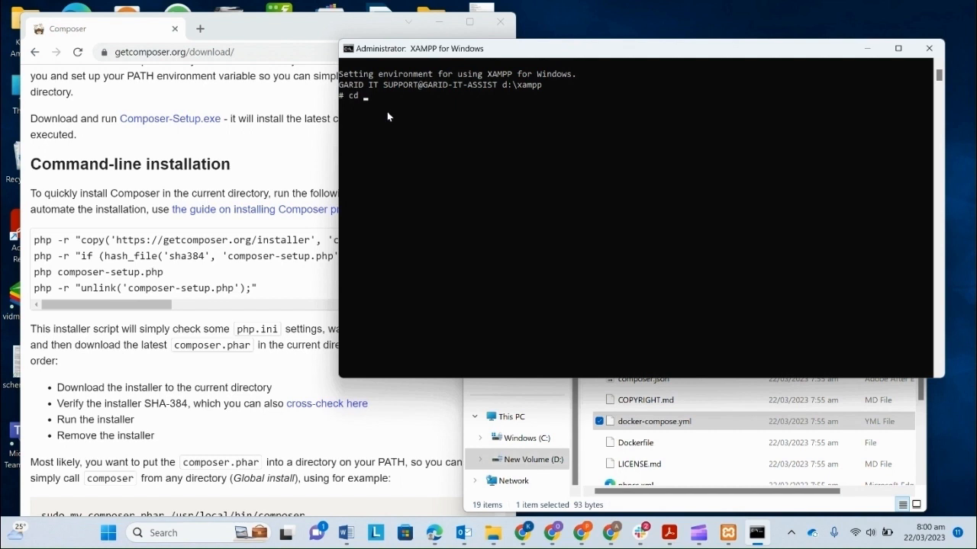
text(ht)
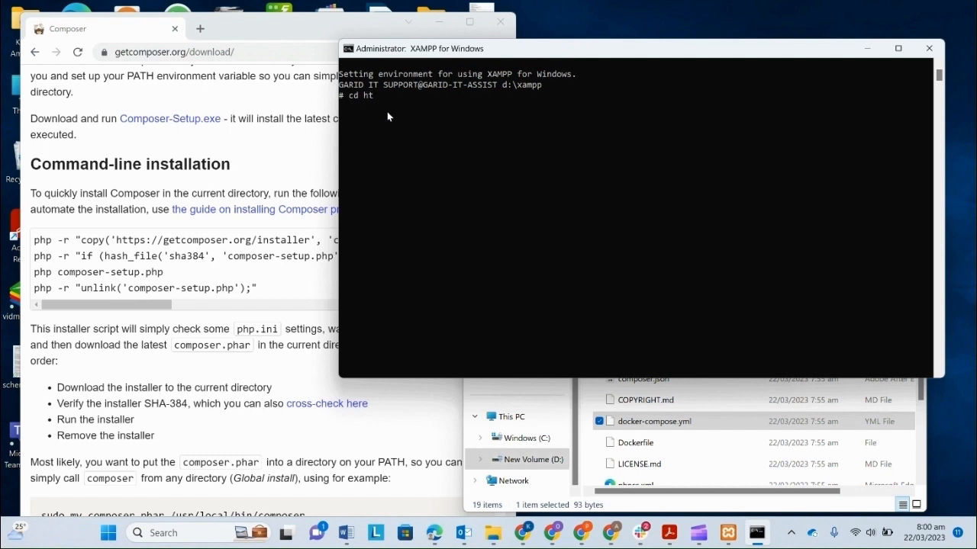
text(docs)
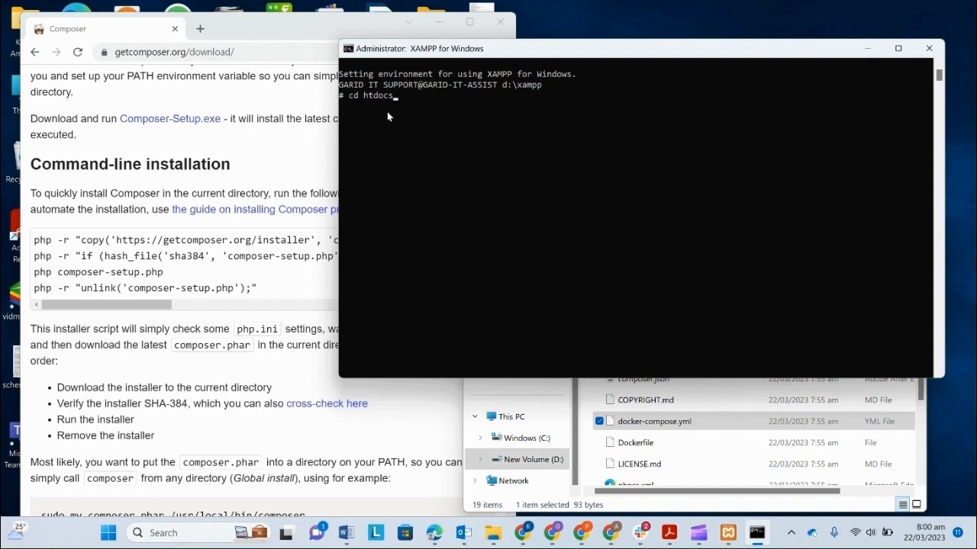
text(/osief)
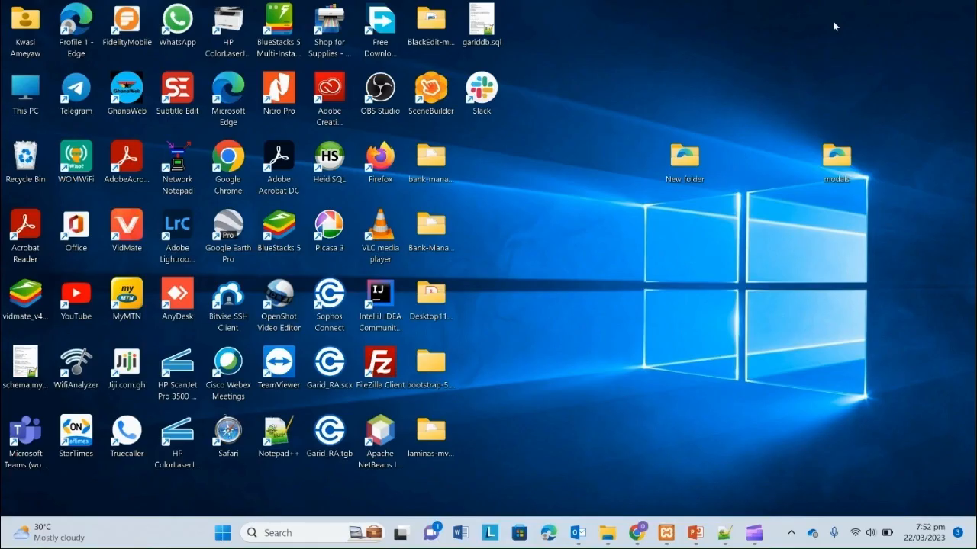
Browse to D:\xampp\php in File Explorer and open php.ini in Notepad++.
click(607, 533)
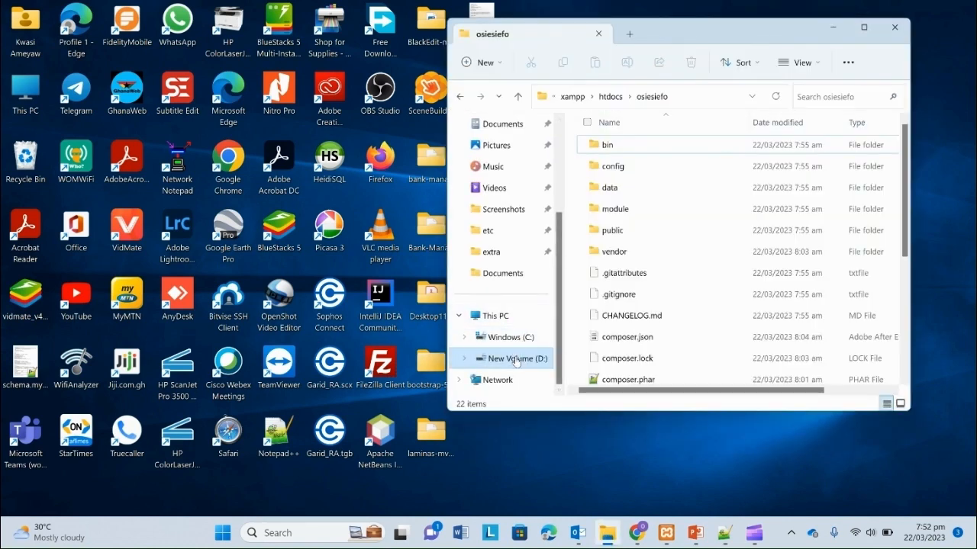
click(513, 357)
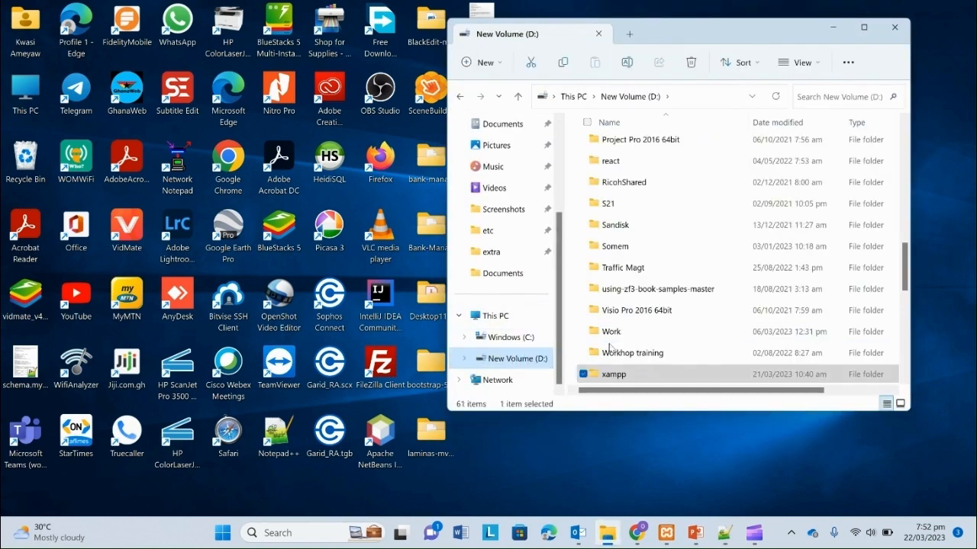
double_click(614, 374)
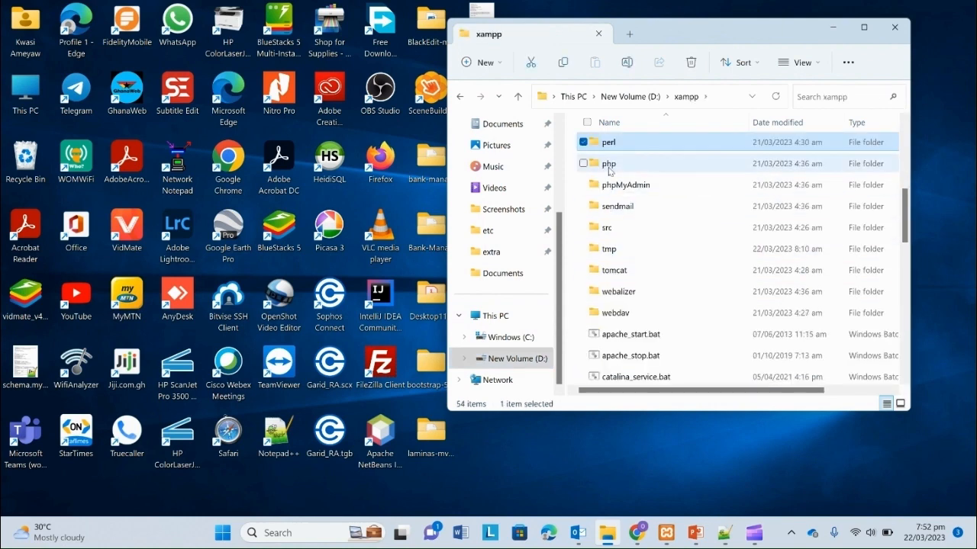
mouse_move(609, 164)
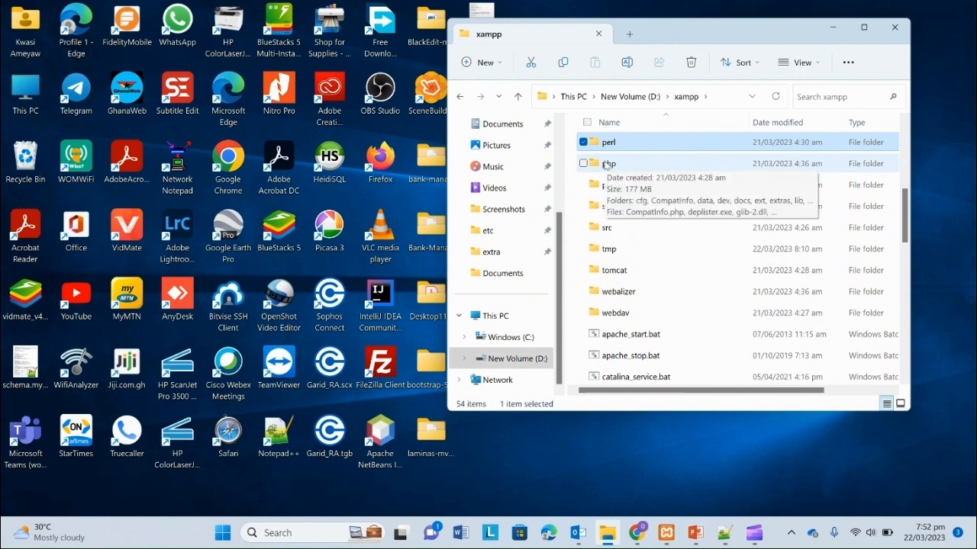
double_click(609, 163)
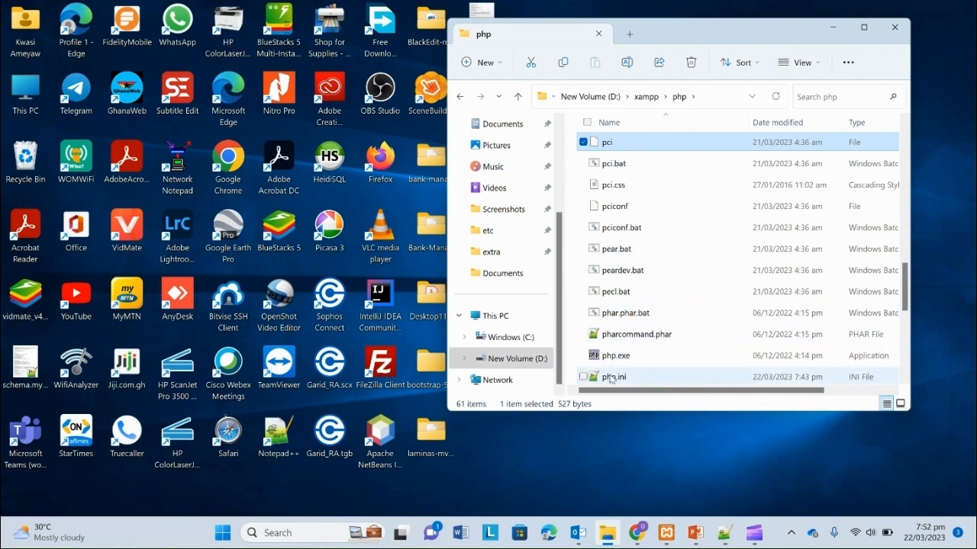
click(613, 375)
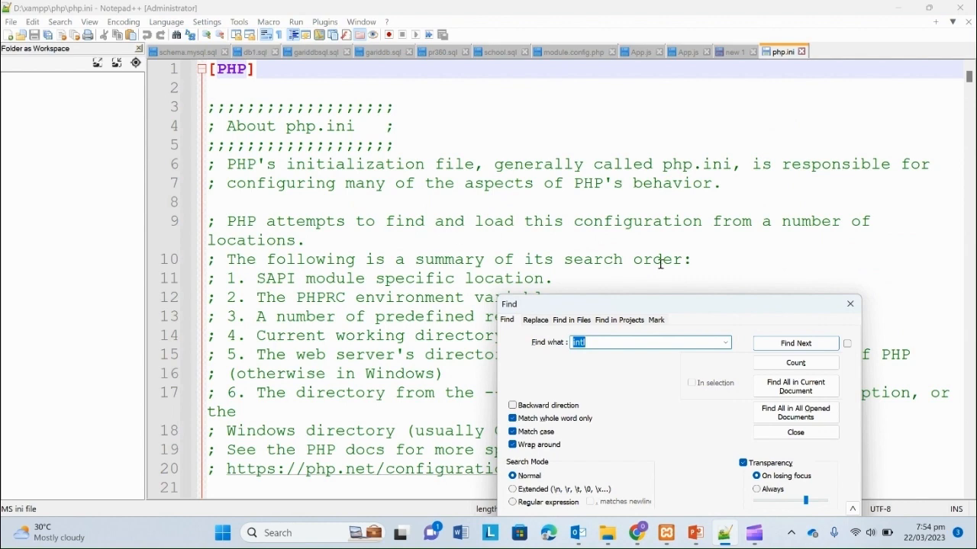
Confirm the intl and zip extension lines in php.ini are uncommented, then dismiss the search.
click(796, 341)
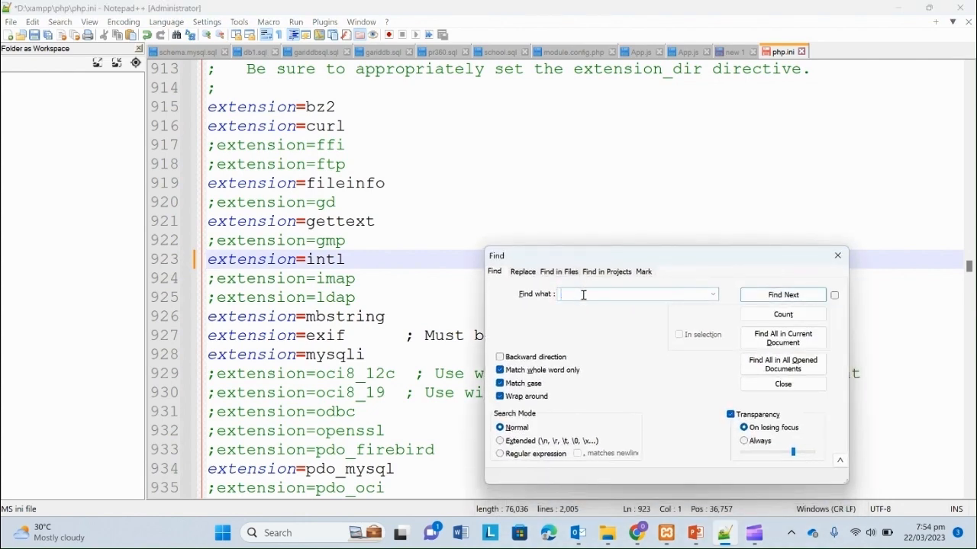
text(zip)
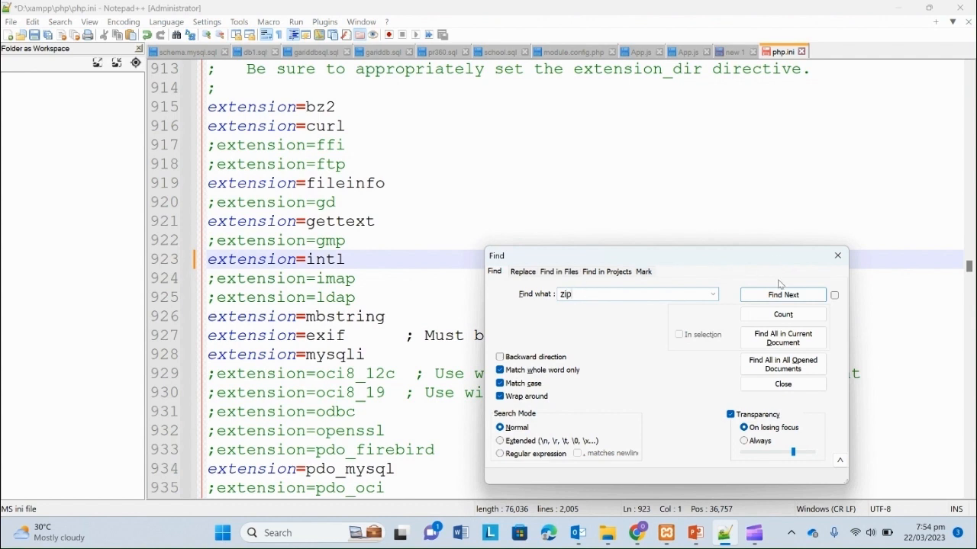
click(782, 294)
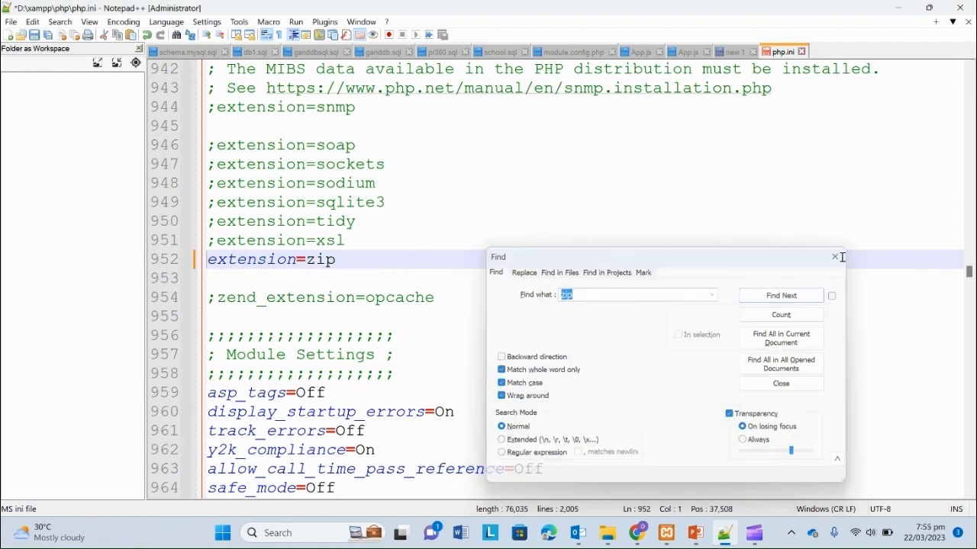
click(781, 383)
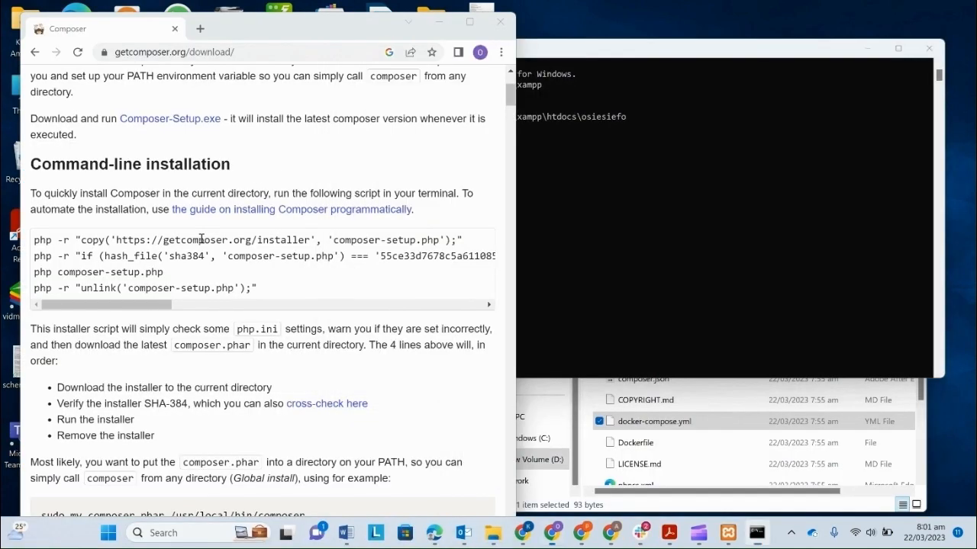
Run Composer's installer download command in d:\xampp\htdocs\osiesiefo, creating composer.phar.
double_click(194, 239)
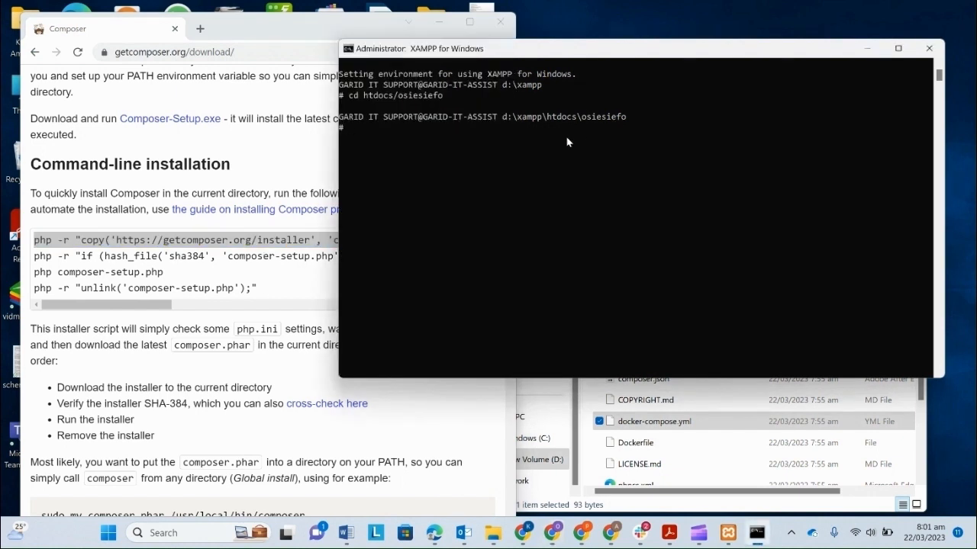
text(php -r "copy('https://getcomposer.org/installer', 'composer-setup.php');")
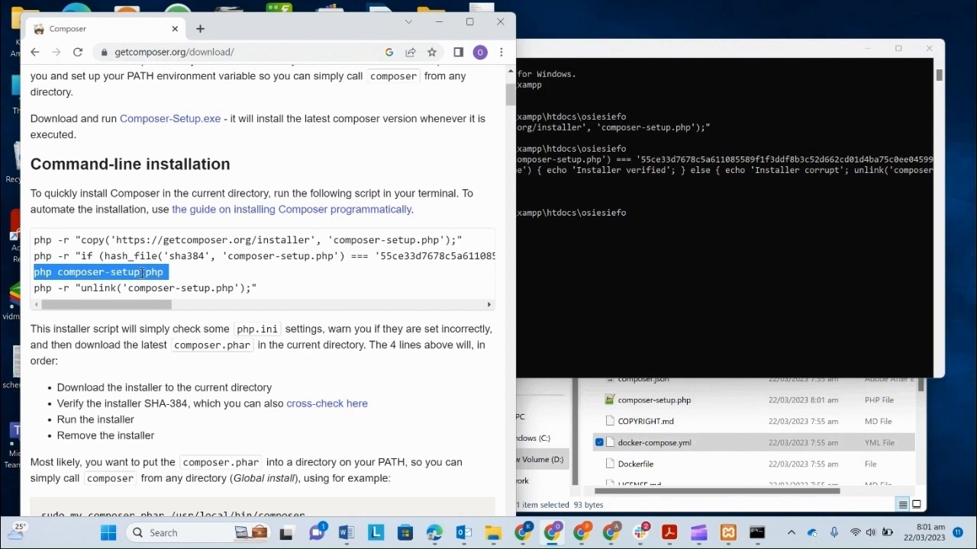
mouse_move(410, 271)
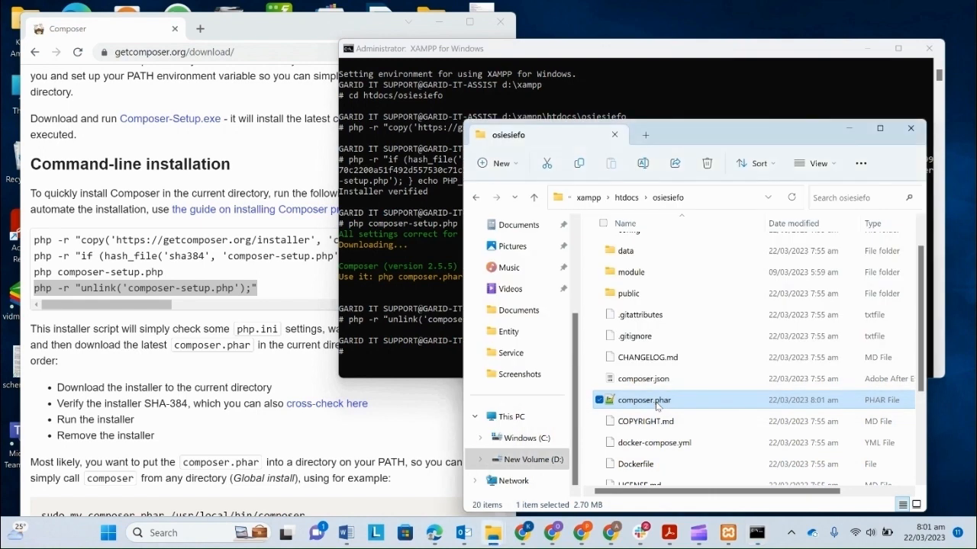
mouse_move(657, 403)
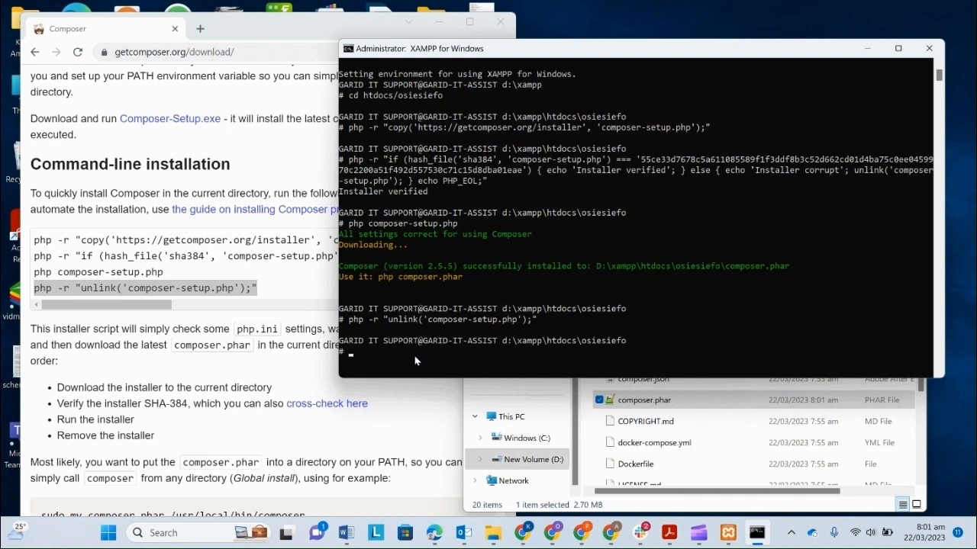
Run 'php composer.phar install' to begin installing the Laminas skeleton packages.
text(php c)
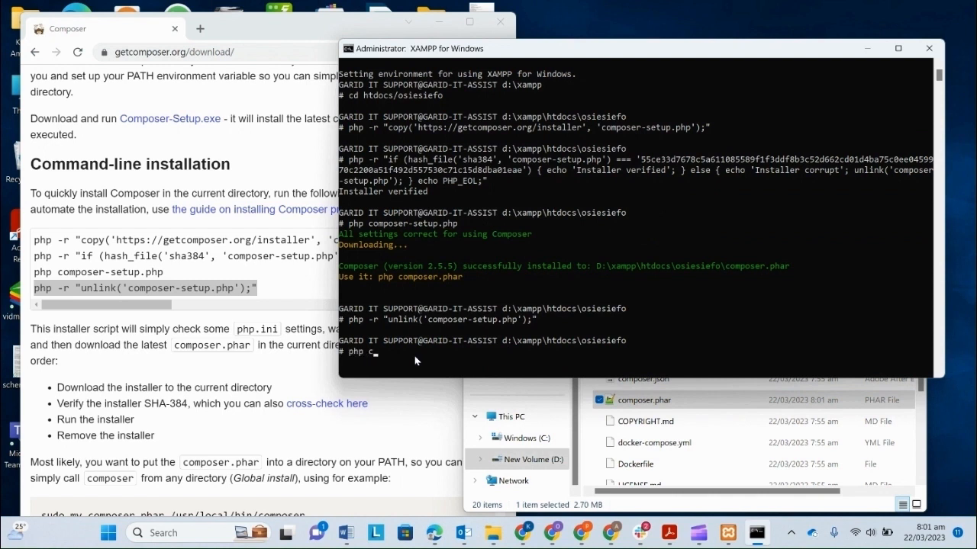
text(omposer)
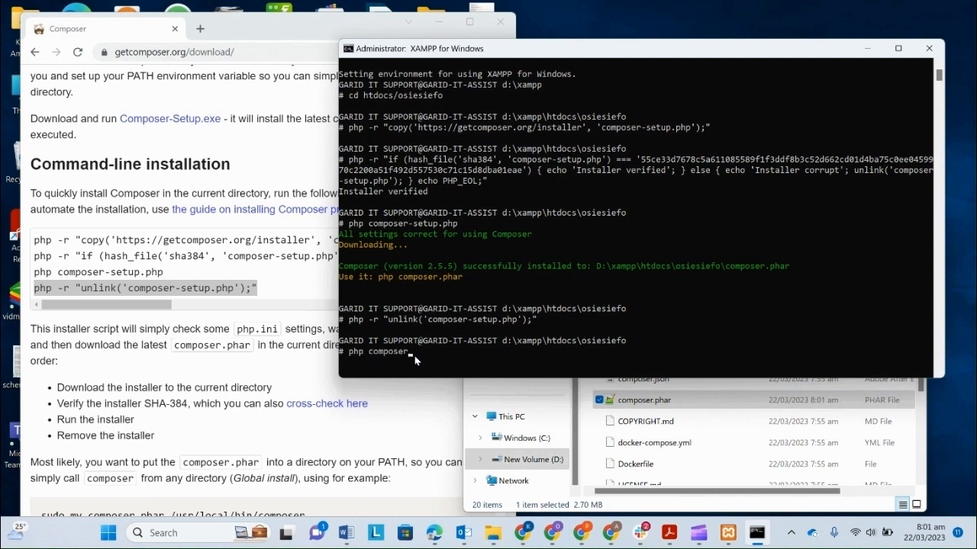
text(.phar)
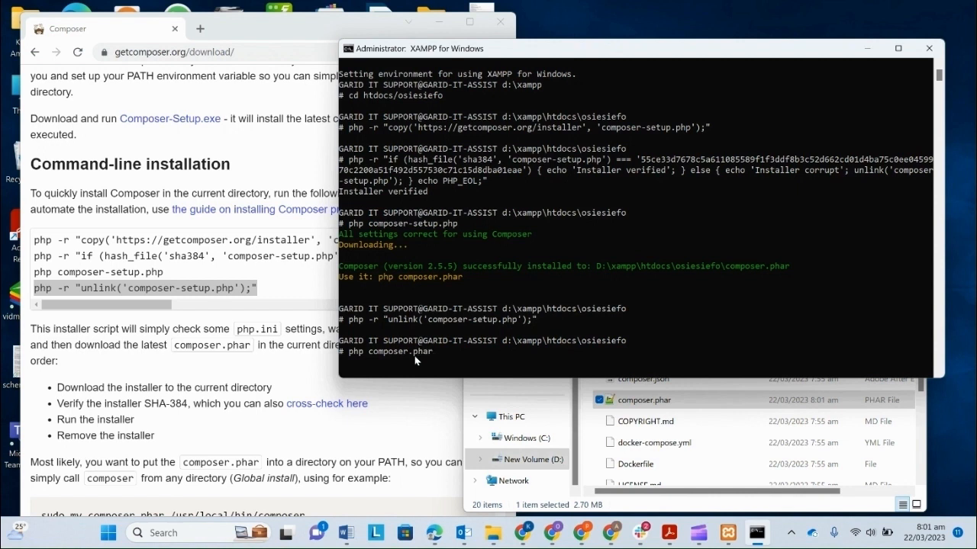
text(install)
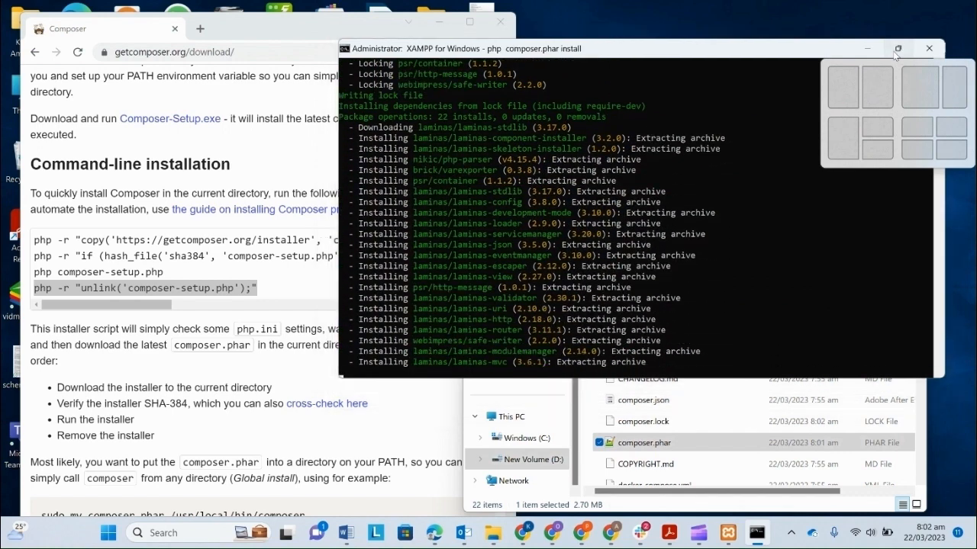
Maximize the shell and answer the optional-feature prompts n, n, n, y so Composer fetches 27 packages.
click(897, 47)
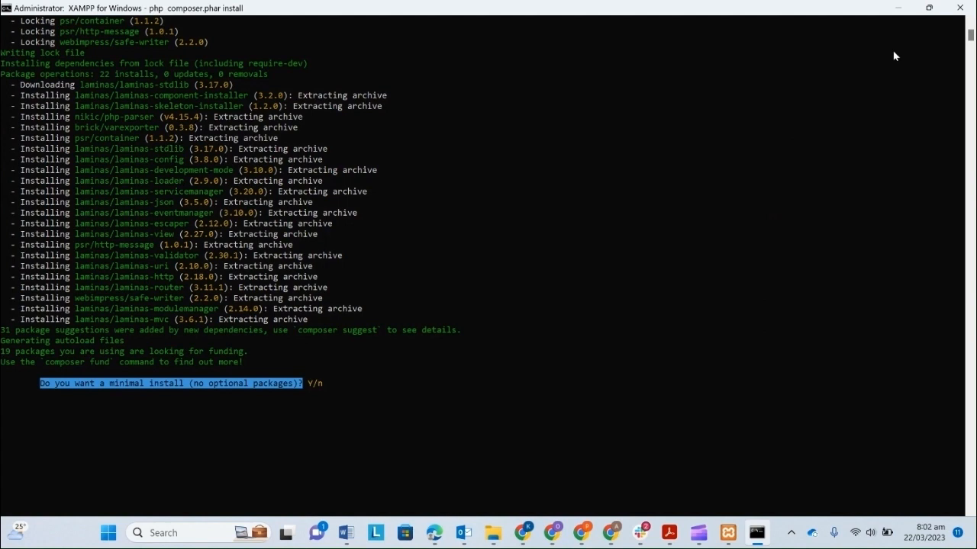
text(n)
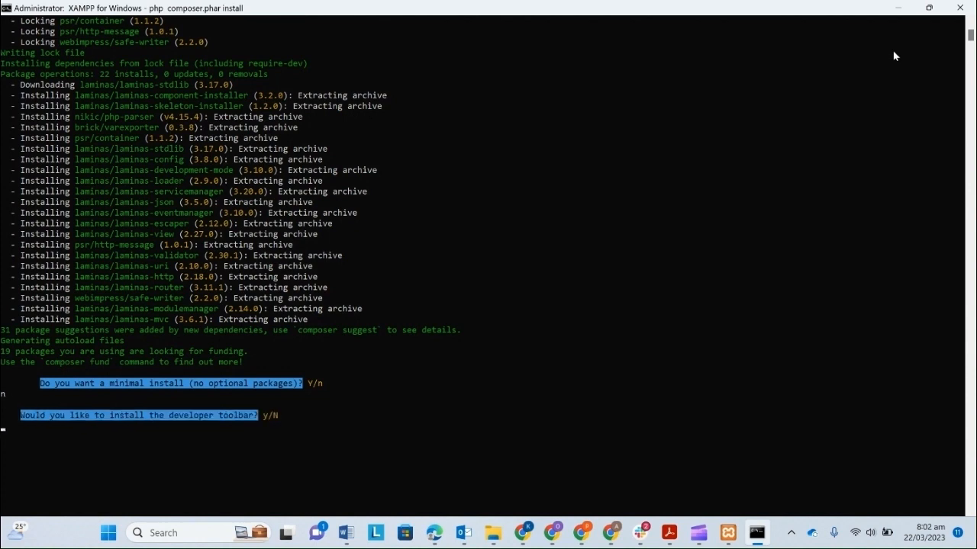
text(n)
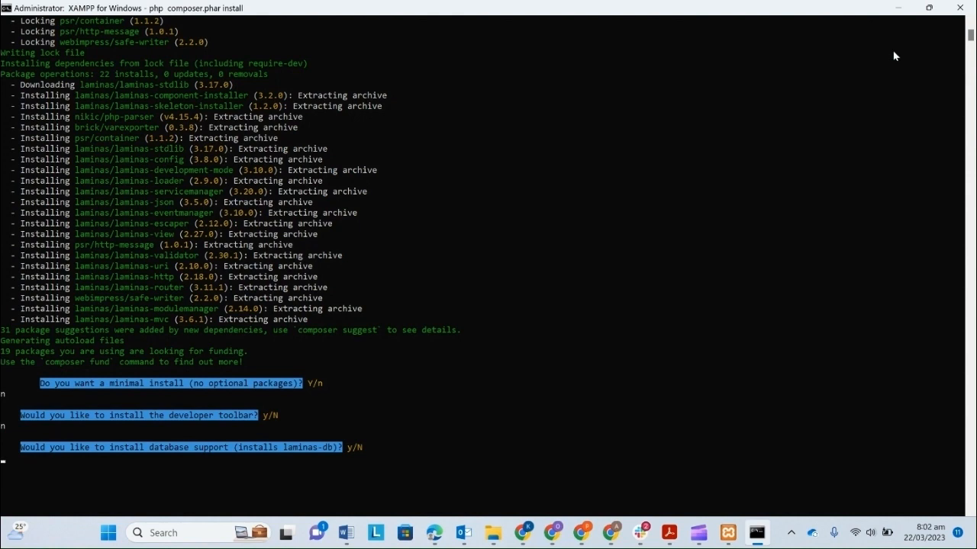
text(n)
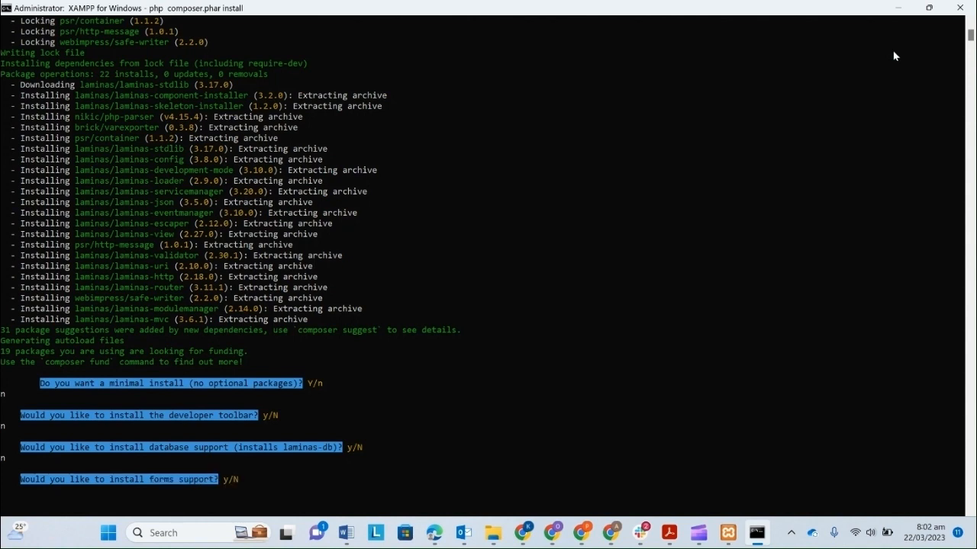
text(y)
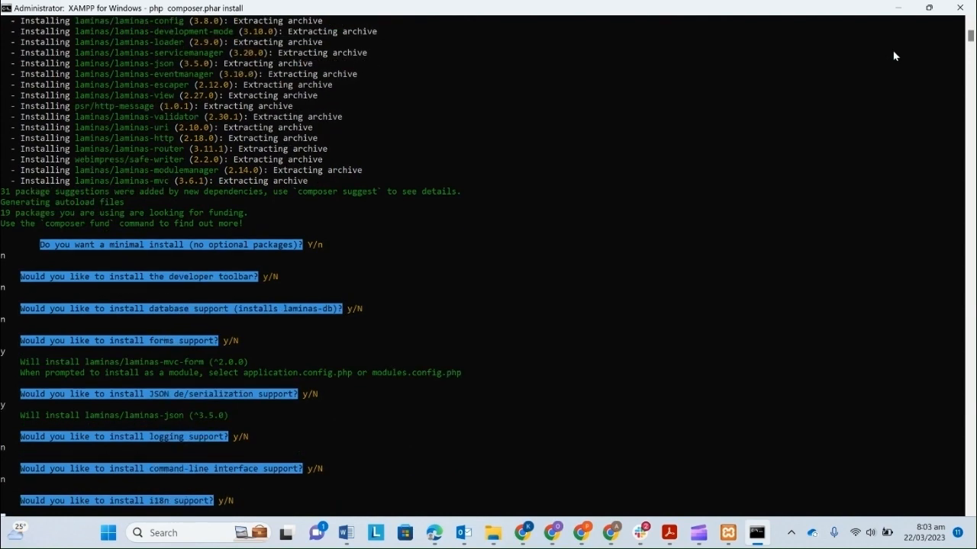
scroll(down, 3)
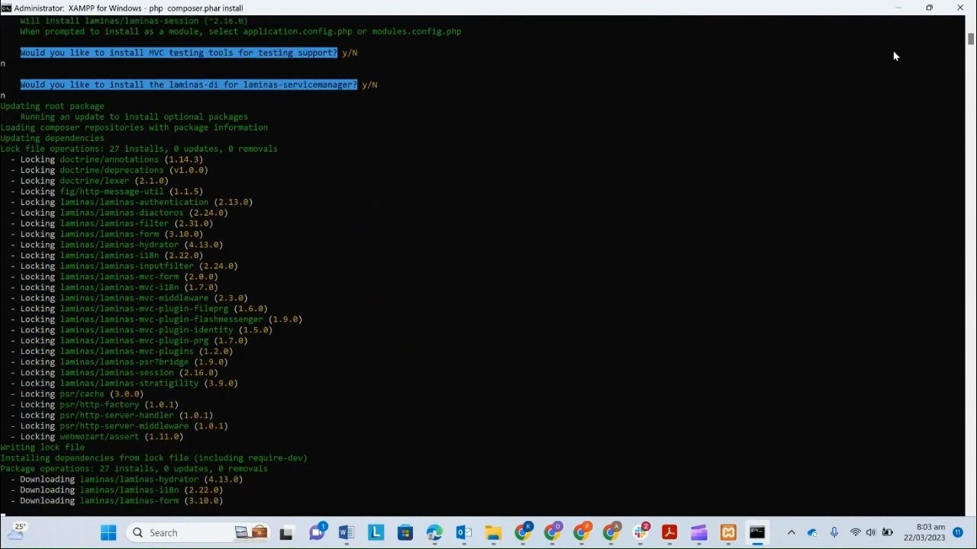
Choose option 1 to inject modules into config/modules.config.php and answer y to remember it.
scroll(down, 3)
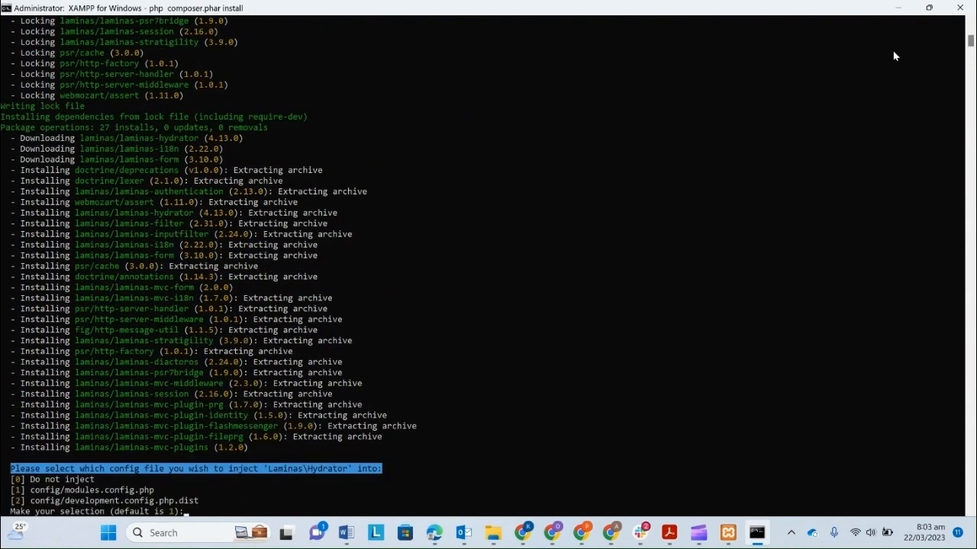
text(1)
text(y)
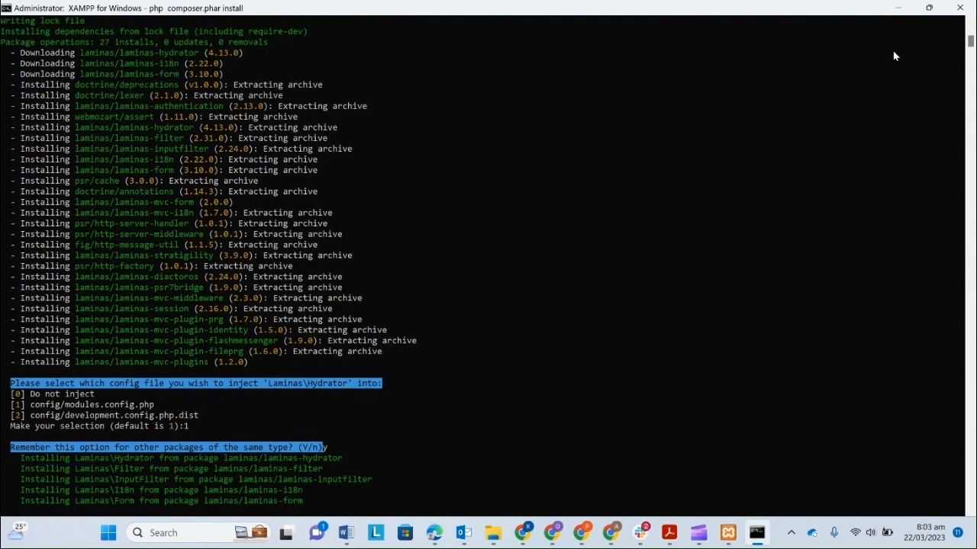
key(enter)
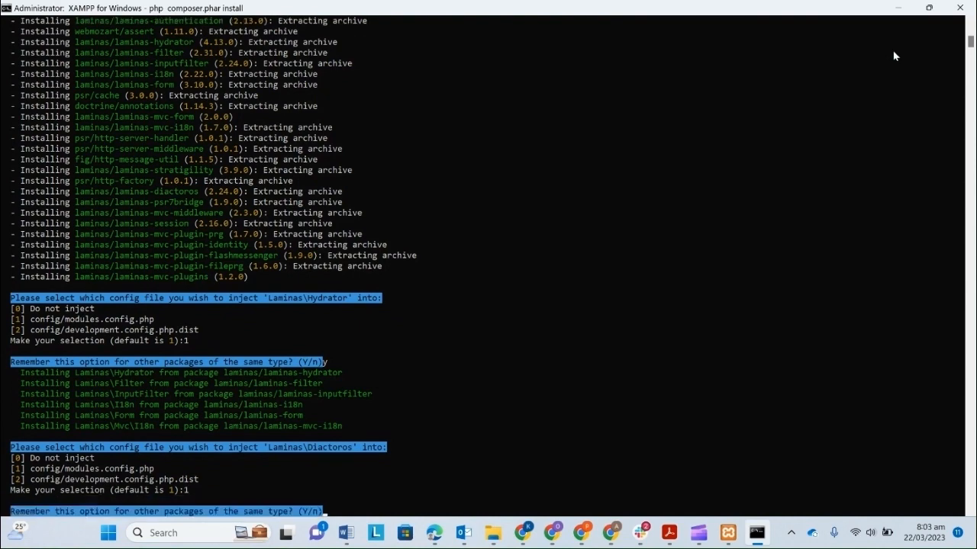
scroll(down, 3)
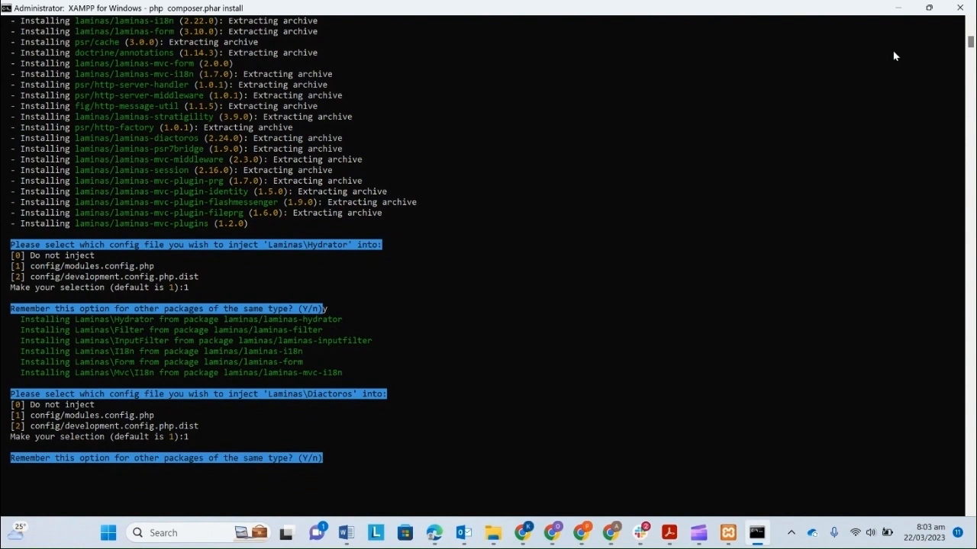
text(y)
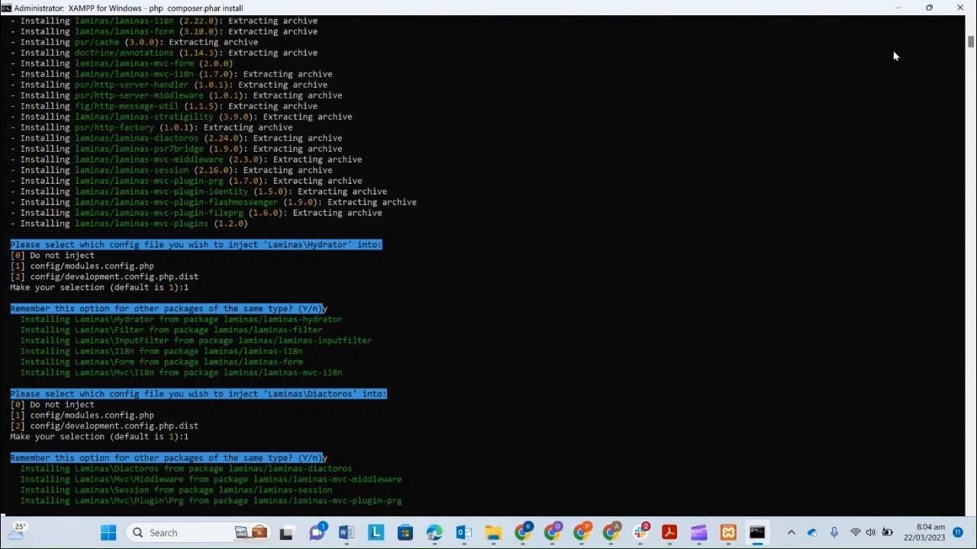
scroll(down, 3)
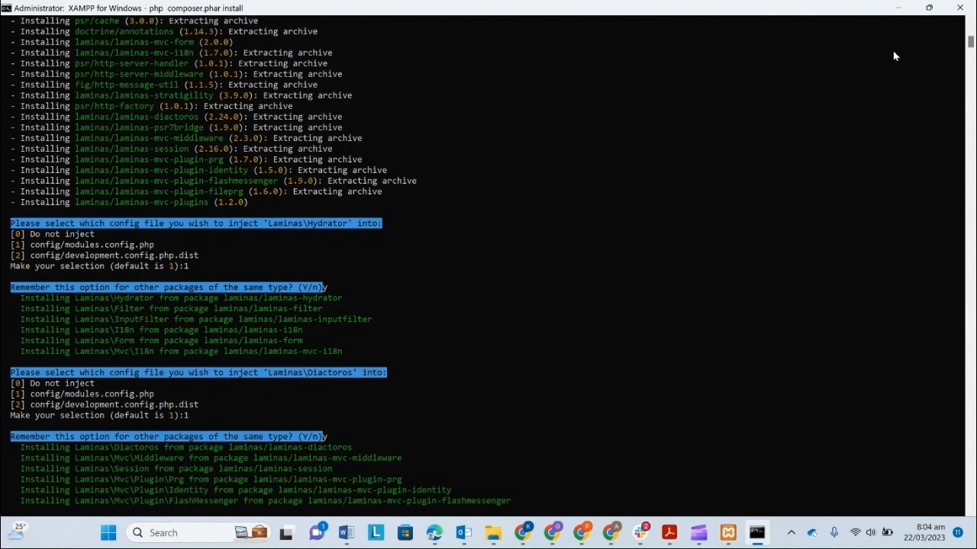
scroll(down, 3)
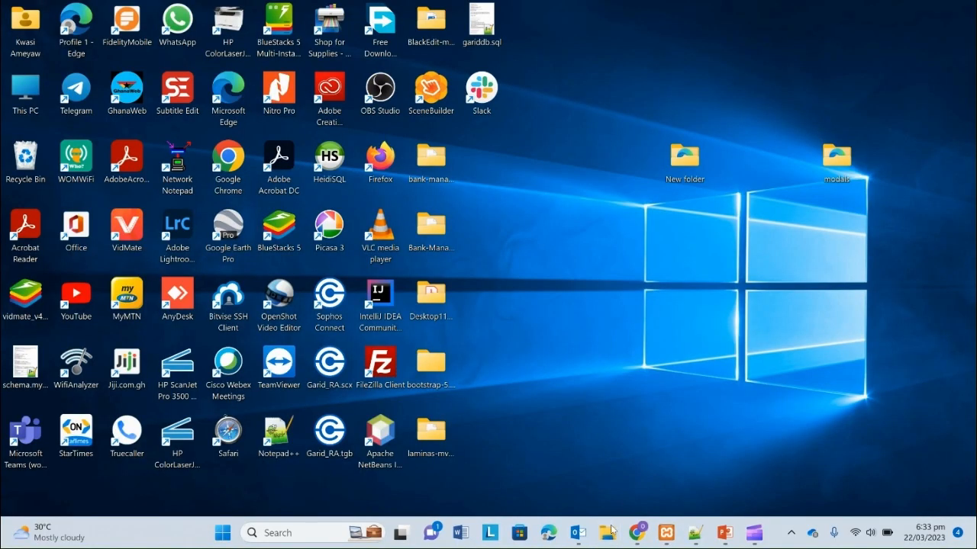
Browse File Explorer to C:\Windows\System32\drivers\etc.
click(607, 531)
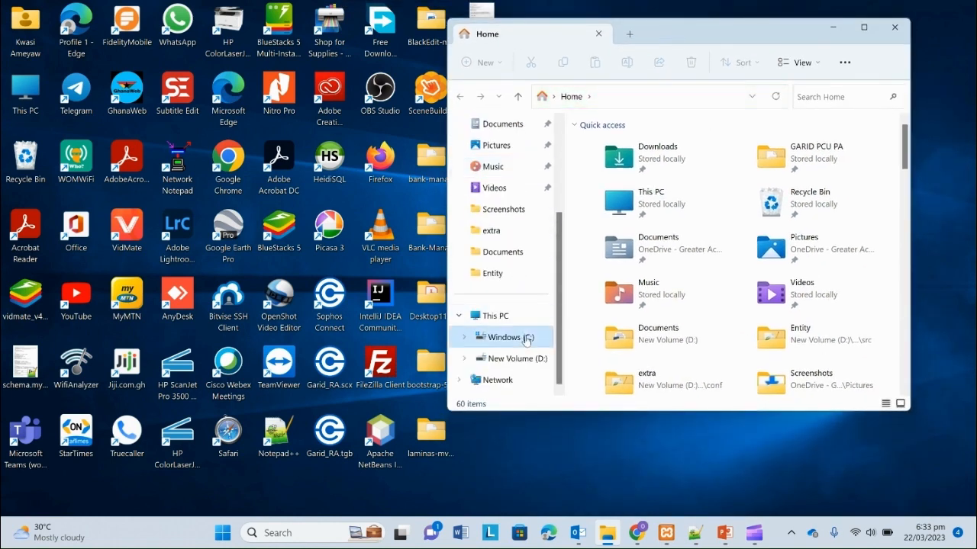
click(502, 337)
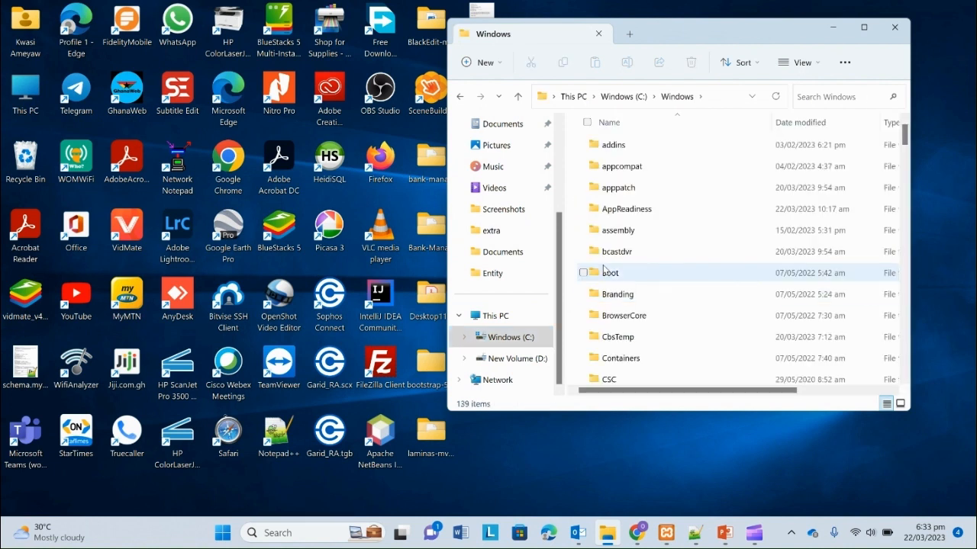
click(611, 271)
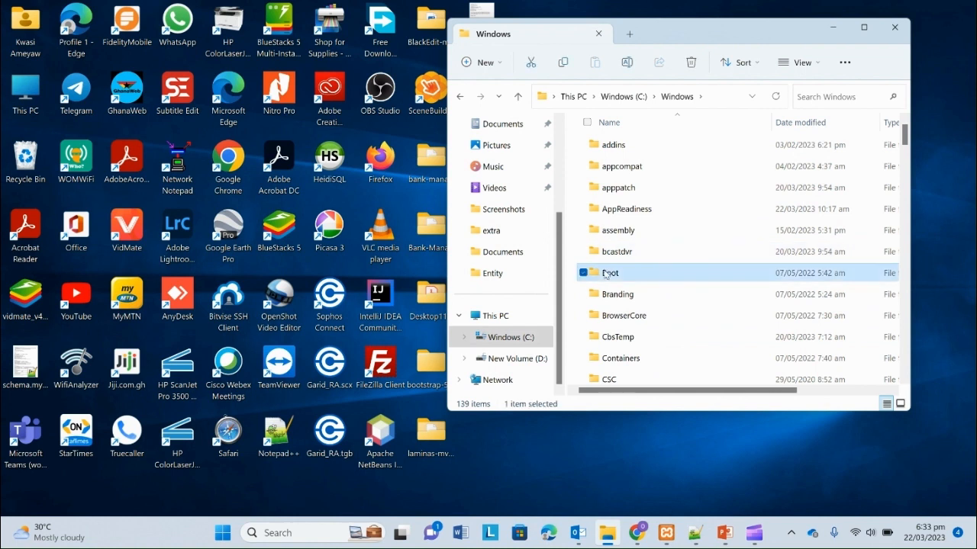
scroll(down, 3)
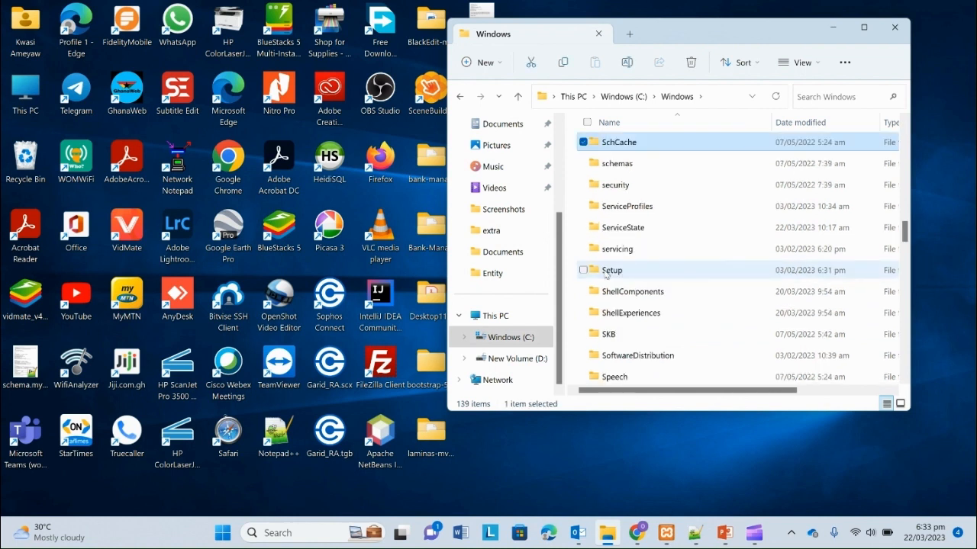
mouse_move(616, 262)
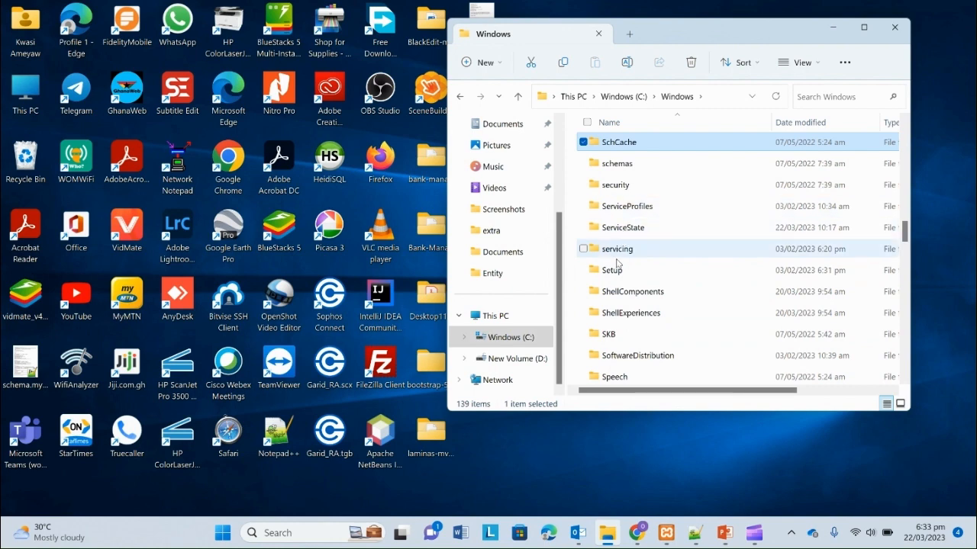
scroll(down, 3)
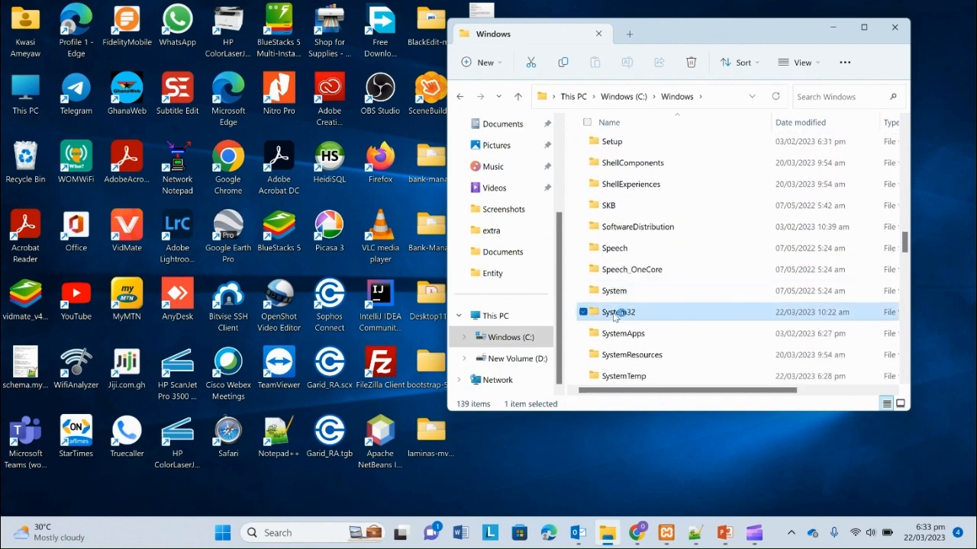
double_click(623, 311)
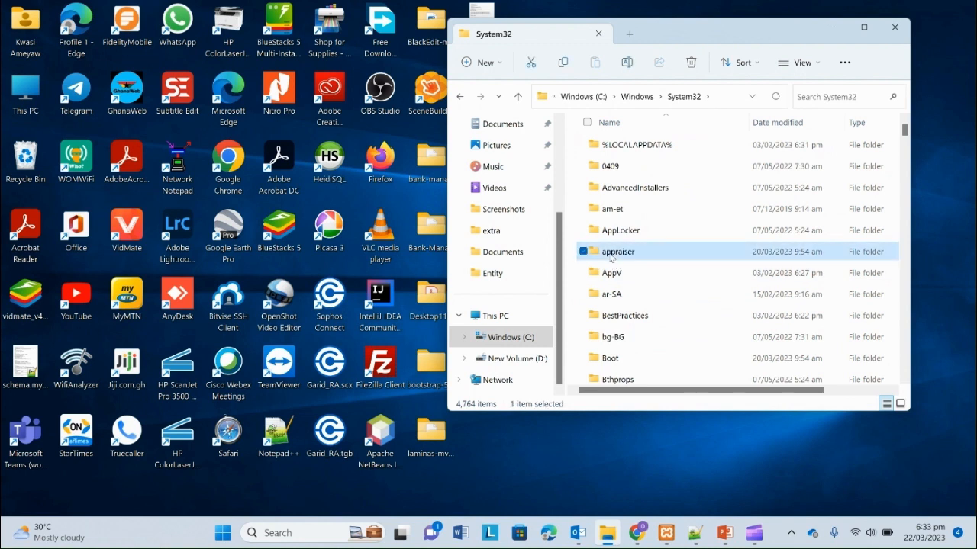
scroll(down, 3)
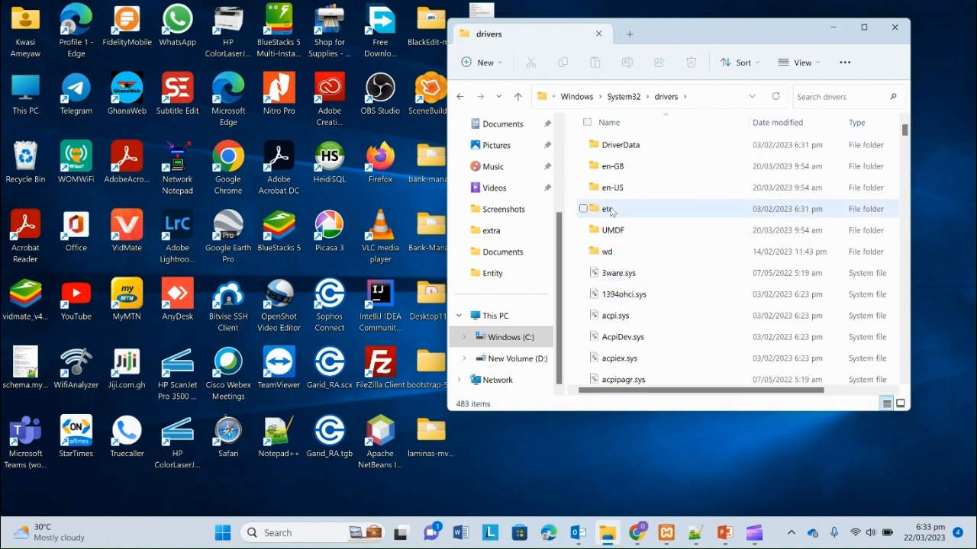
double_click(608, 208)
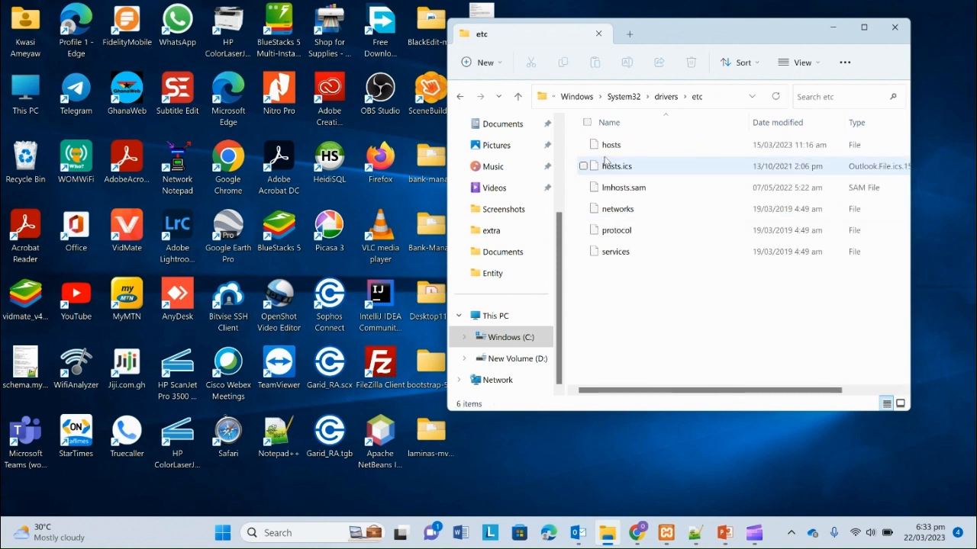
Open the hosts file with Notepad++ just this once.
click(610, 144)
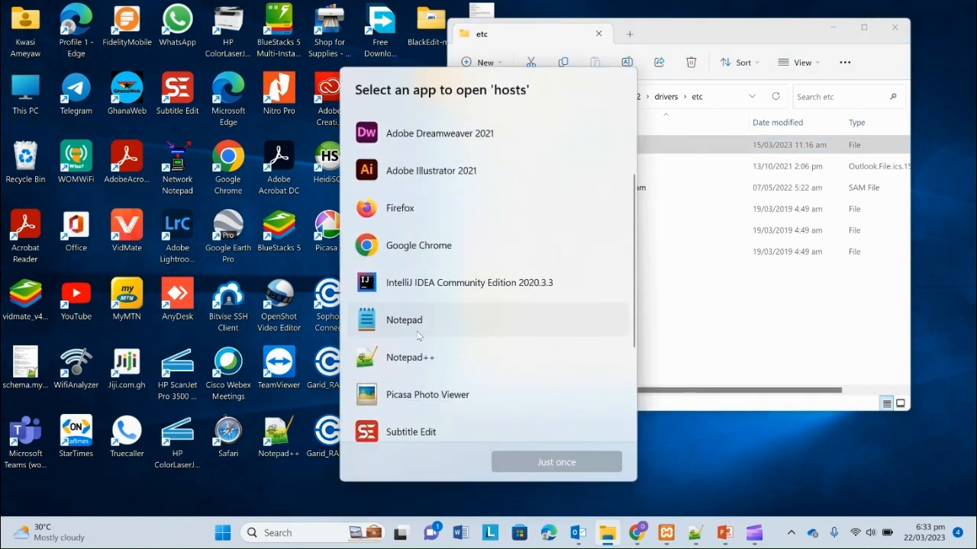
click(411, 357)
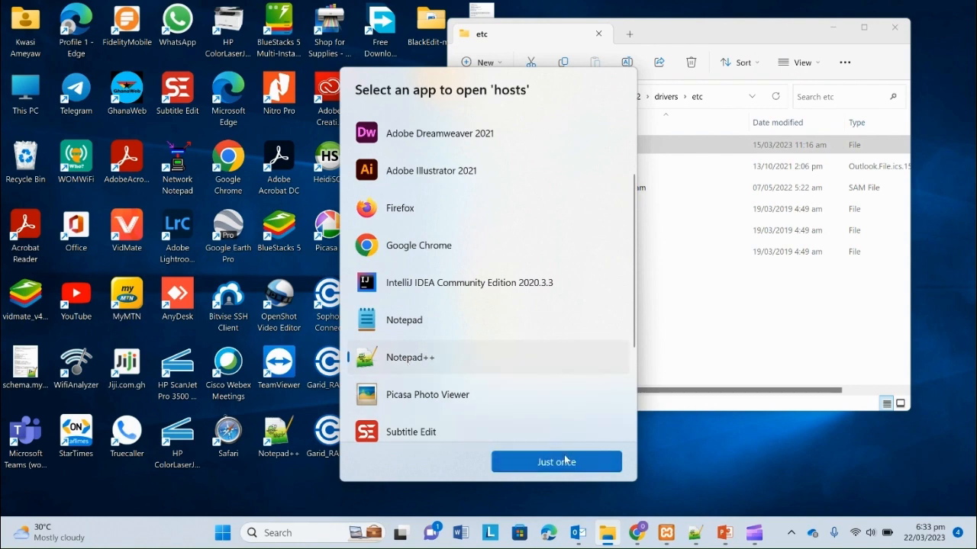
click(556, 461)
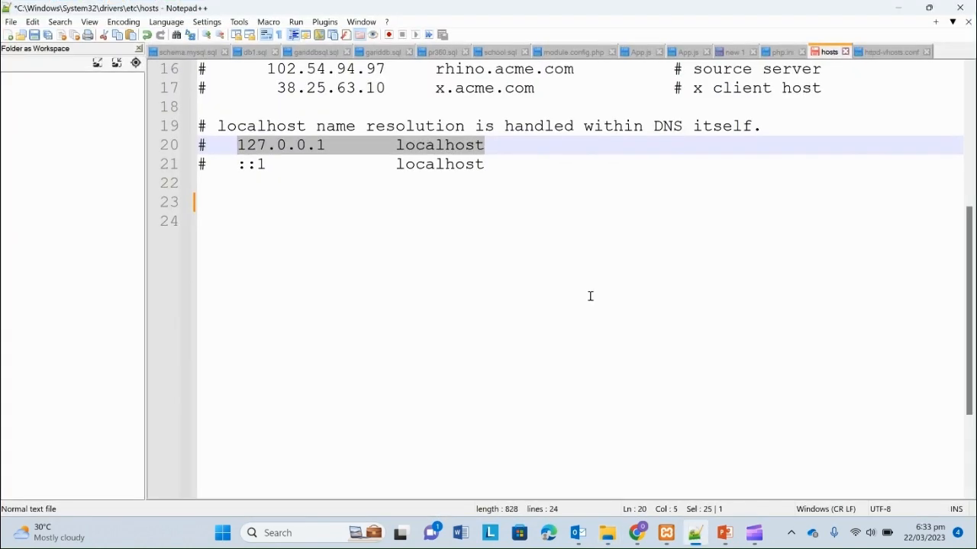
mouse_move(470, 162)
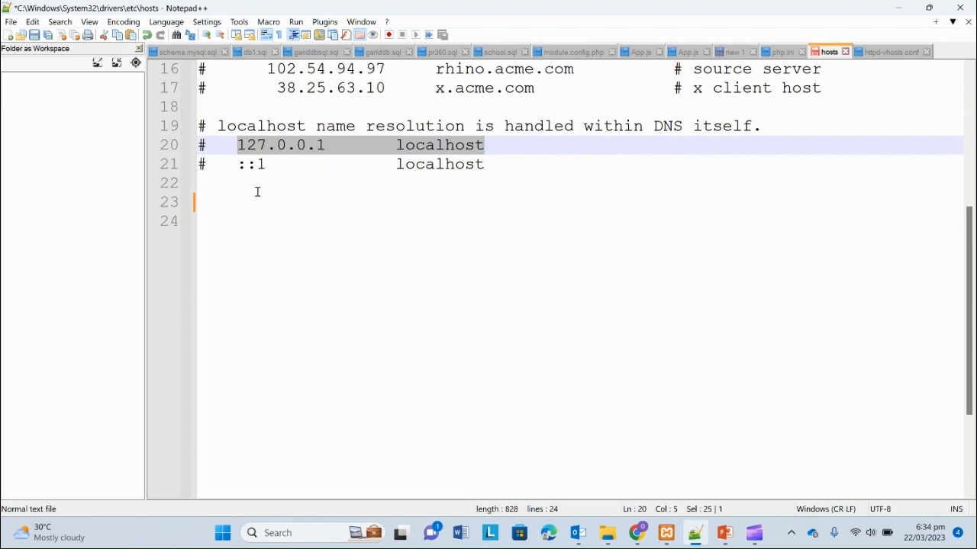
Add '127.0.0.1 localhost' and '127.0.0.1 osiesiefo.com' lines to hosts and save the file.
click(260, 184)
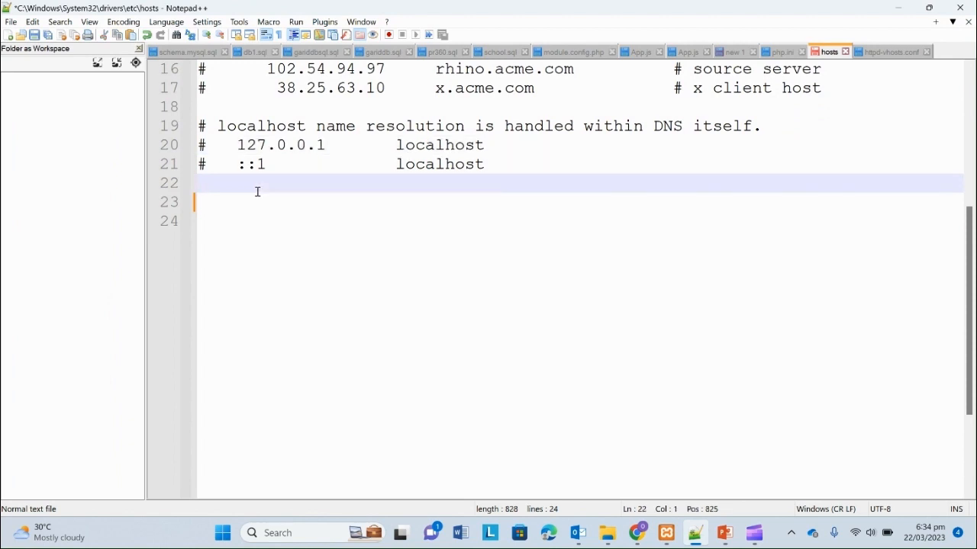
key(enter)
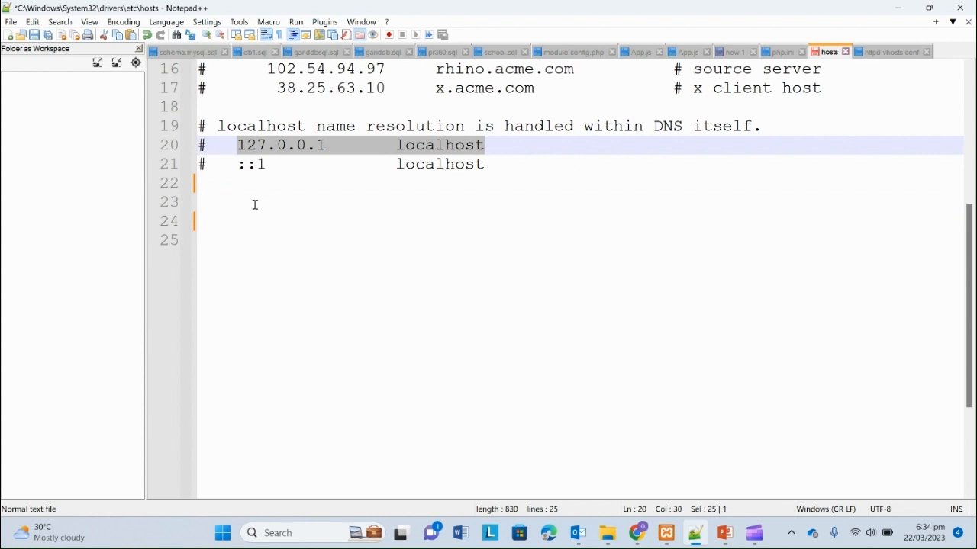
text(127.0.0.1	localhost)
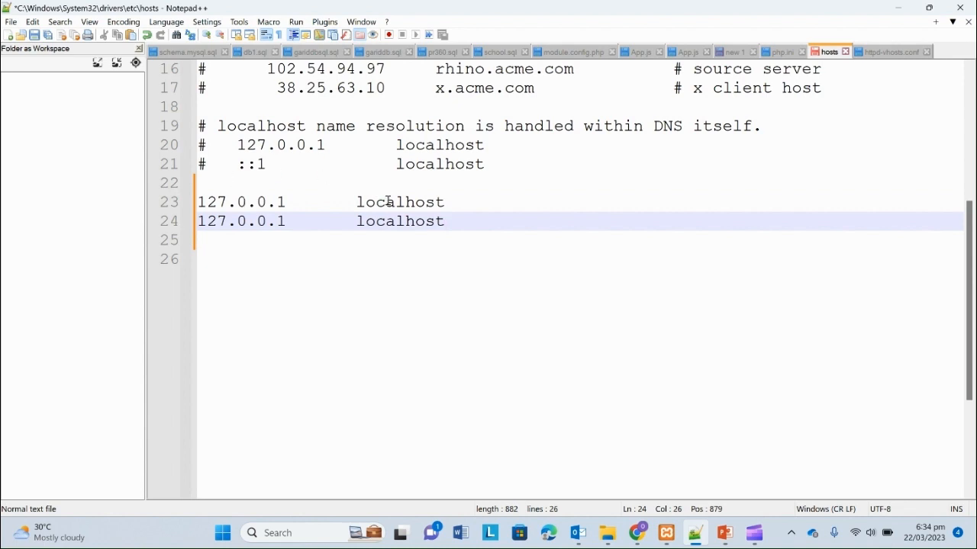
text(o)
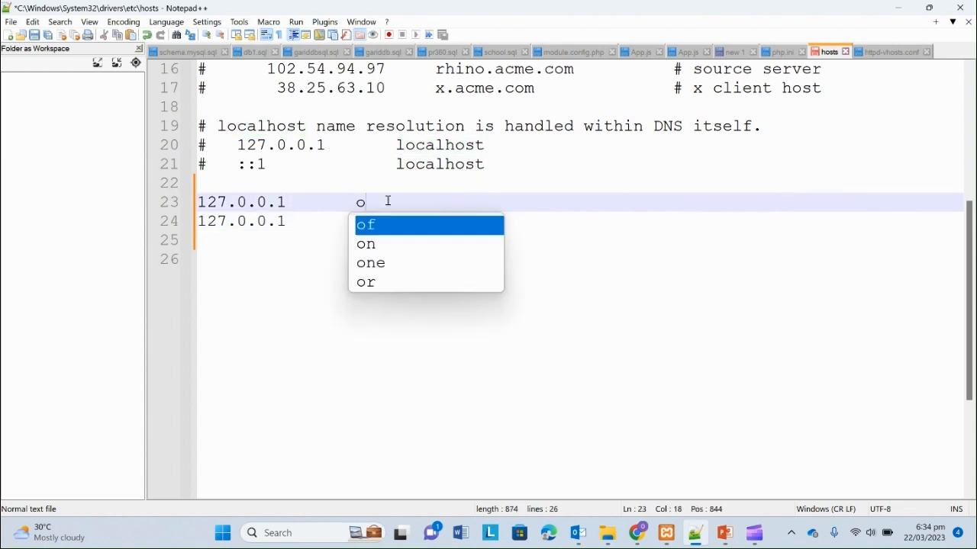
text(sie)
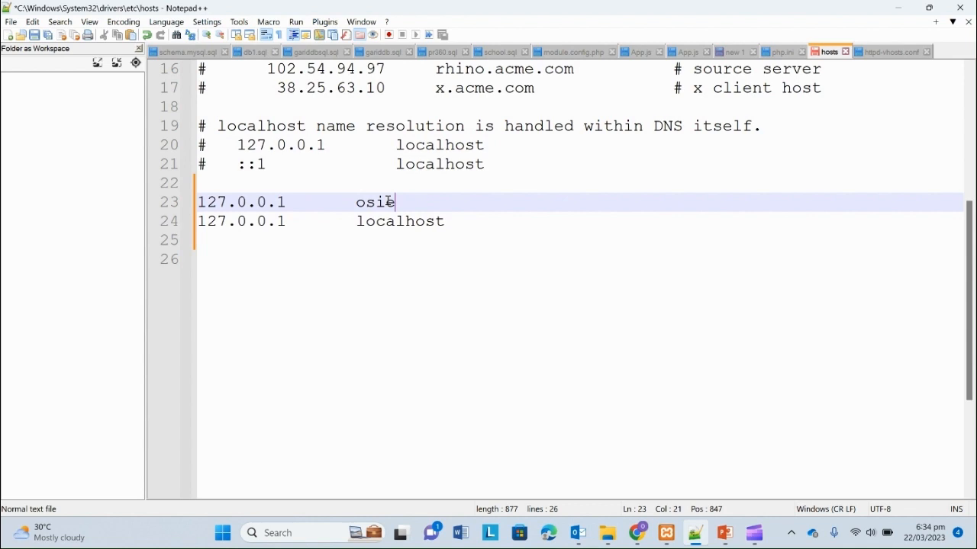
text(sief)
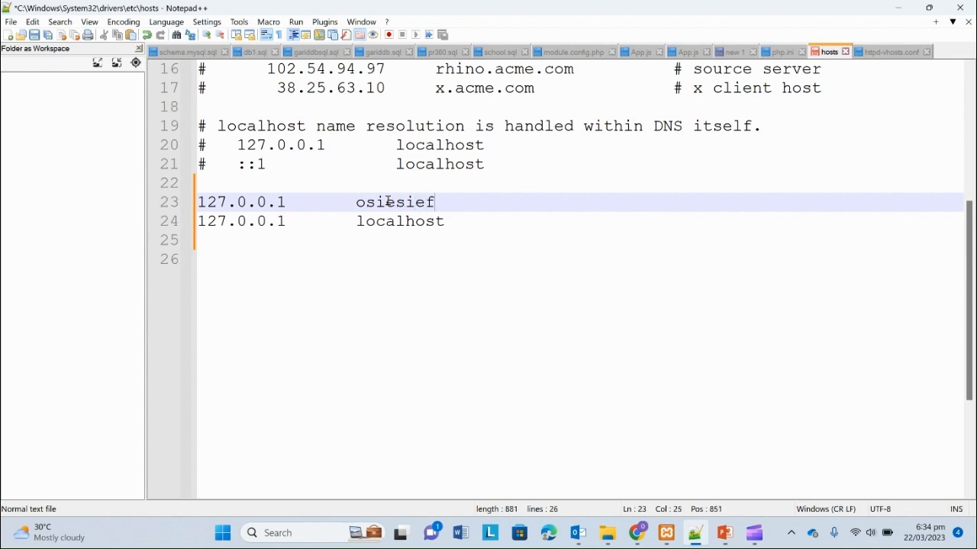
text(o.)
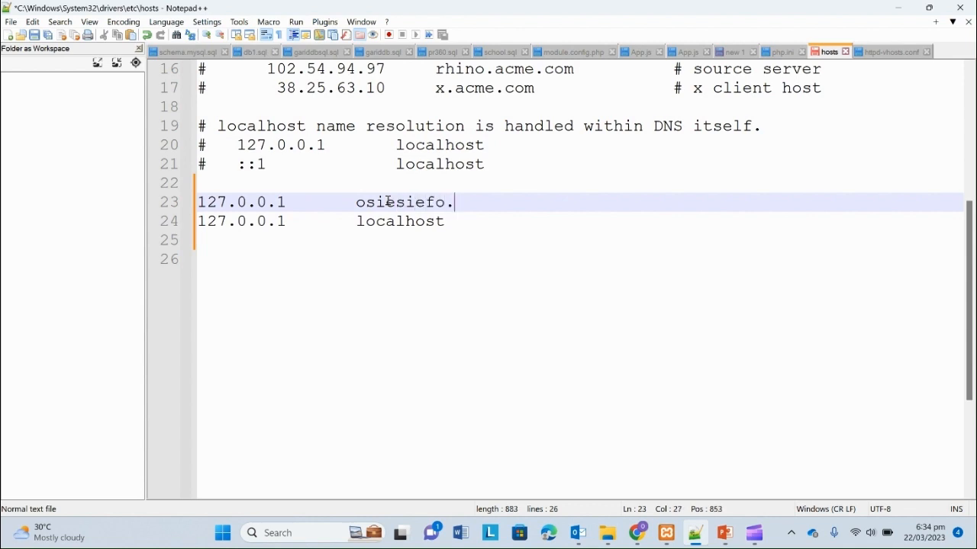
text(com)
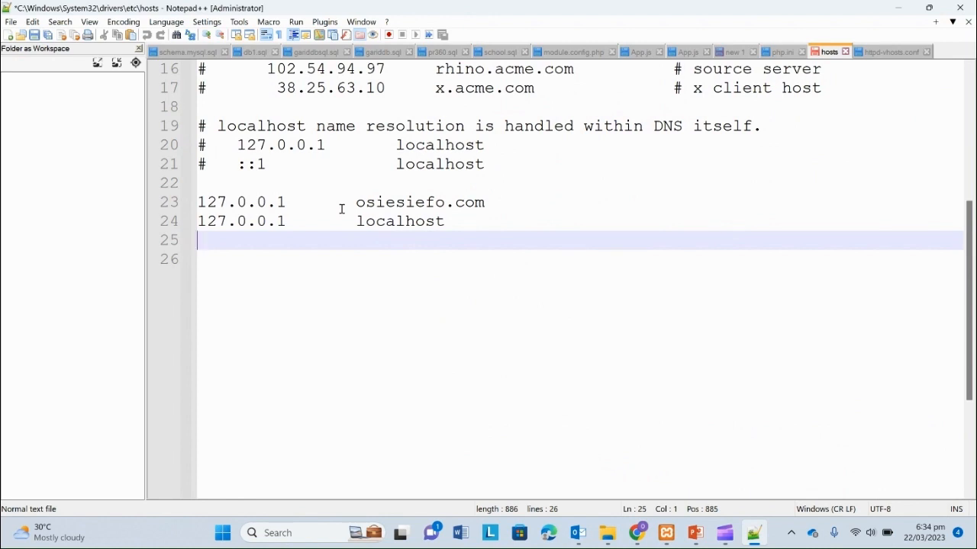
key(ctrl+s)
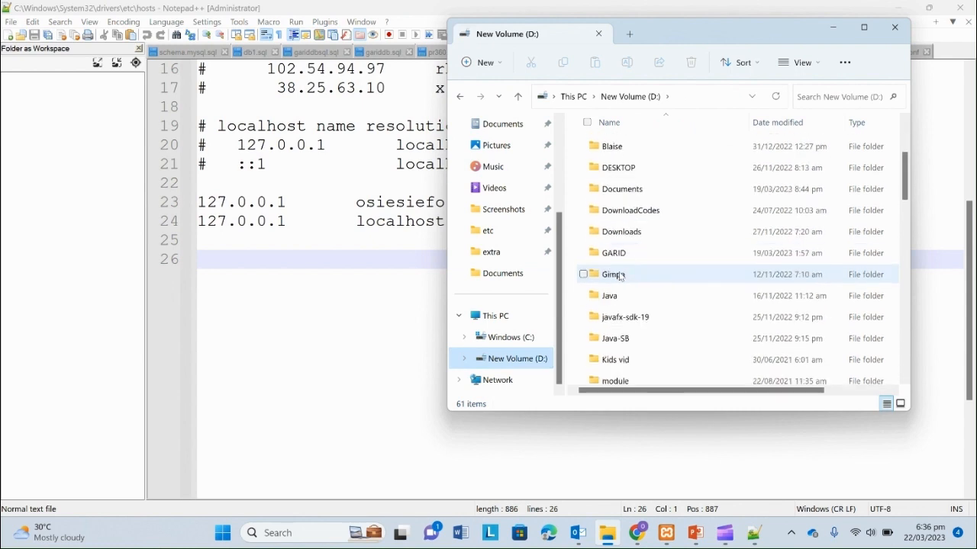
Browse File Explorer to D:\xampp\apache\conf\extra.
scroll(down, 3)
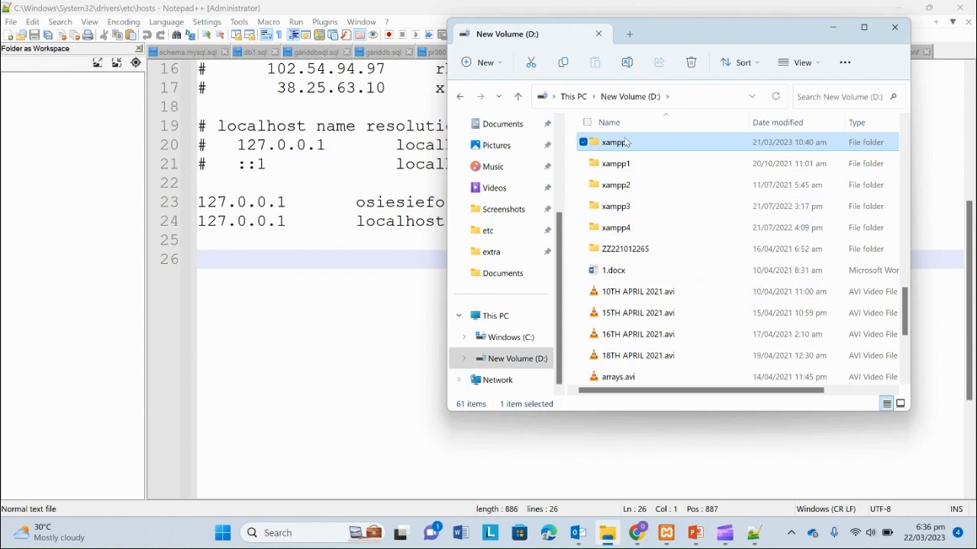
double_click(617, 142)
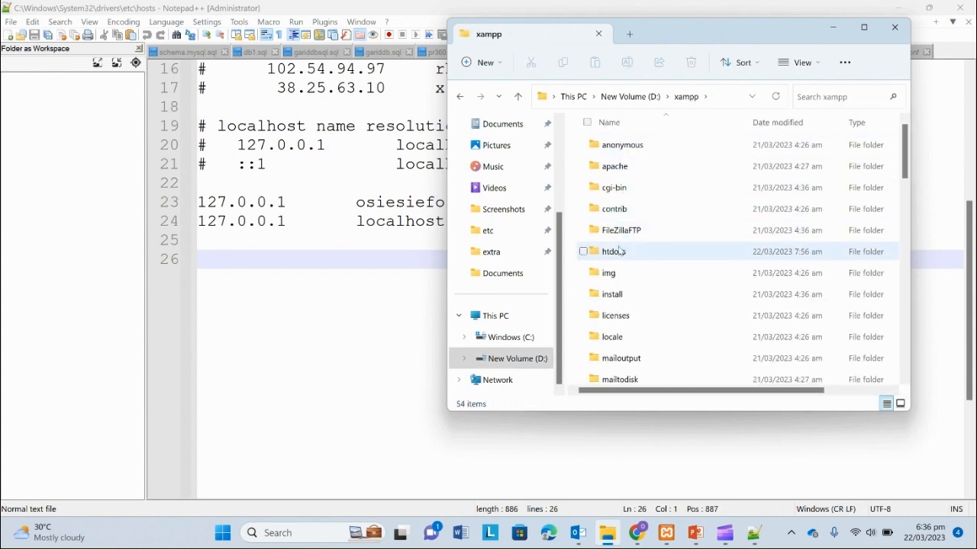
double_click(614, 164)
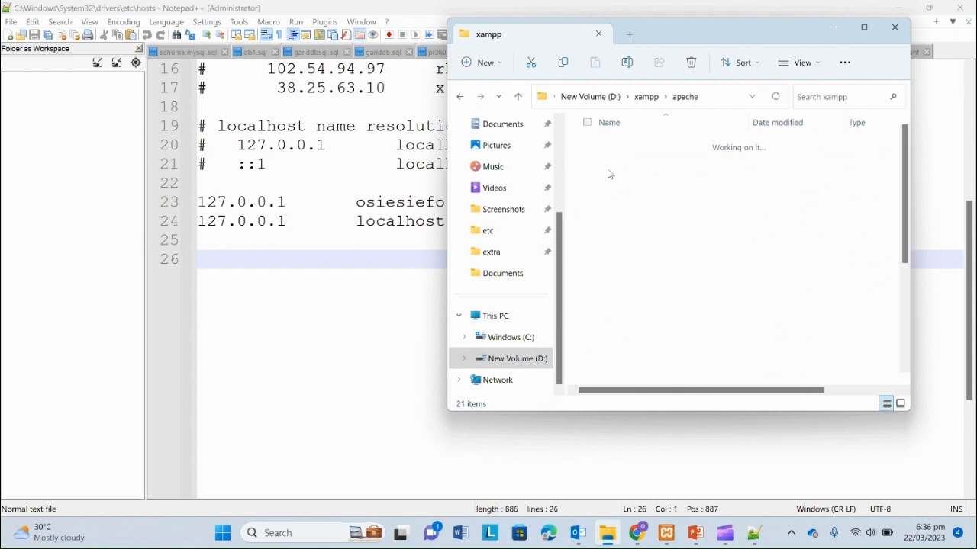
click(610, 165)
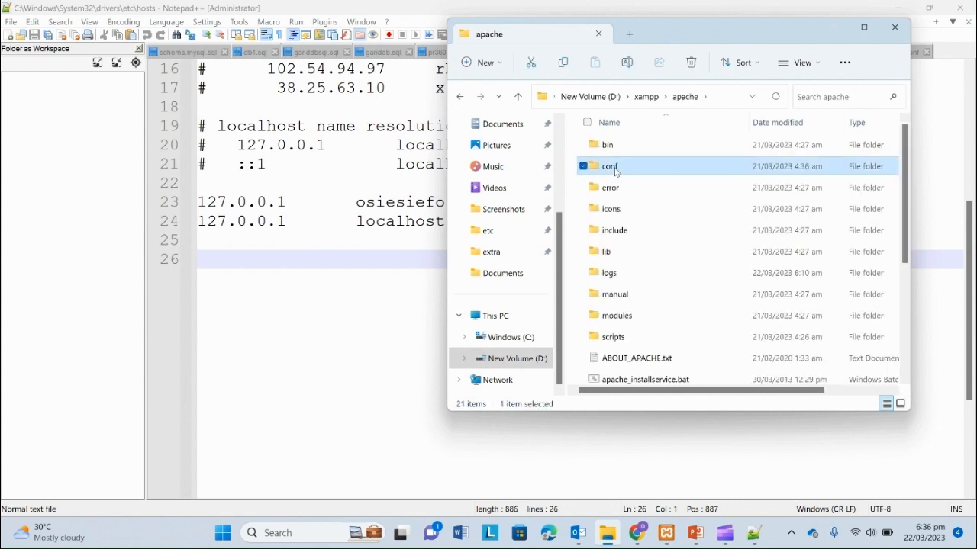
double_click(610, 165)
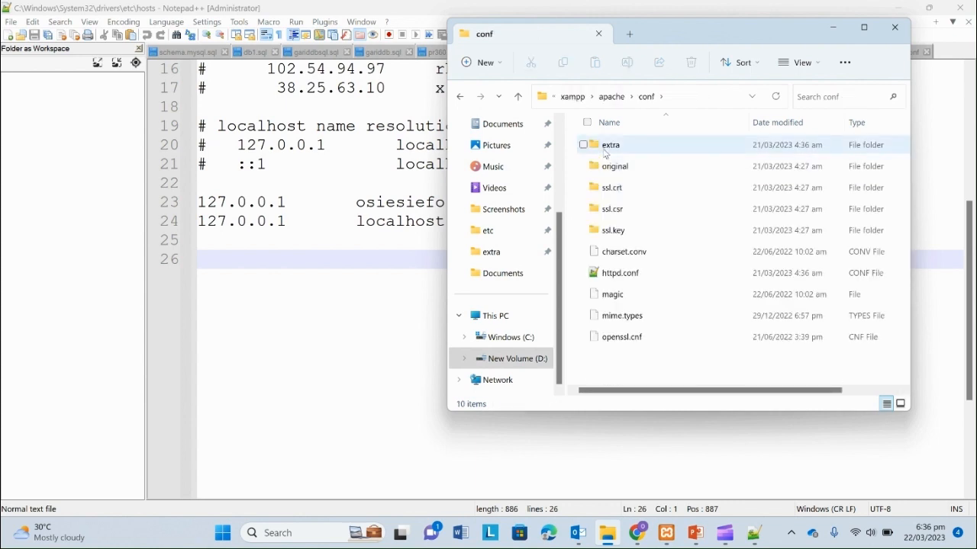
double_click(610, 143)
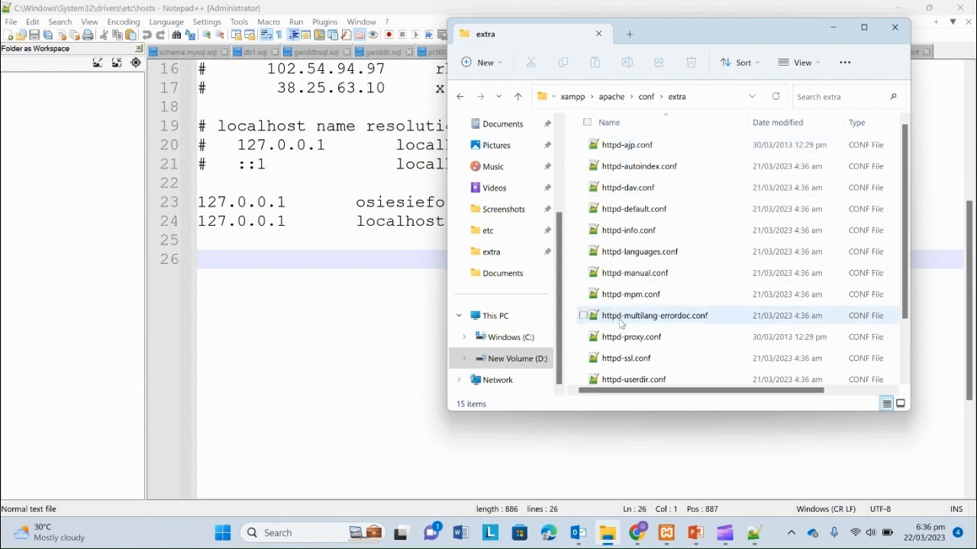
Open httpd-vhosts.conf in Notepad++ for editing.
scroll(down, 3)
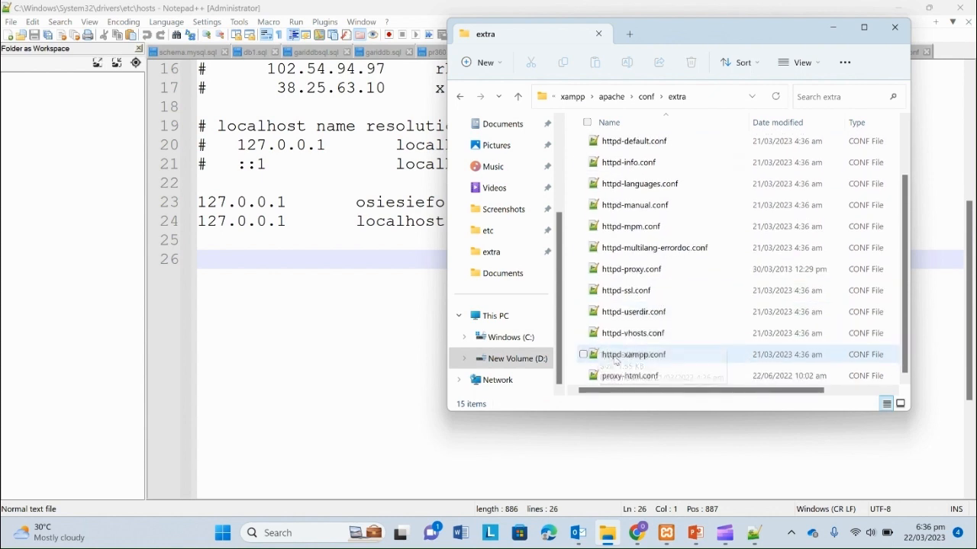
click(632, 333)
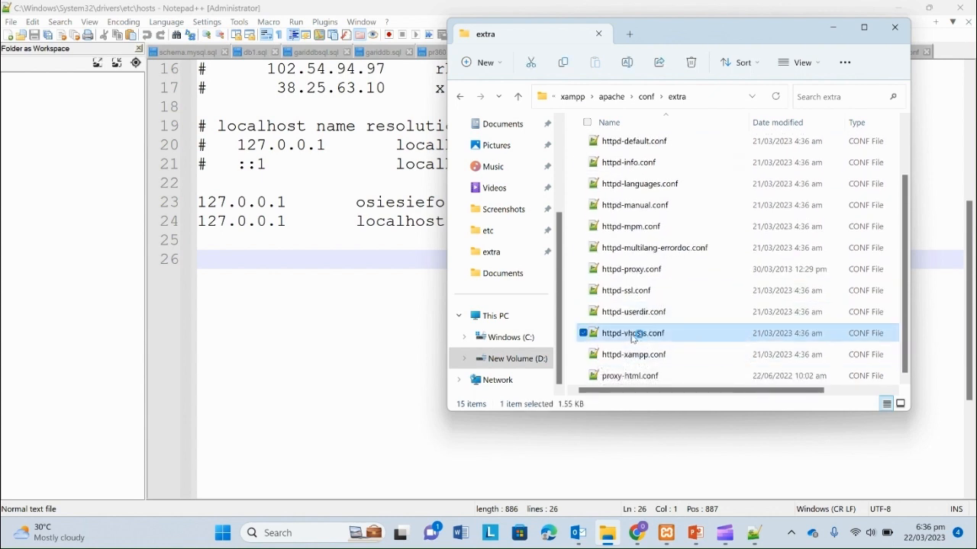
double_click(632, 333)
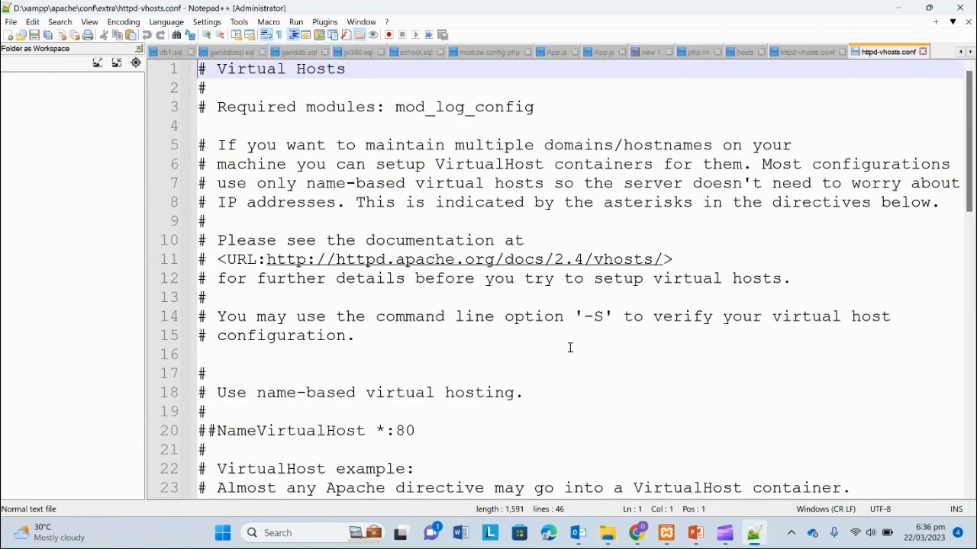
Review the osiesiefo.com and localhost VirtualHost blocks at the end of httpd-vhosts.conf and save.
scroll(down, 3)
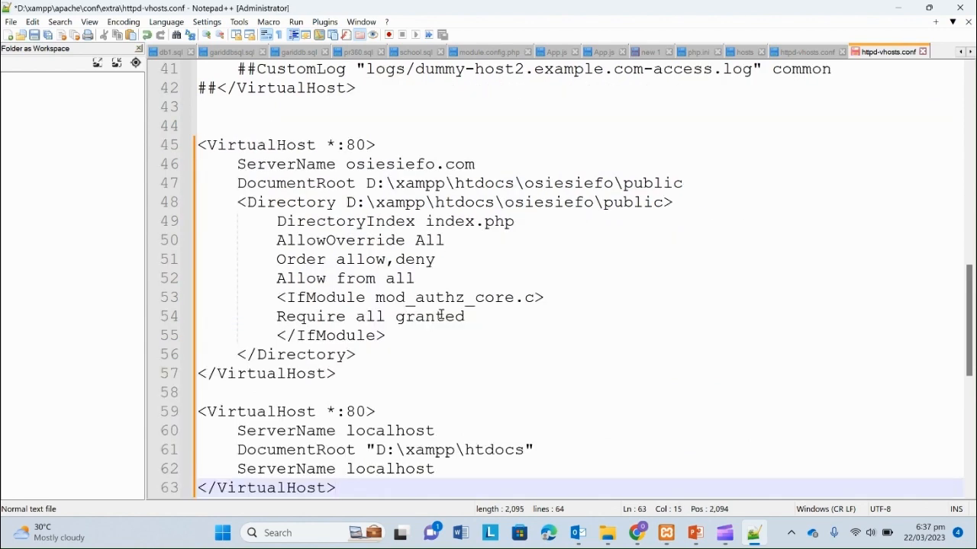
scroll(down, 3)
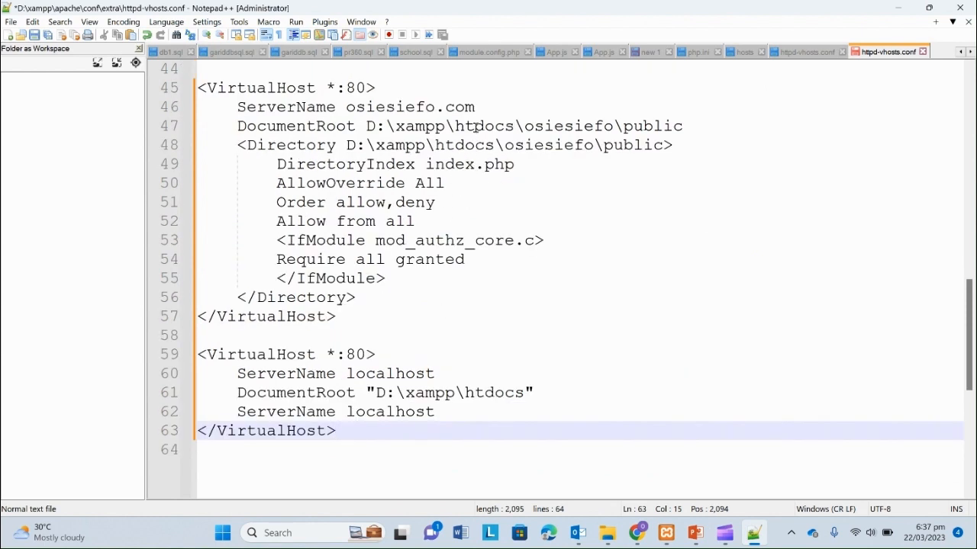
double_click(568, 125)
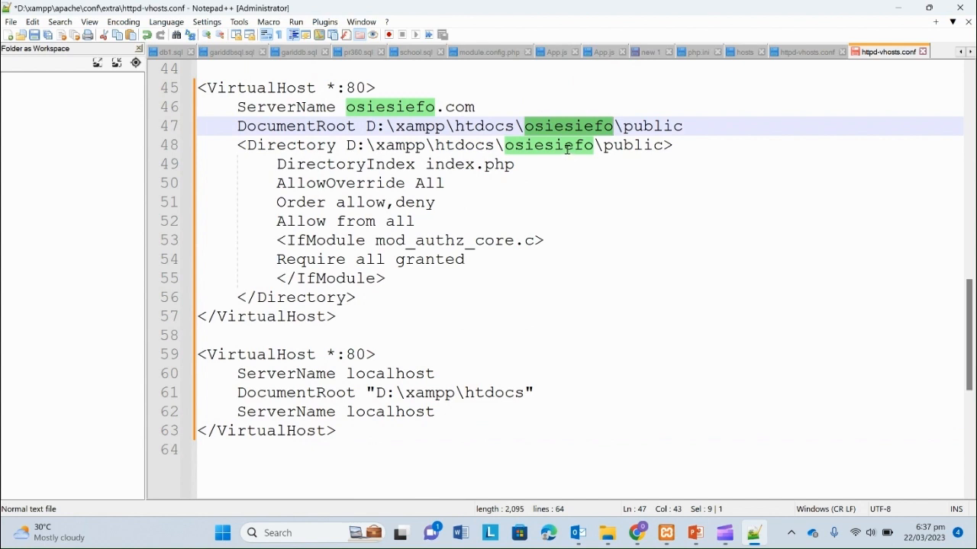
click(378, 107)
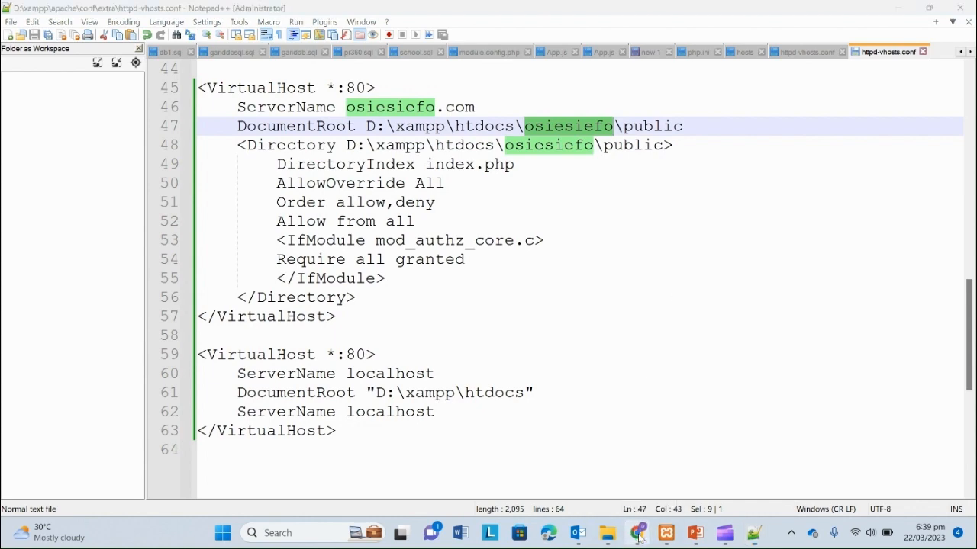
click(638, 533)
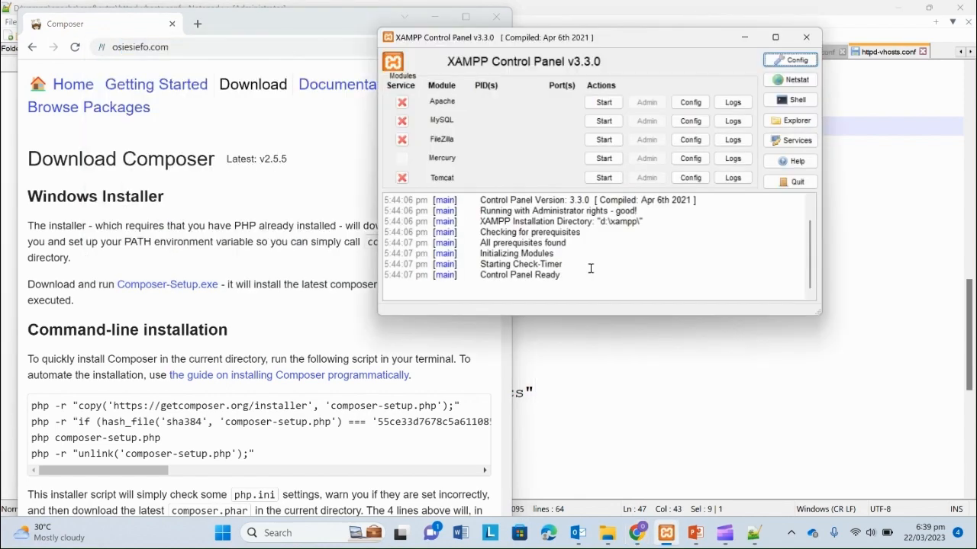
Start Apache in the XAMPP Control Panel and load osiesiefo.com in Chrome.
click(601, 101)
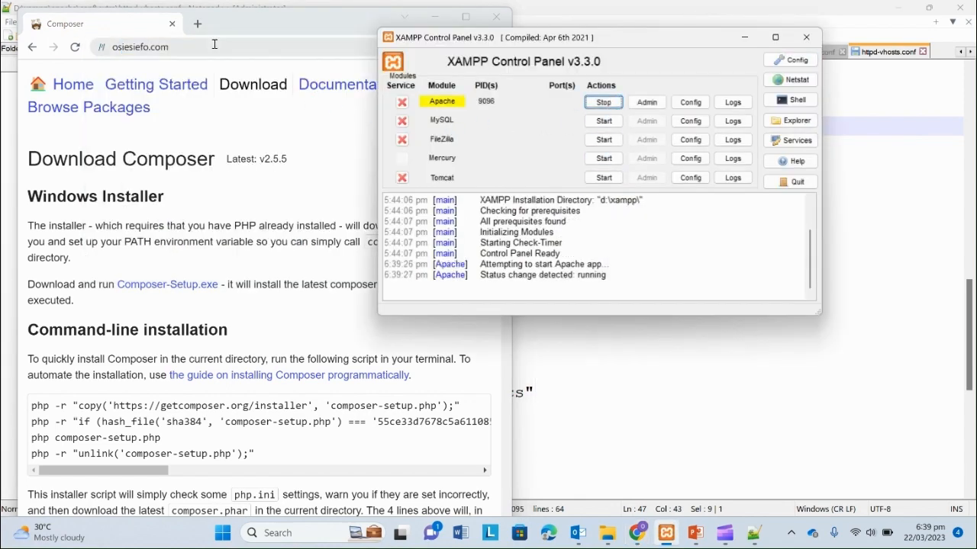
click(214, 46)
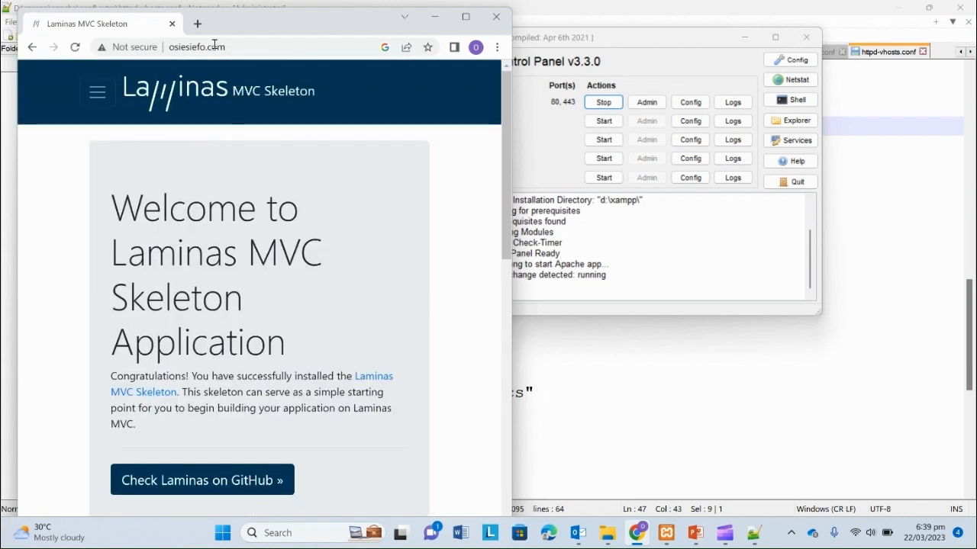
mouse_move(466, 17)
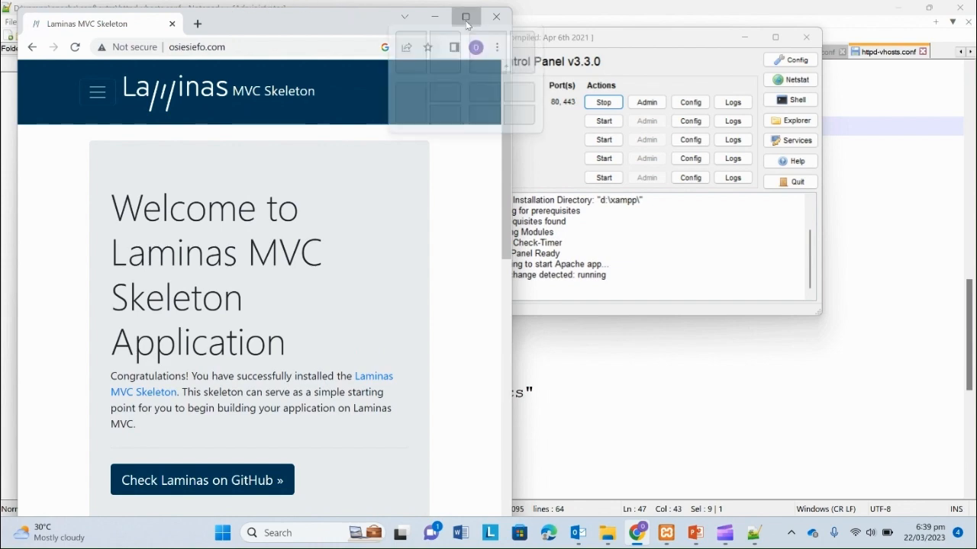
Maximize Chrome so the Laminas MVC Skeleton welcome page fills the screen.
click(466, 16)
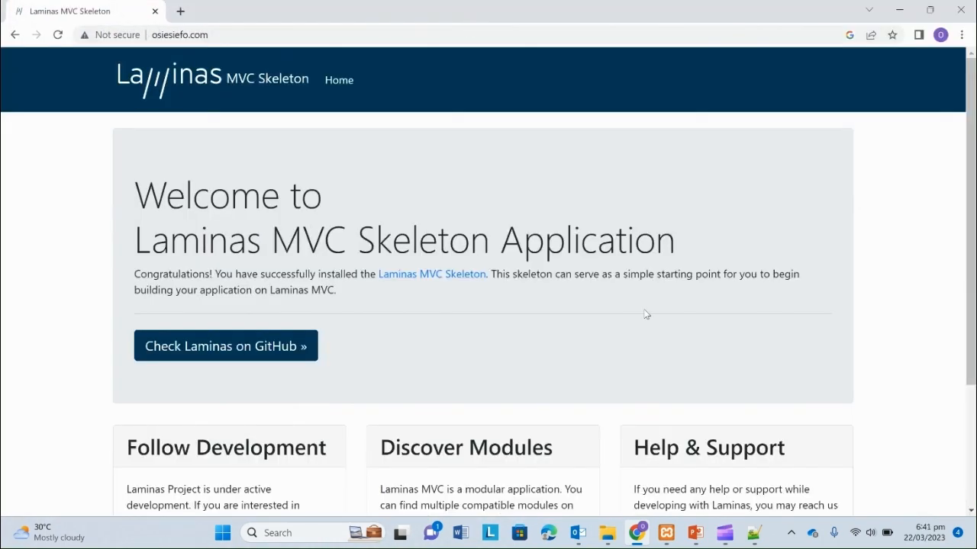